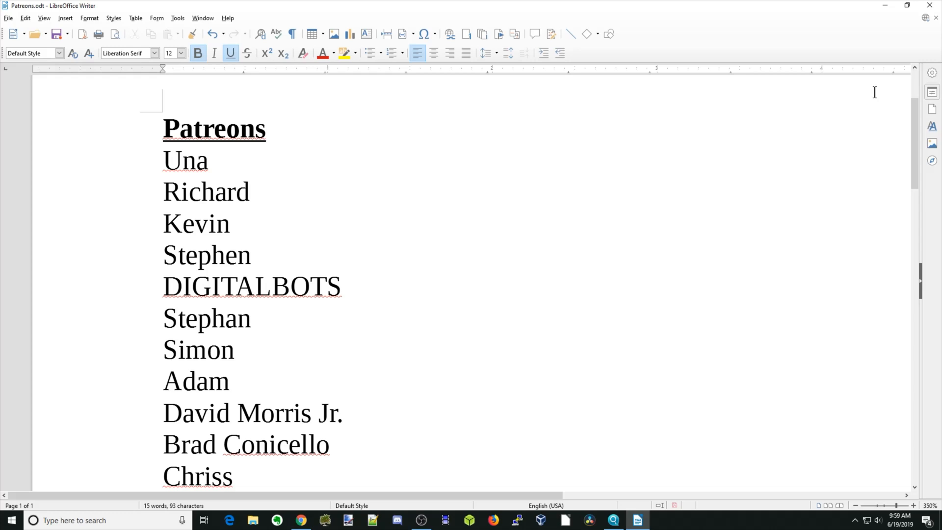
# Bring up the Chrome window showing the openmediavault dashboard
pyautogui.click(267, 130)
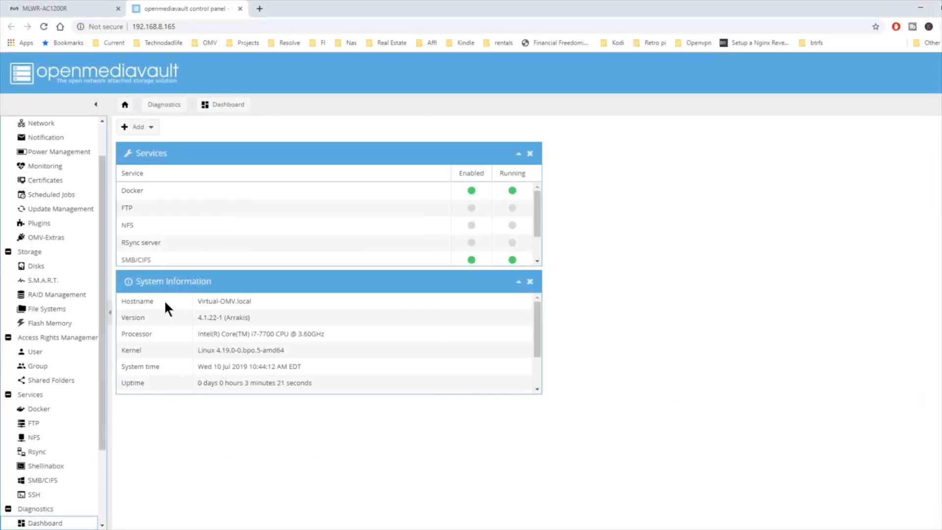
pyautogui.moveTo(44, 467)
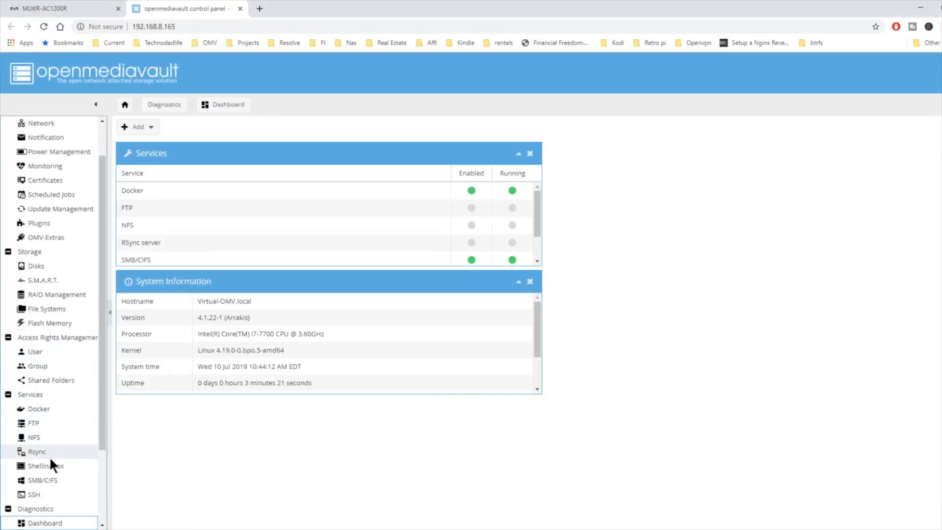
# Start a Shell In A Box web client session logged in as root
pyautogui.click(39, 466)
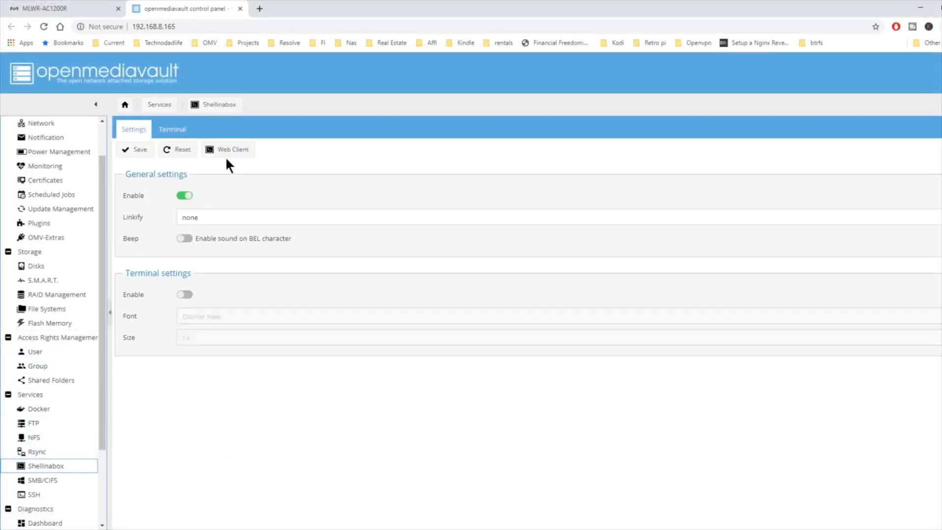
pyautogui.click(228, 149)
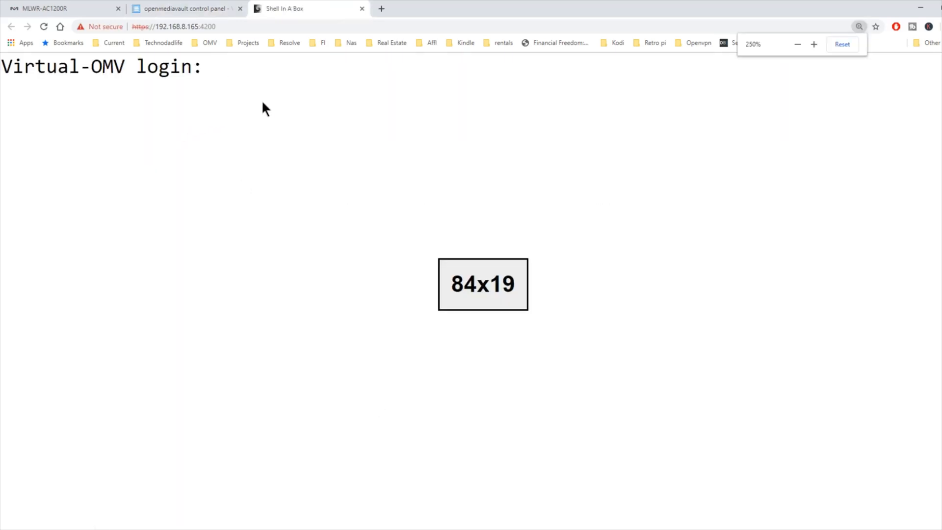
pyautogui.write('root')
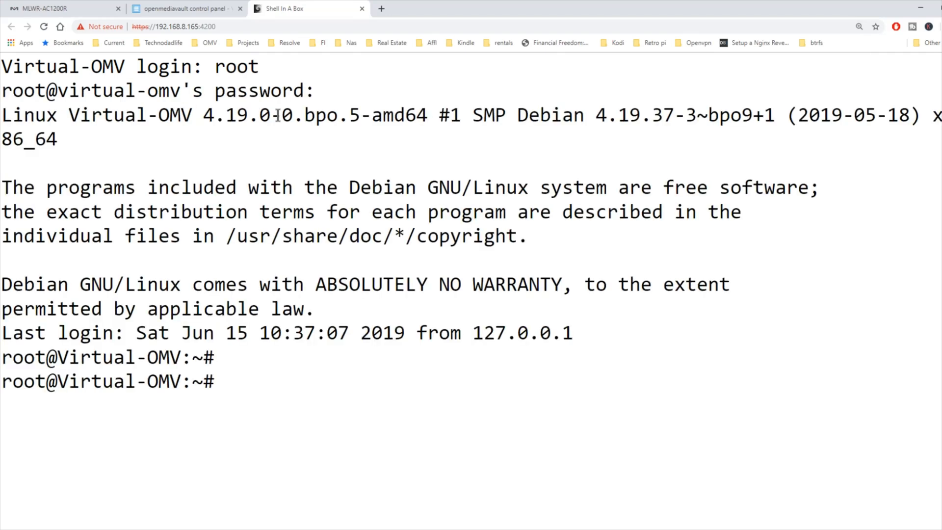
# Query user1's ids (uid 1000, gid 100 users) and clear the screen
pyautogui.write('id')
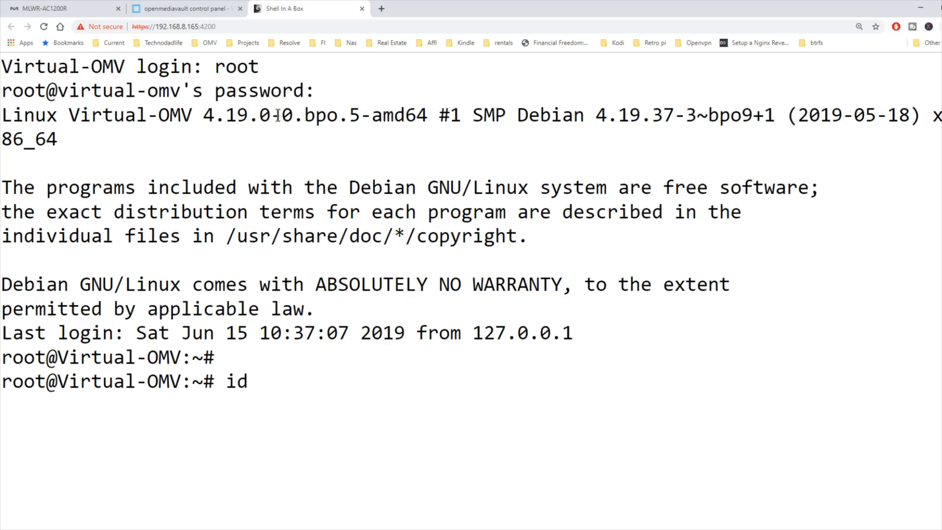
pyautogui.write('user1')
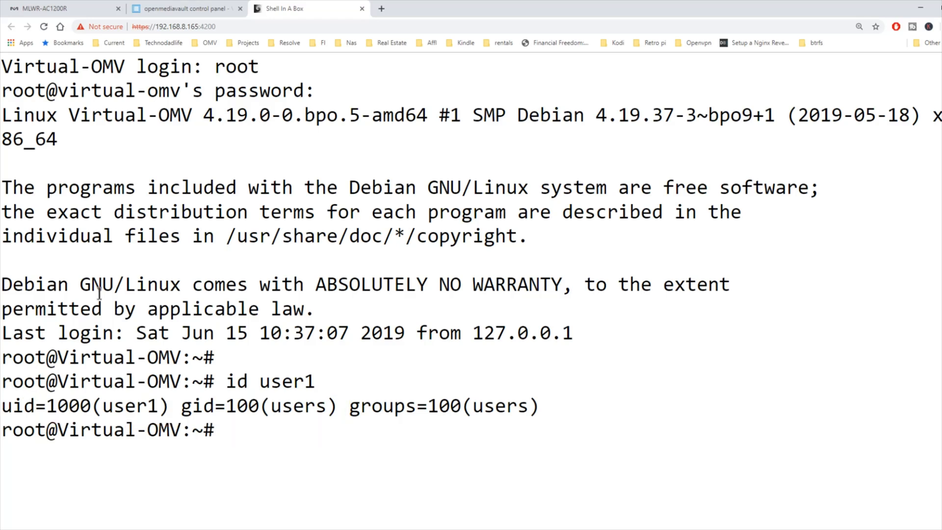
pyautogui.write('clear')
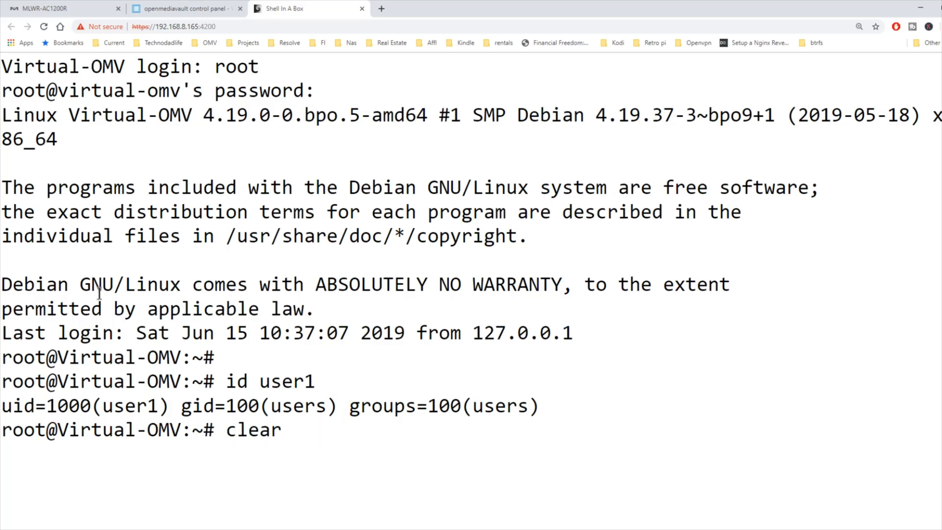
# Load /etc/openmediavault/config.xml in the nano editor
pyautogui.write('nano /etc/openmediavault/config.xml')
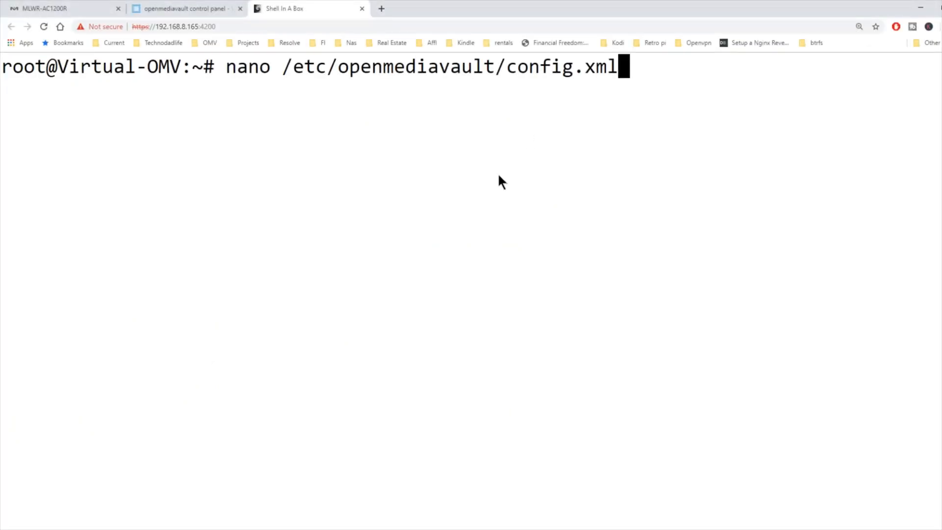
pyautogui.moveTo(496, 187)
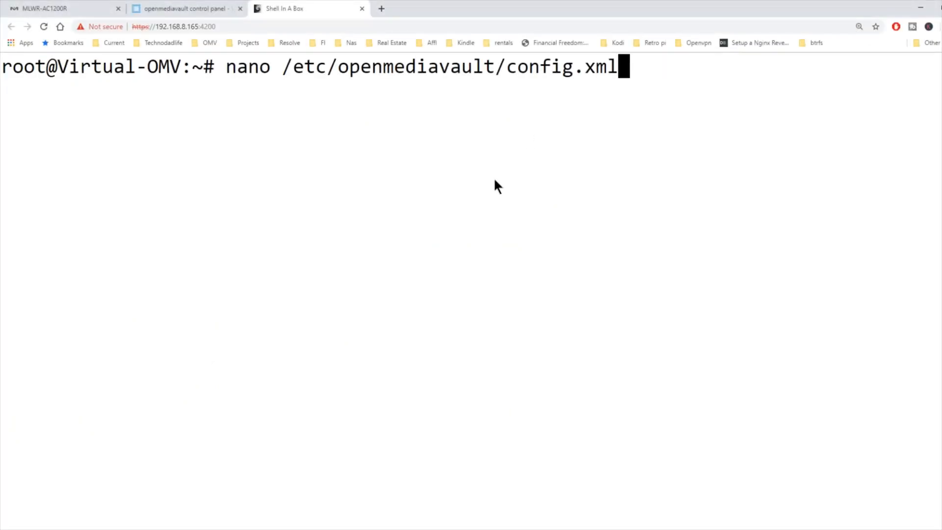
pyautogui.moveTo(292, 87)
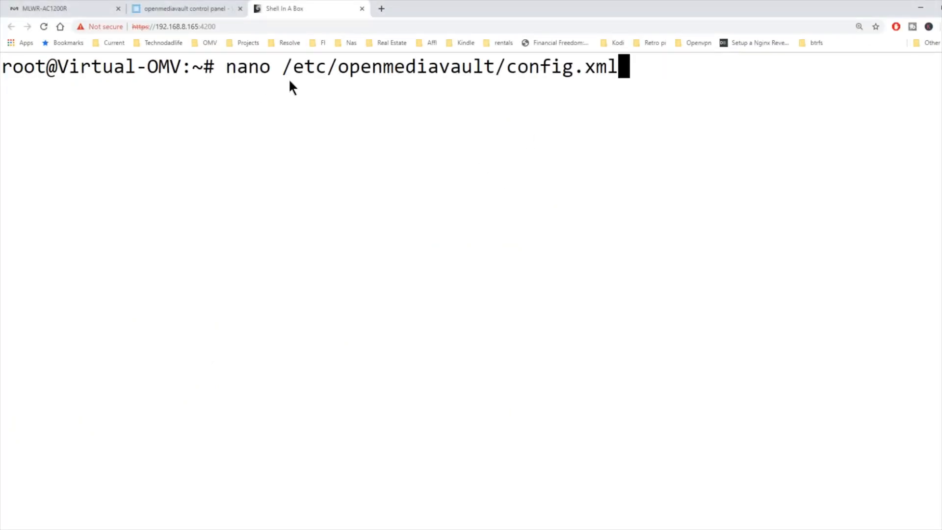
pyautogui.moveTo(426, 88)
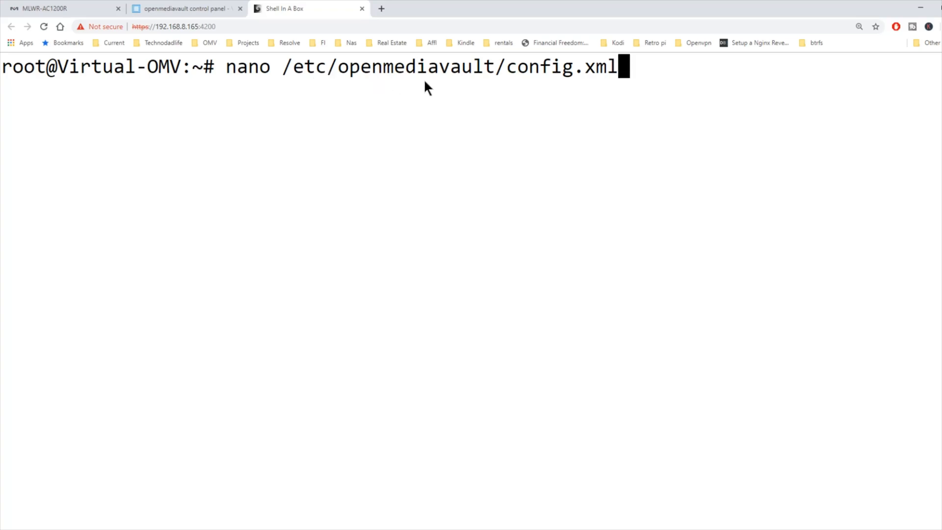
pyautogui.moveTo(516, 106)
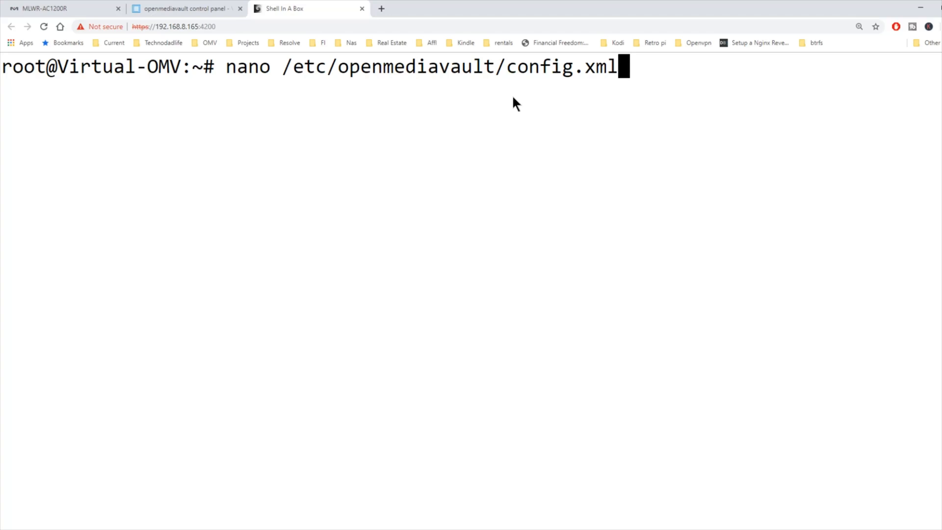
pyautogui.press('Enter')
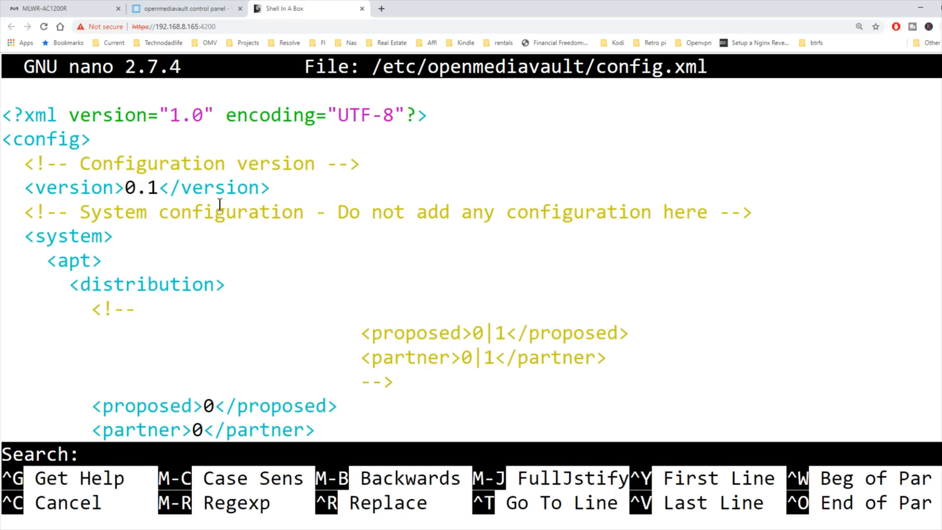
# Find the BigOne mntent entry and remove noexec from its <opts>
pyautogui.write('mnte')
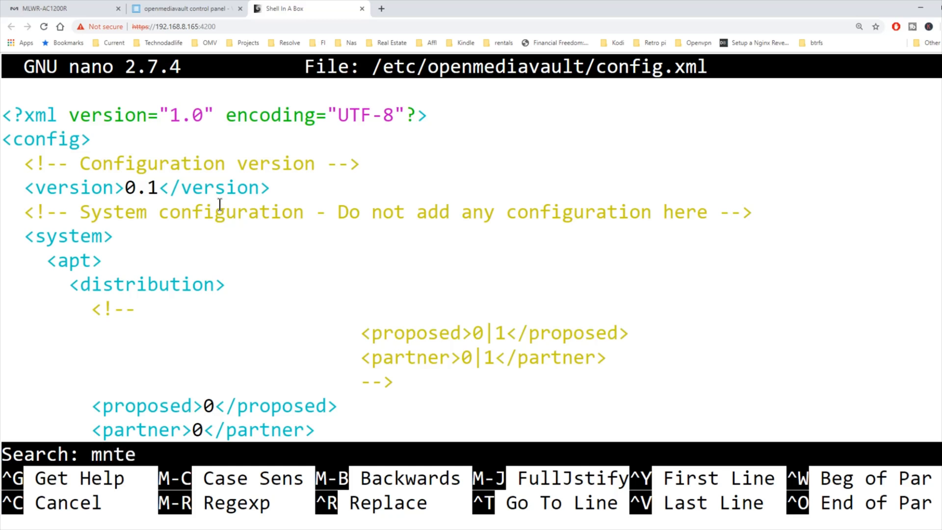
pyautogui.write('nt')
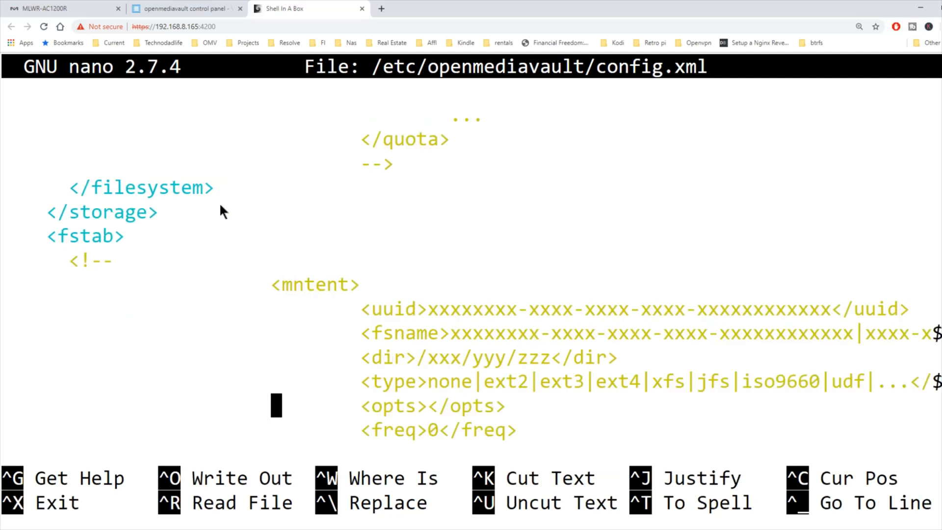
pyautogui.scroll(-3)
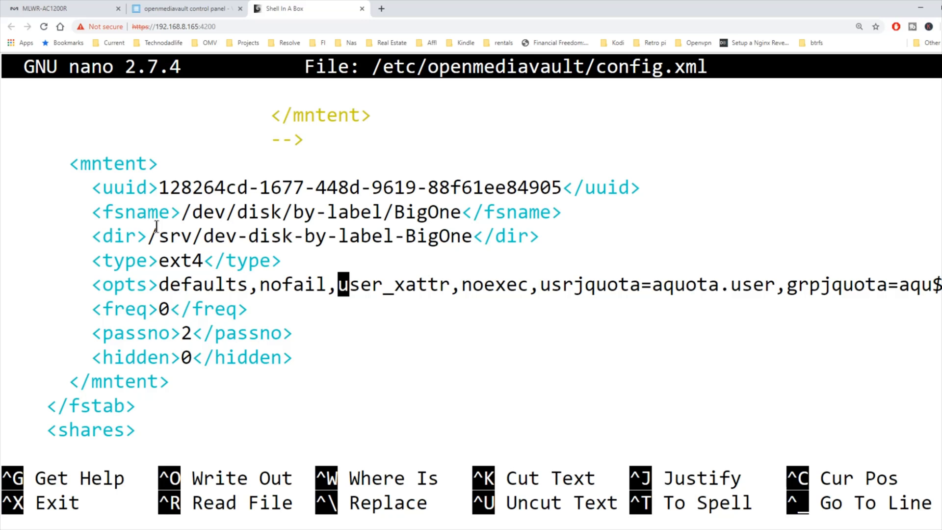
pyautogui.press('Right')
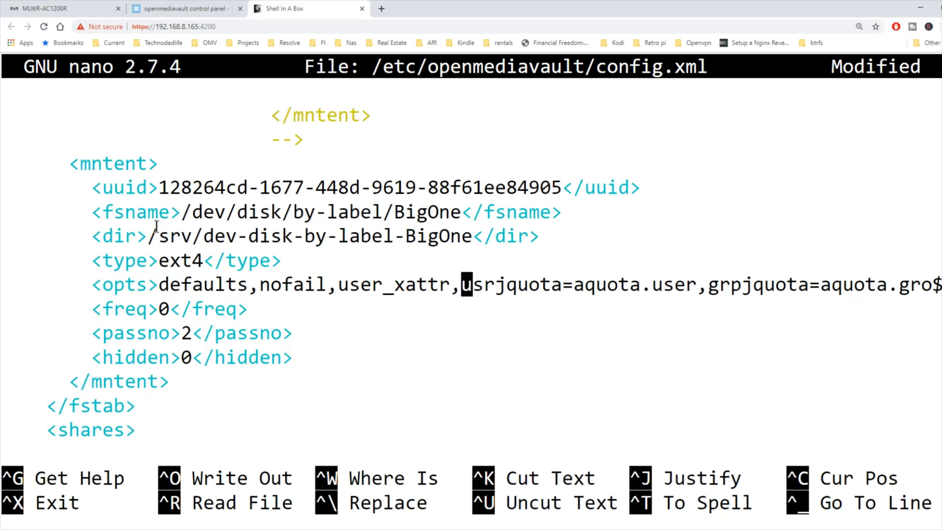
# Save the modified config.xml and exit nano
pyautogui.press('Ctrl+x')
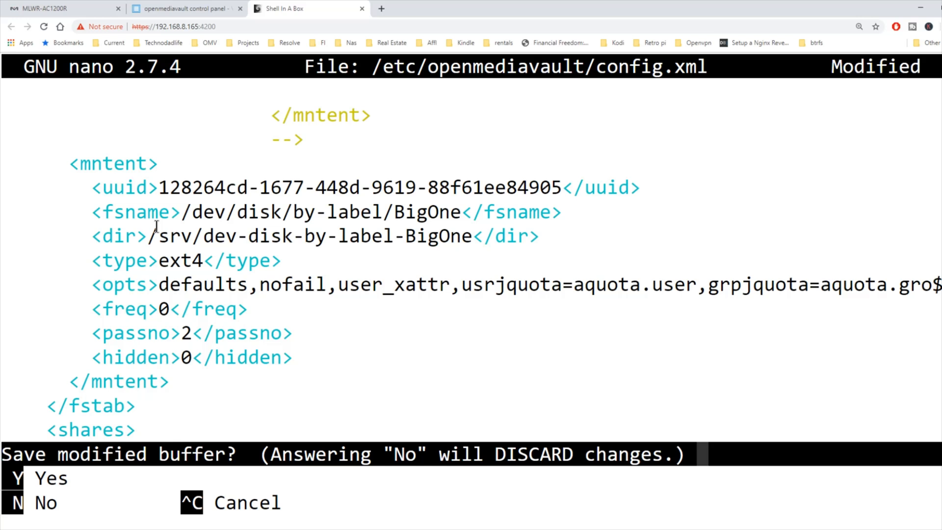
pyautogui.press('y')
pyautogui.write('omv-mkconf fstab')
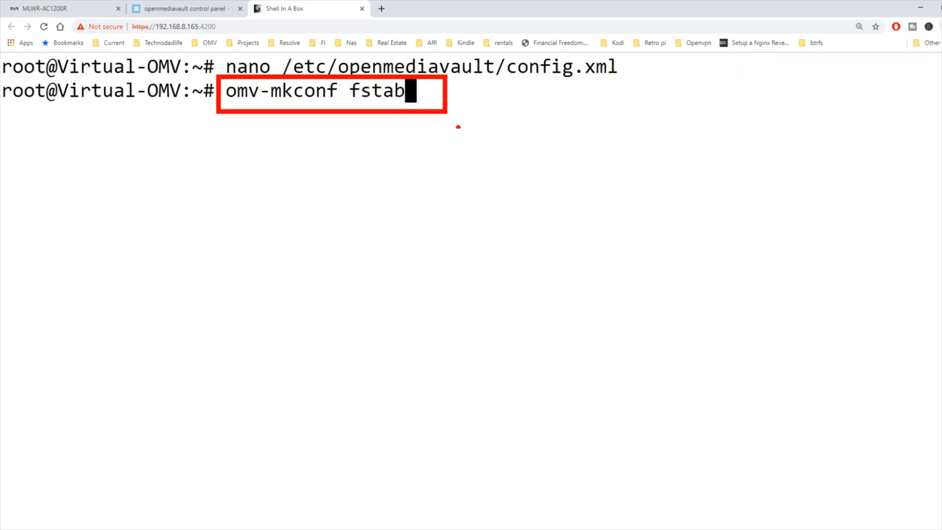
pyautogui.moveTo(505, 231)
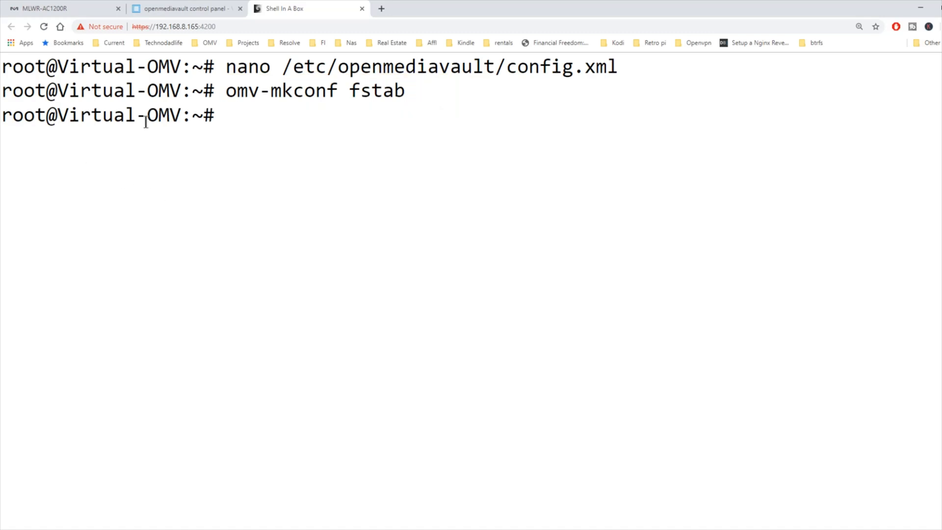
# Return to the openmediavault control panel tab after regenerating fstab
pyautogui.click(190, 9)
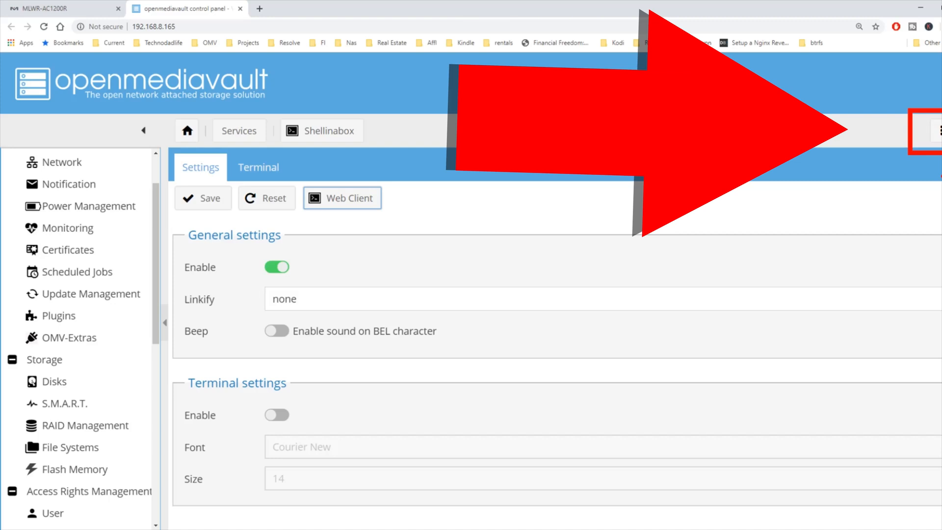
# Reboot the server from the power menu and log back into the control panel
pyautogui.click(938, 129)
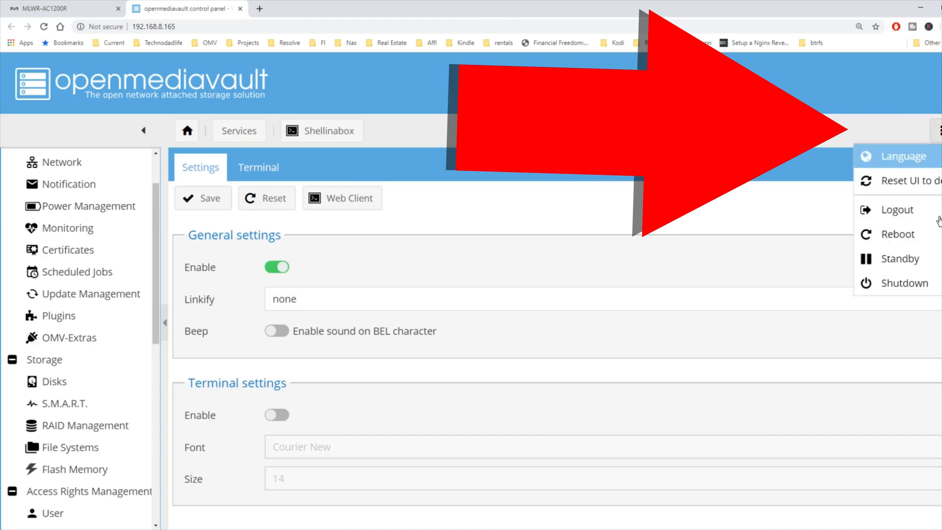
pyautogui.moveTo(912, 239)
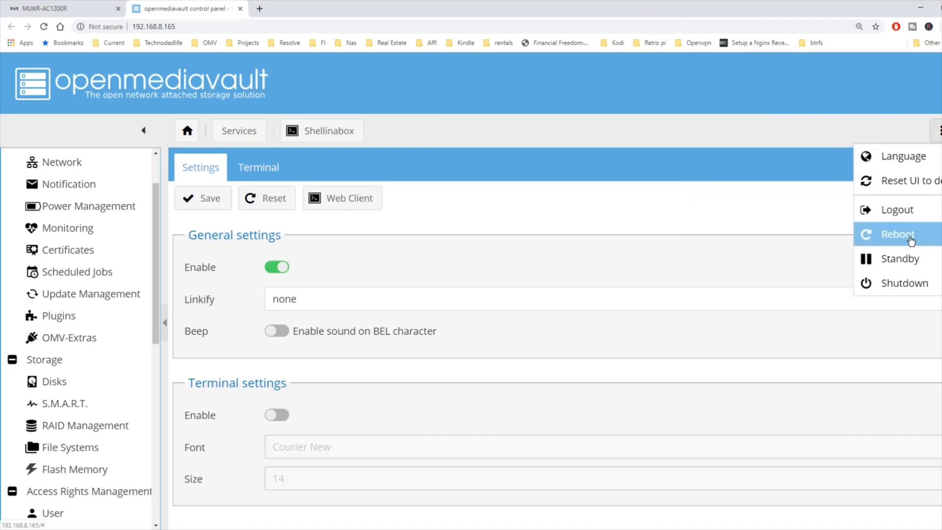
pyautogui.click(897, 235)
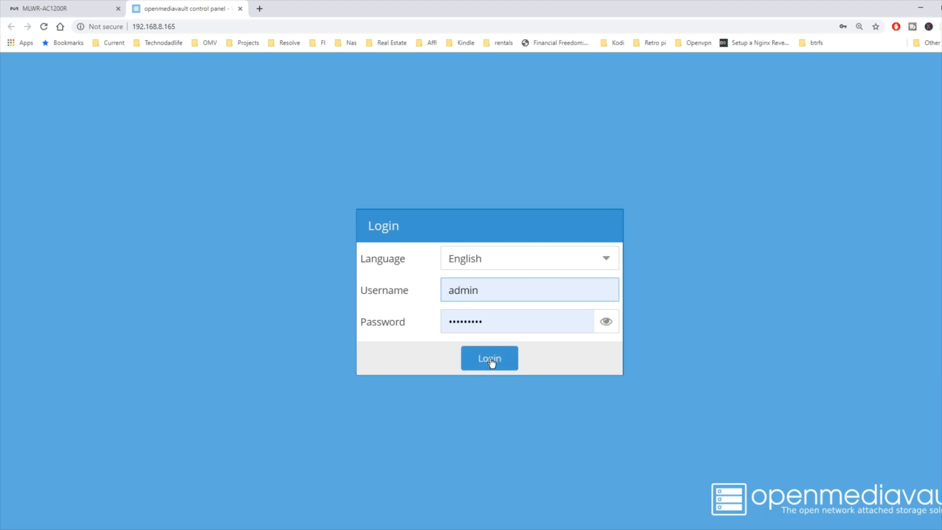
pyautogui.click(489, 358)
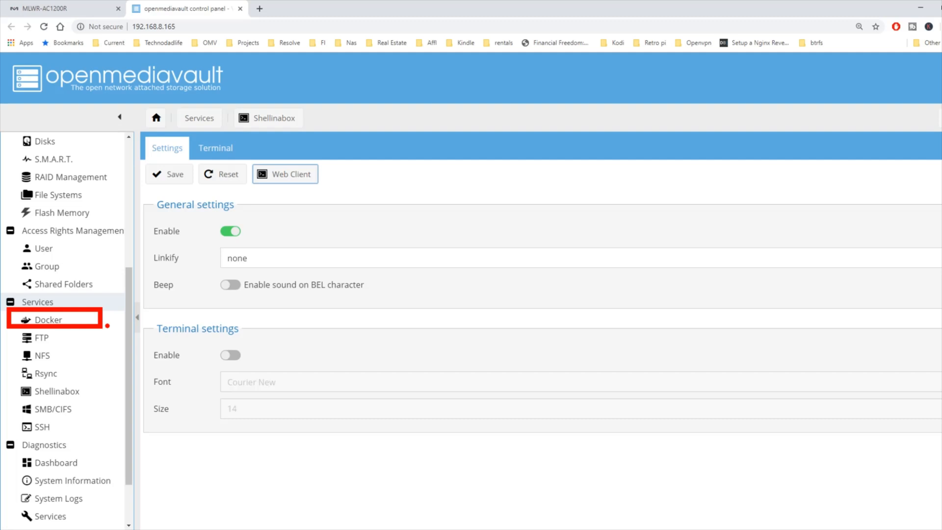
# Search Docker images for openvpn and select the linuxserver/openvpn-as result
pyautogui.click(47, 320)
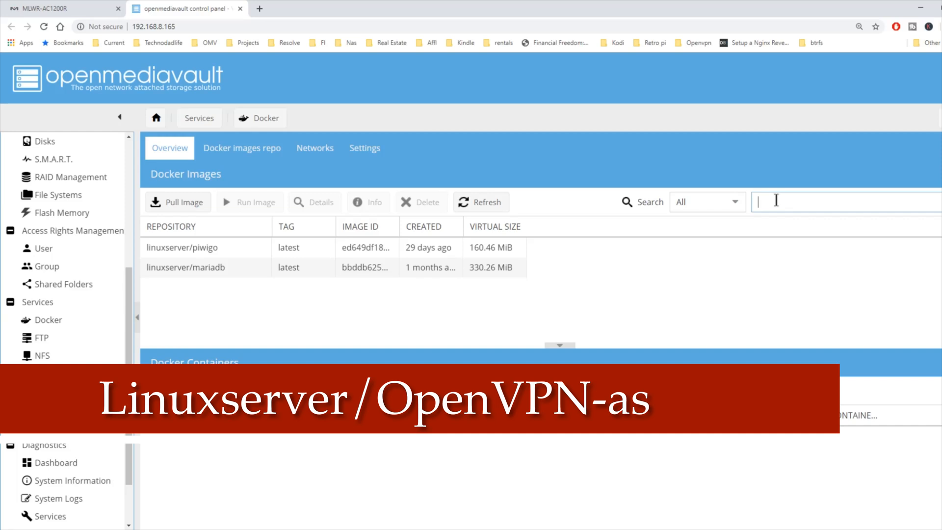
pyautogui.write('openvpn')
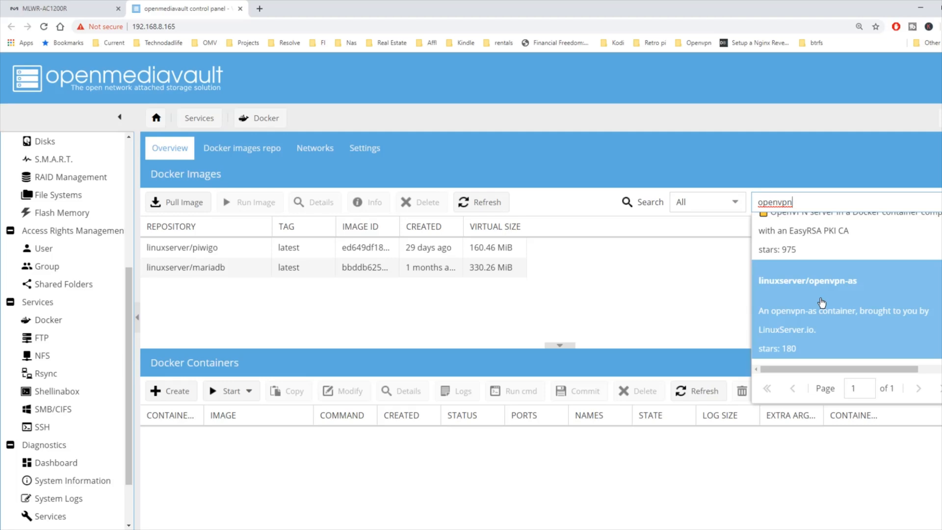
pyautogui.click(809, 281)
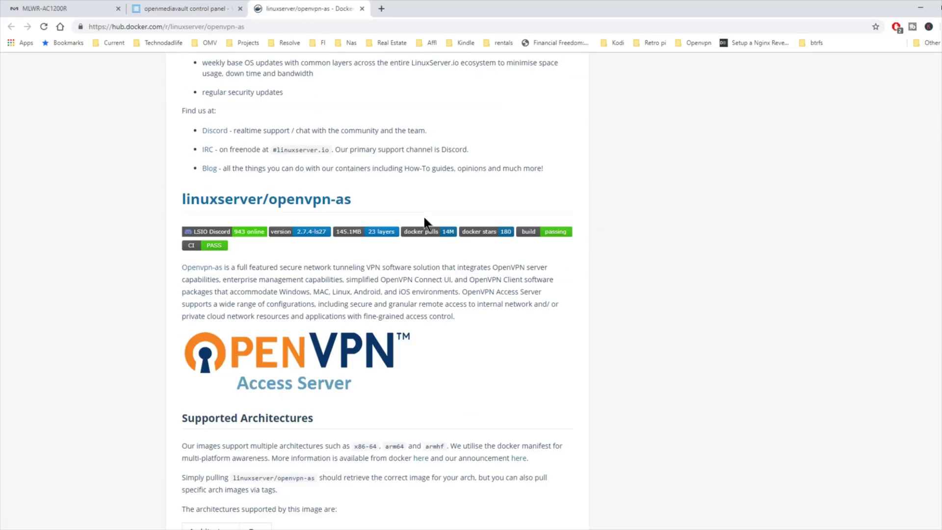
pyautogui.scroll(-3)
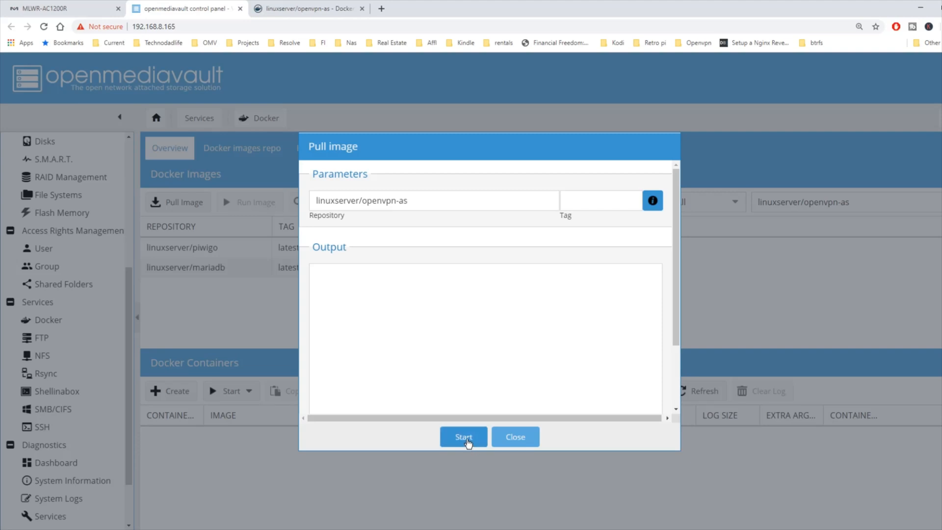
# Pull the linuxserver/openvpn-as image so it appears in the Docker images list
pyautogui.click(463, 437)
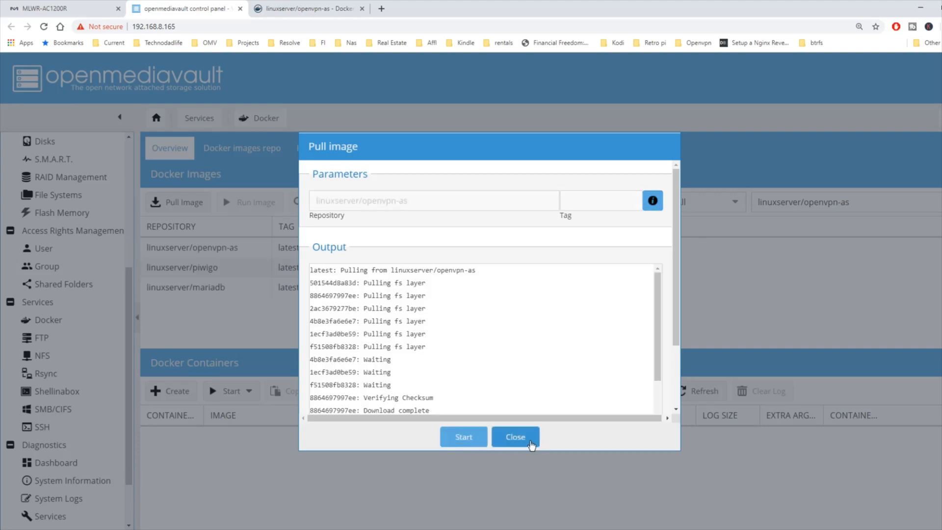
pyautogui.click(516, 436)
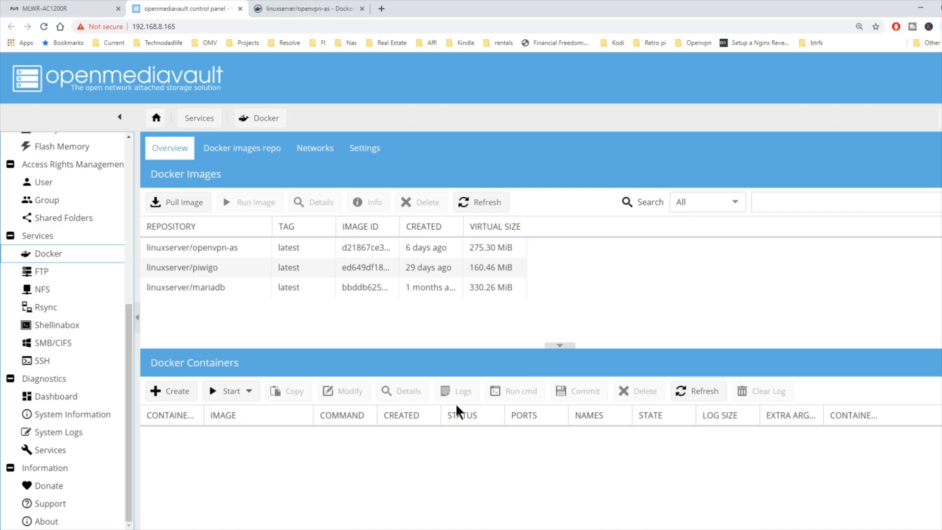
pyautogui.moveTo(327, 467)
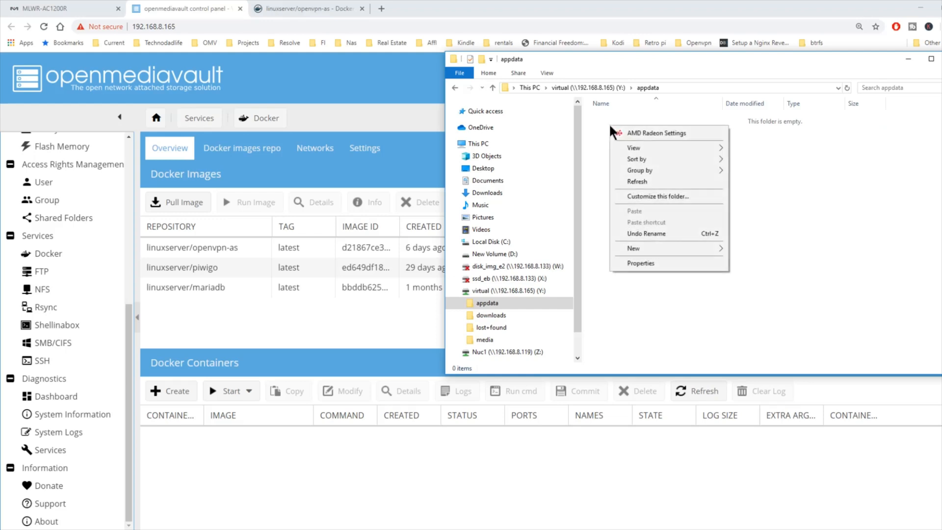
pyautogui.moveTo(634, 248)
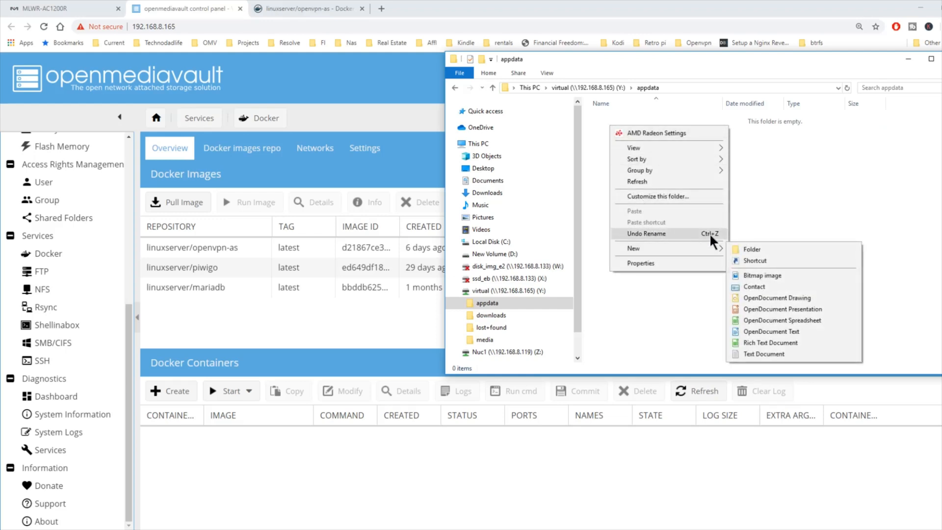
# Create a new folder named for openvpn inside the appdata share
pyautogui.click(752, 250)
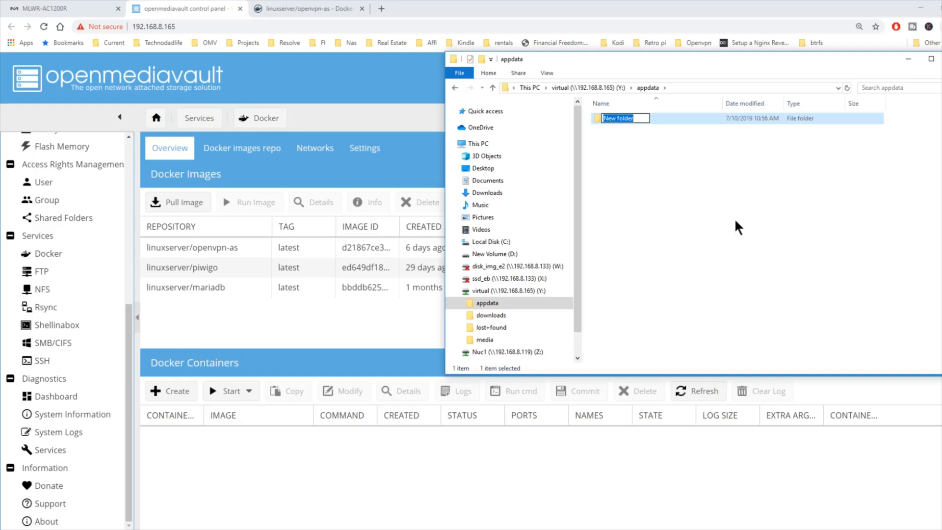
pyautogui.write('ope')
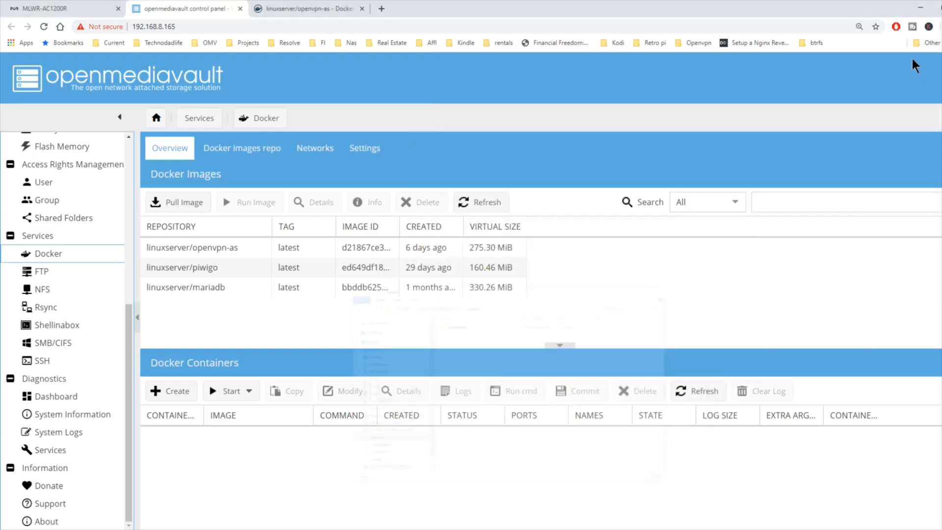
# Run a container from openvpn-as named openvpn-as with restart policy always
pyautogui.click(206, 247)
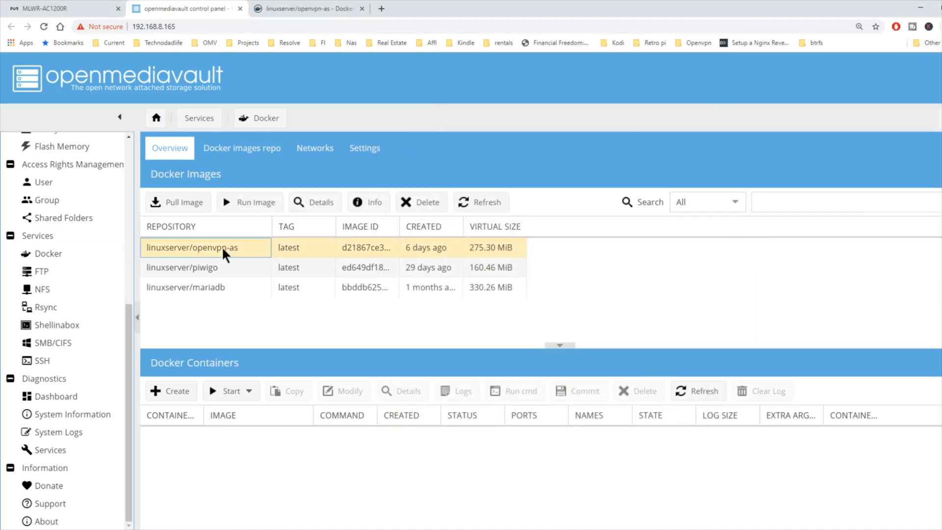
pyautogui.moveTo(259, 204)
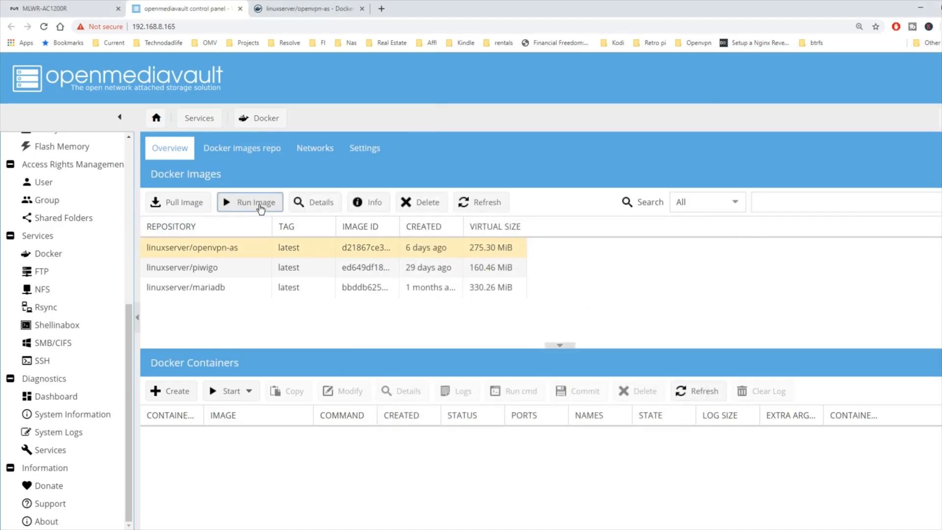
pyautogui.click(250, 202)
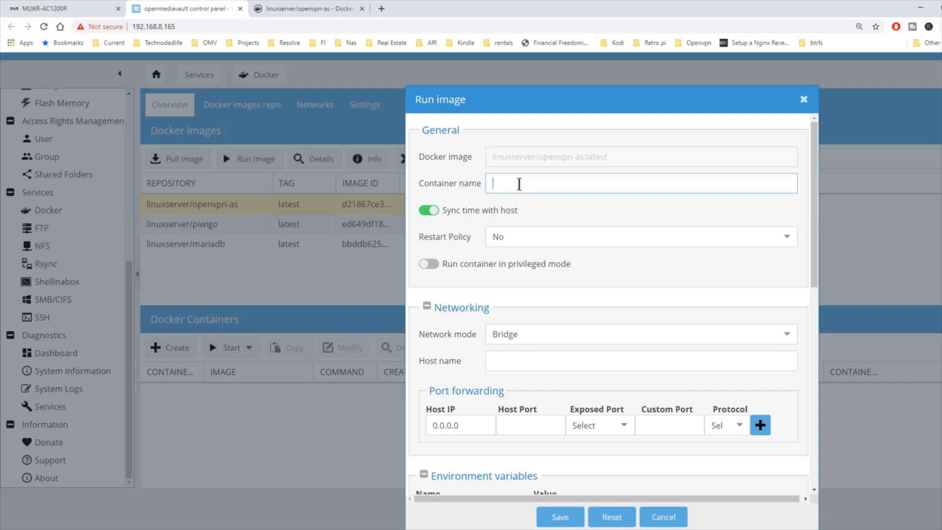
pyautogui.write('o')
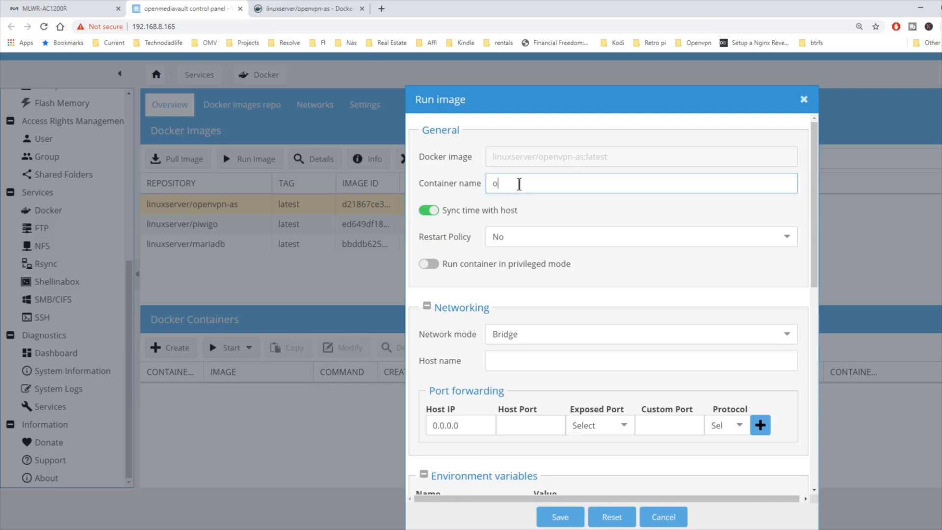
pyautogui.write('penvpn-as')
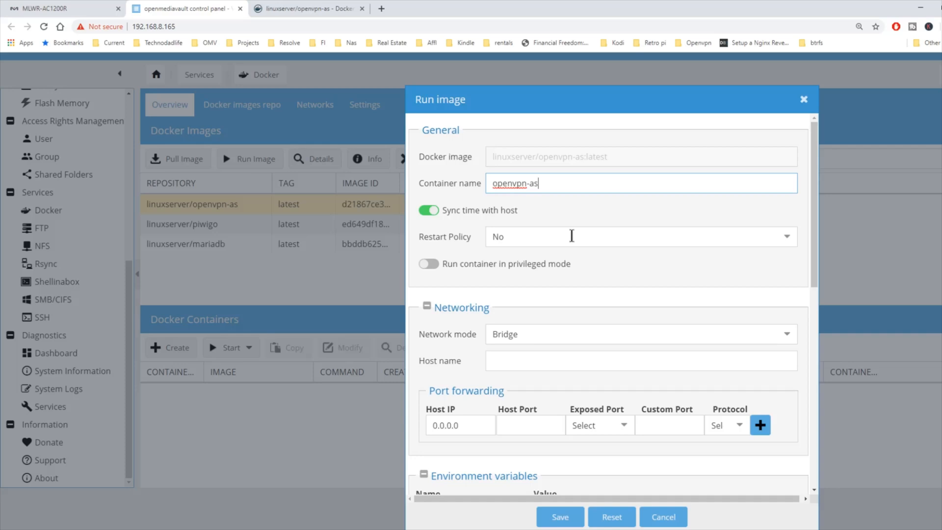
pyautogui.click(640, 236)
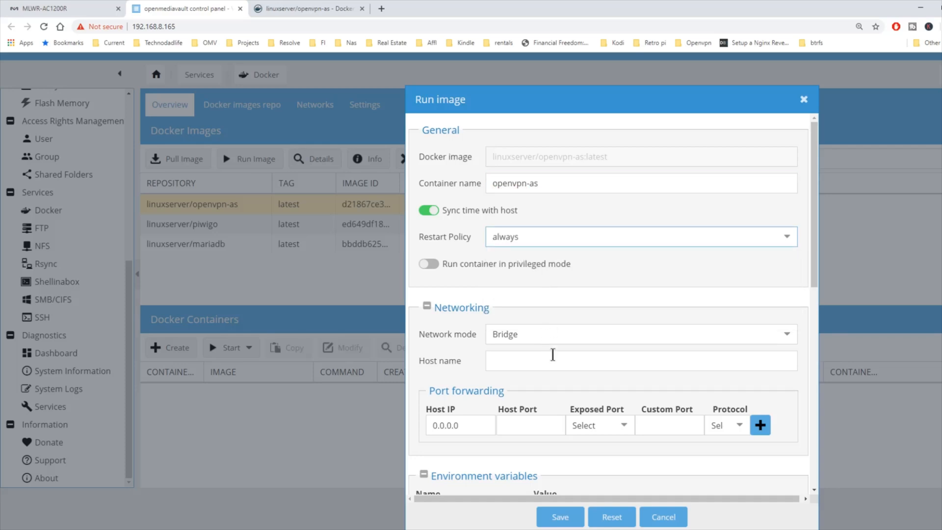
pyautogui.moveTo(634, 432)
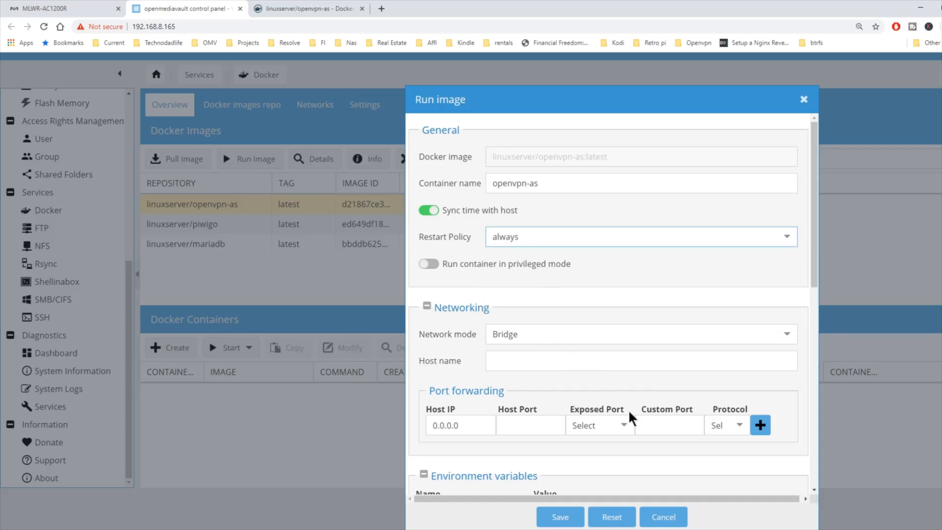
# Add port forwards 1194→1194/udp, 943→943/tcp and 9443→9443/tcp for the container
pyautogui.scroll(-3)
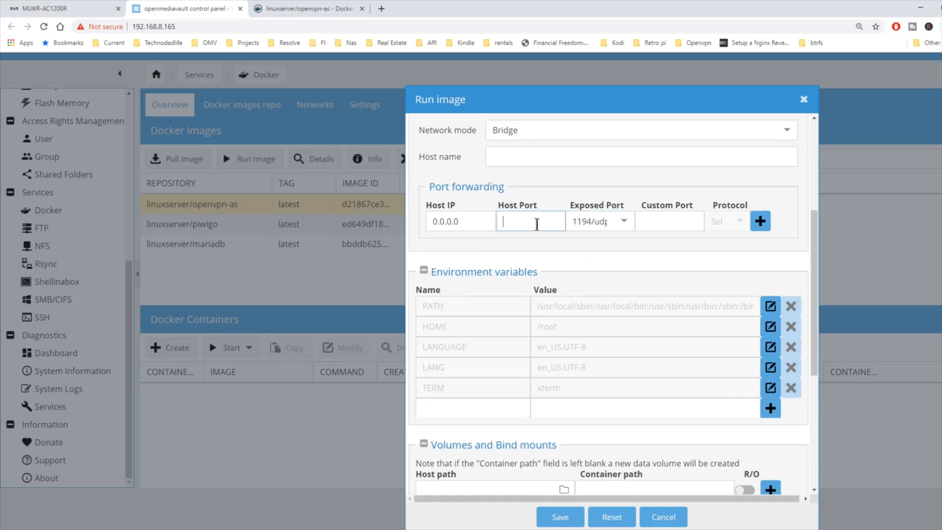
pyautogui.write('1194')
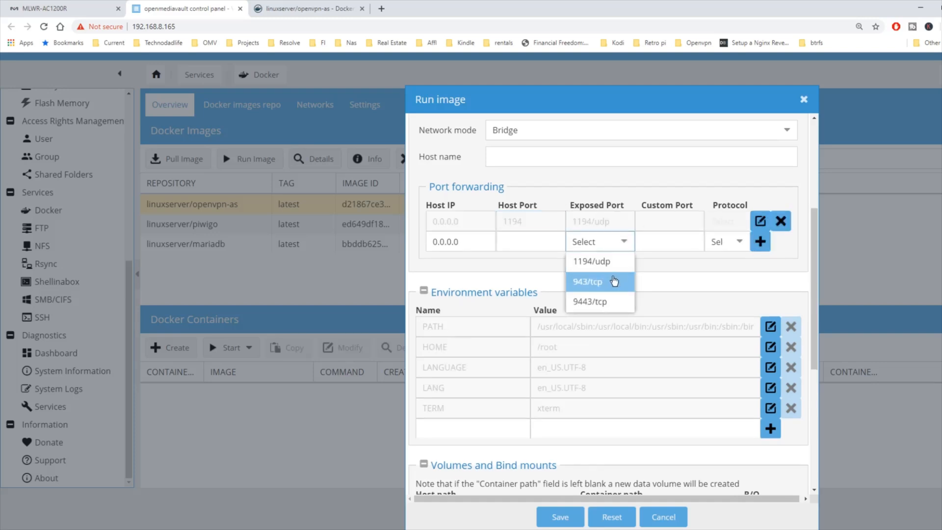
pyautogui.click(595, 281)
pyautogui.write('943')
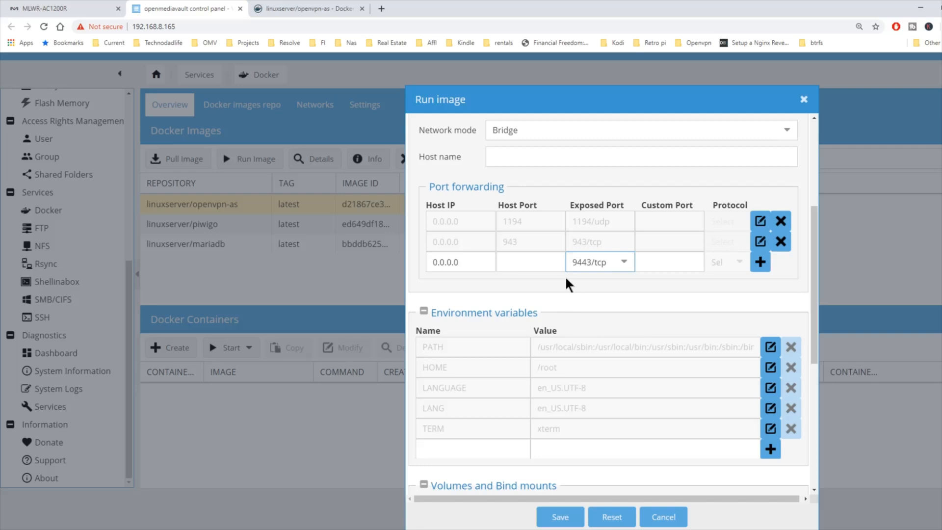
pyautogui.write('9')
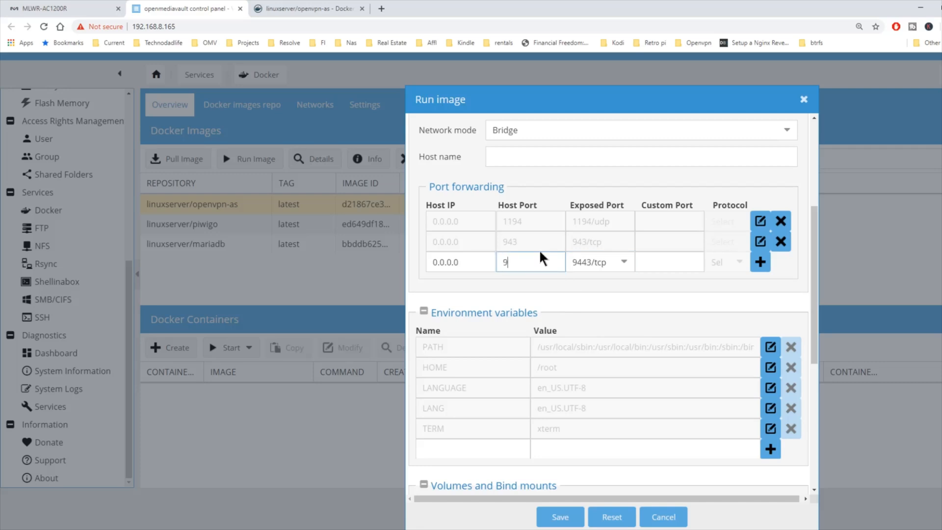
pyautogui.write('443')
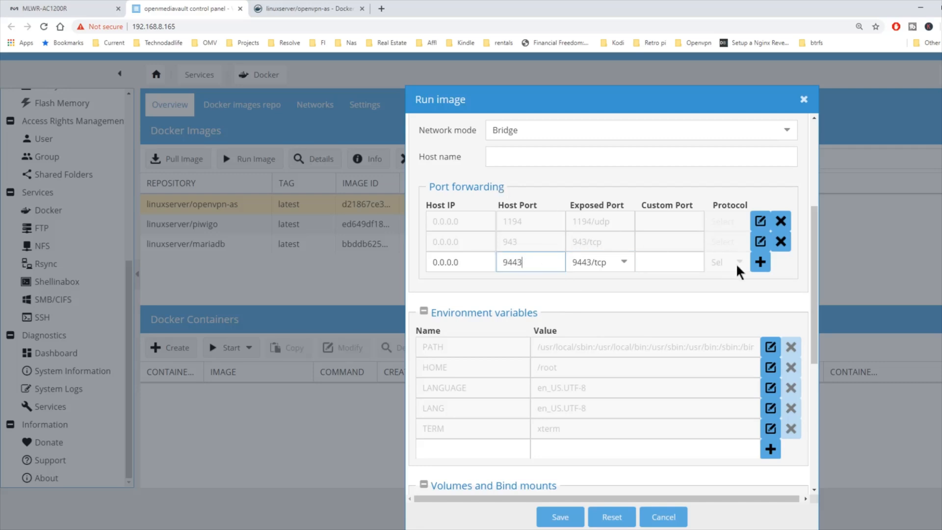
pyautogui.click(759, 262)
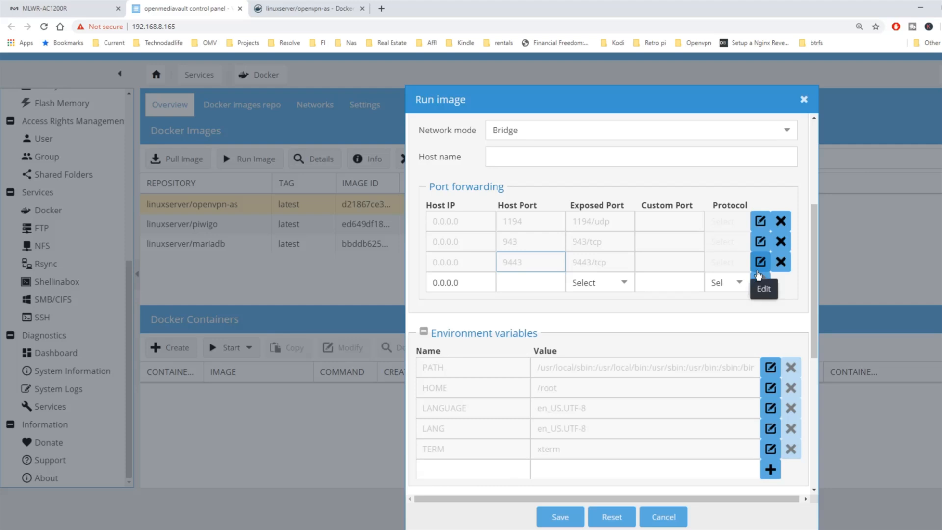
# Add environment variables PUID=1000 and PGID=100
pyautogui.scroll(-3)
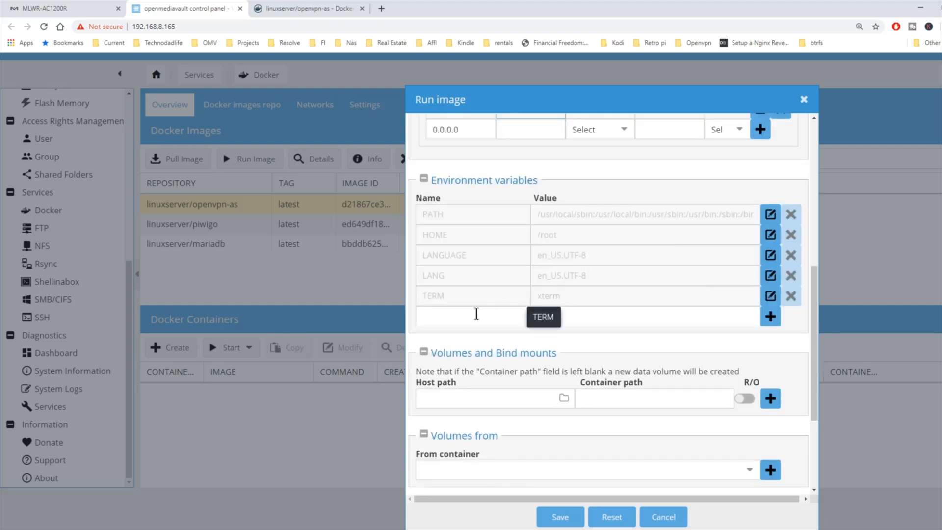
pyautogui.click(473, 316)
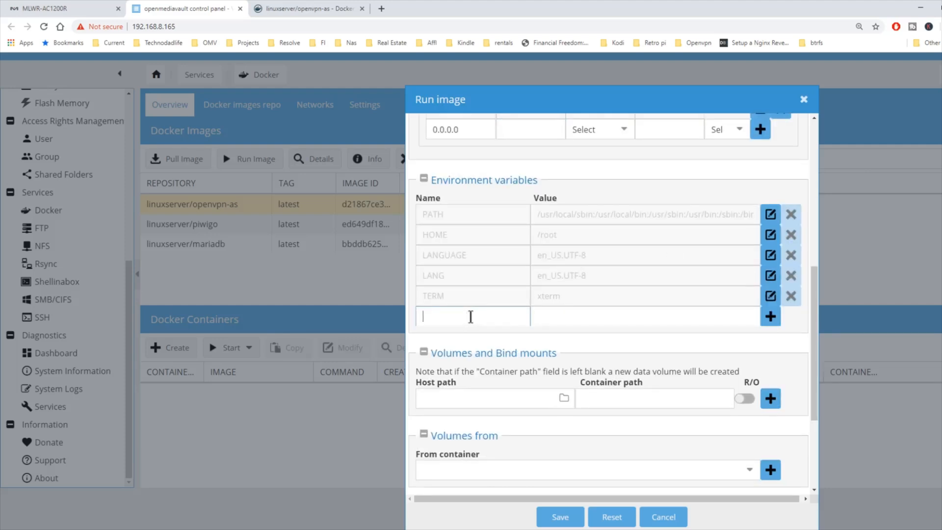
pyautogui.write('P')
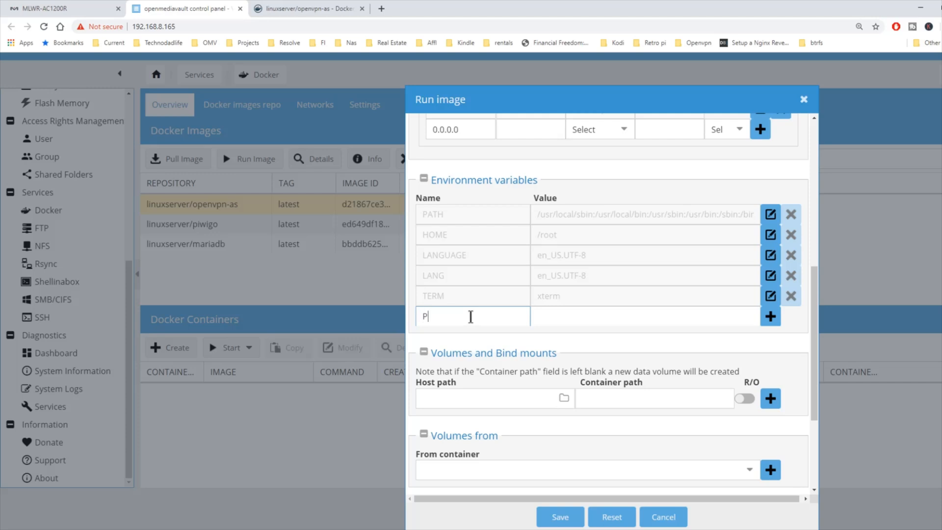
pyautogui.write('UID')
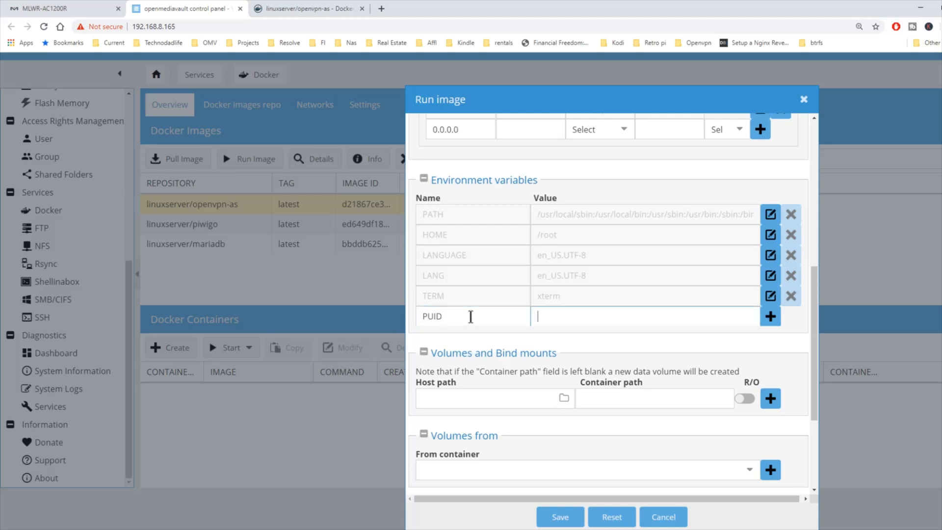
pyautogui.write('1000')
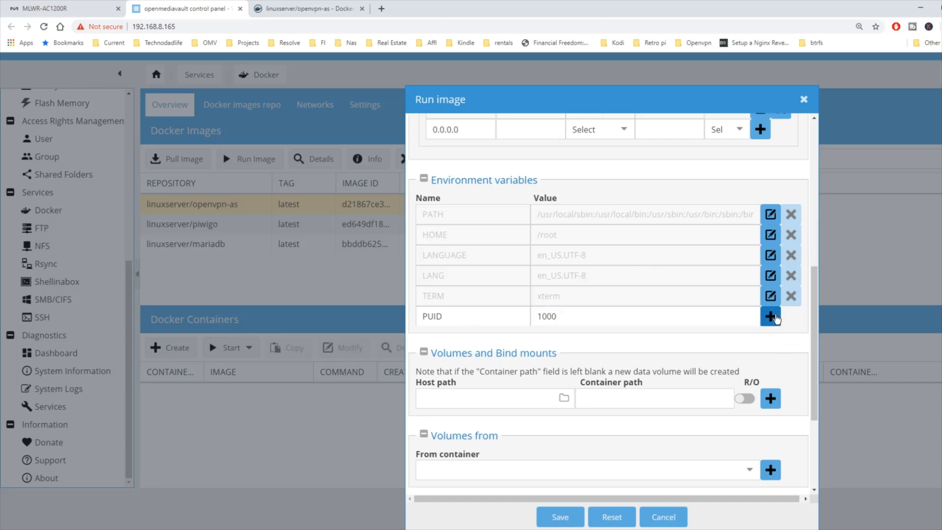
pyautogui.click(770, 316)
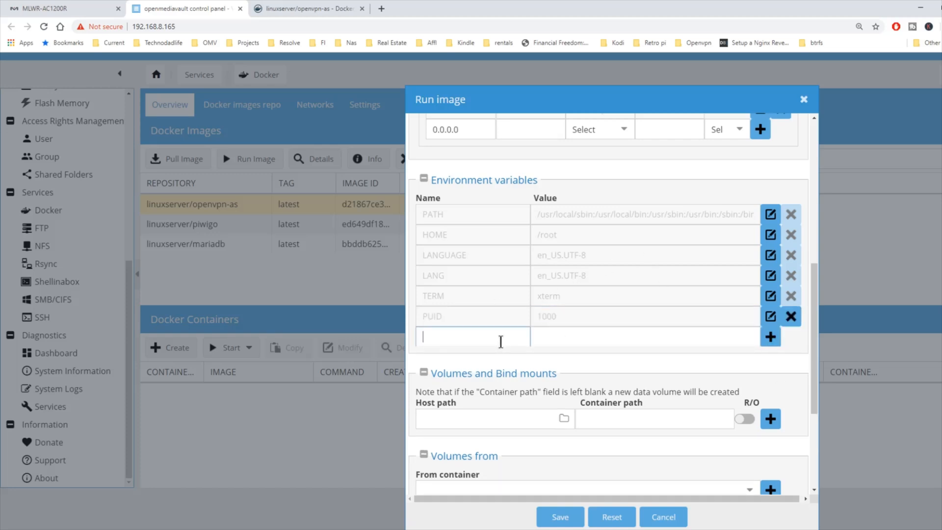
pyautogui.write('PGID')
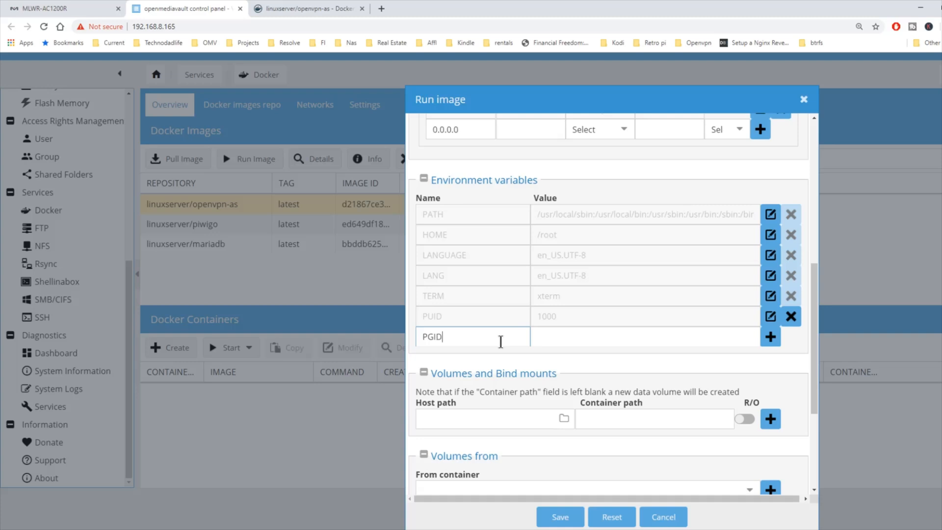
pyautogui.write('100')
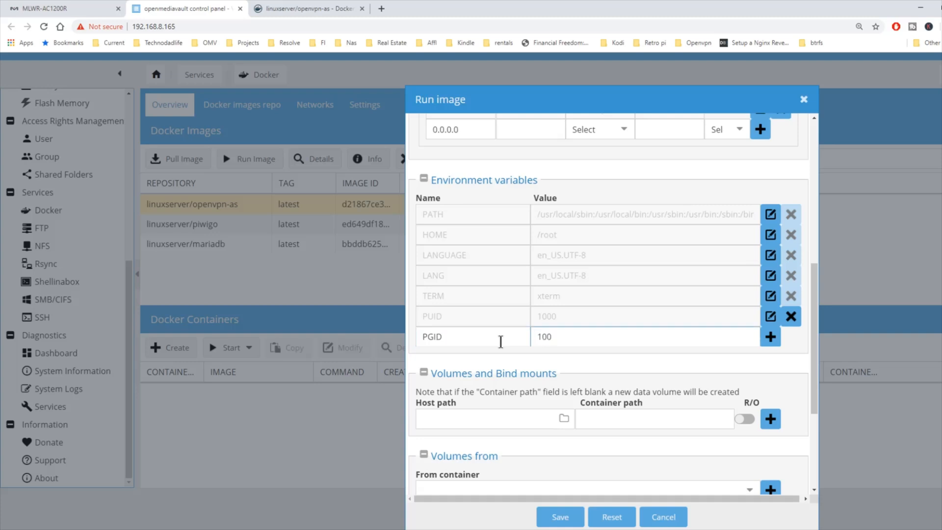
pyautogui.click(770, 336)
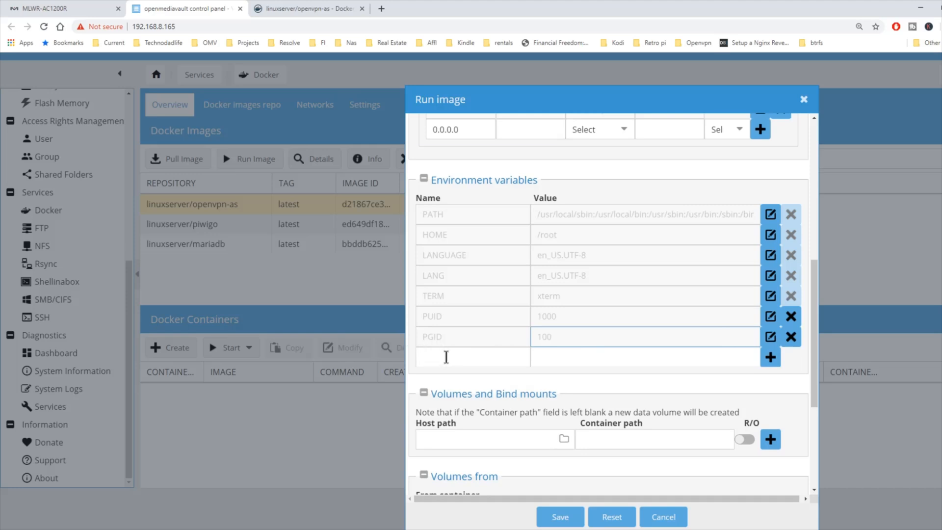
# Add TZ=America/New_York and enter INTERFACE=eth0
pyautogui.write('TZ')
pyautogui.click(645, 357)
pyautogui.write('A')
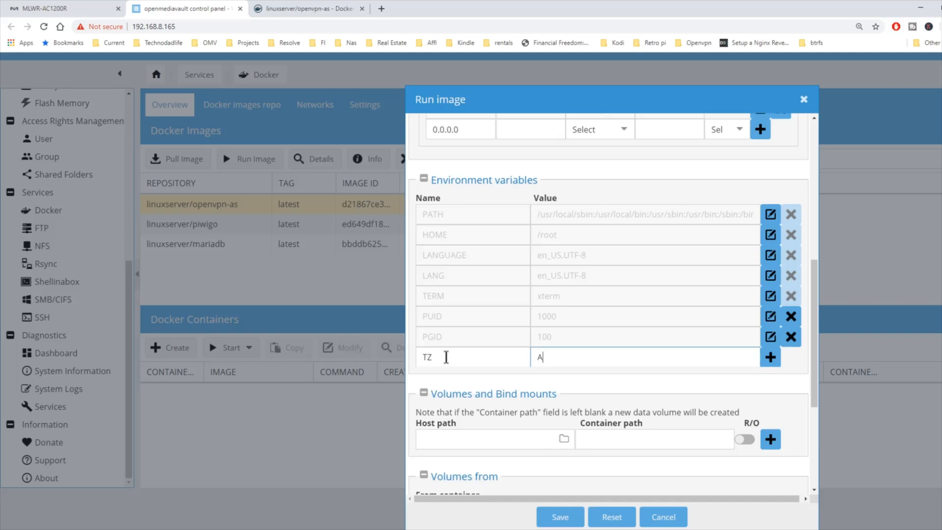
pyautogui.write('merica/New_York')
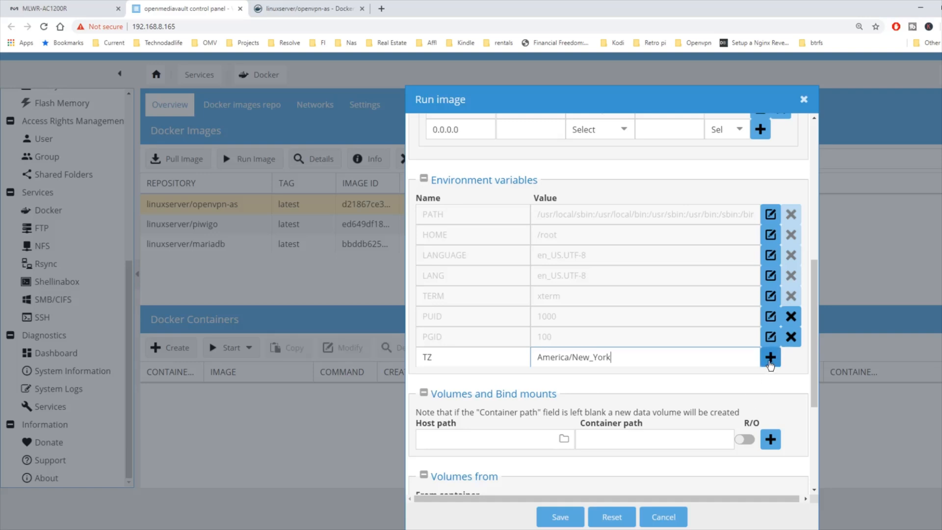
pyautogui.click(770, 356)
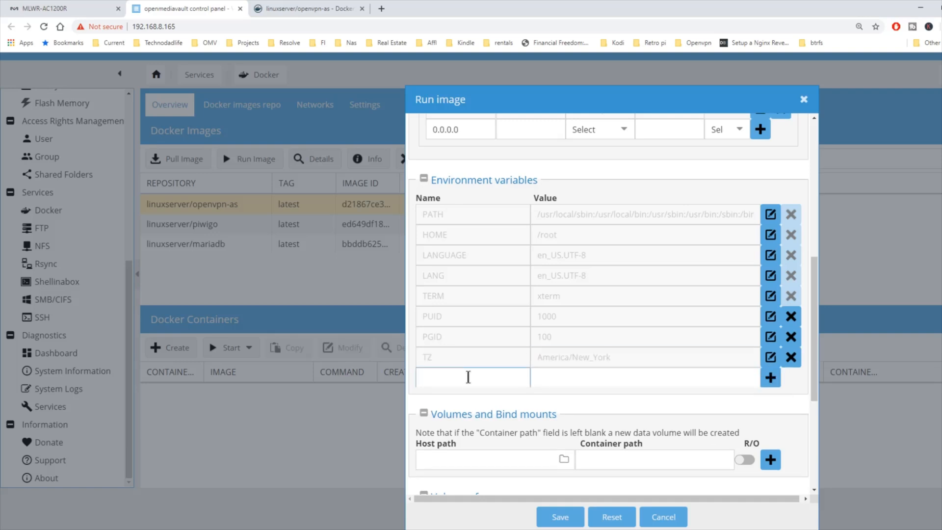
pyautogui.write('INTERFACE')
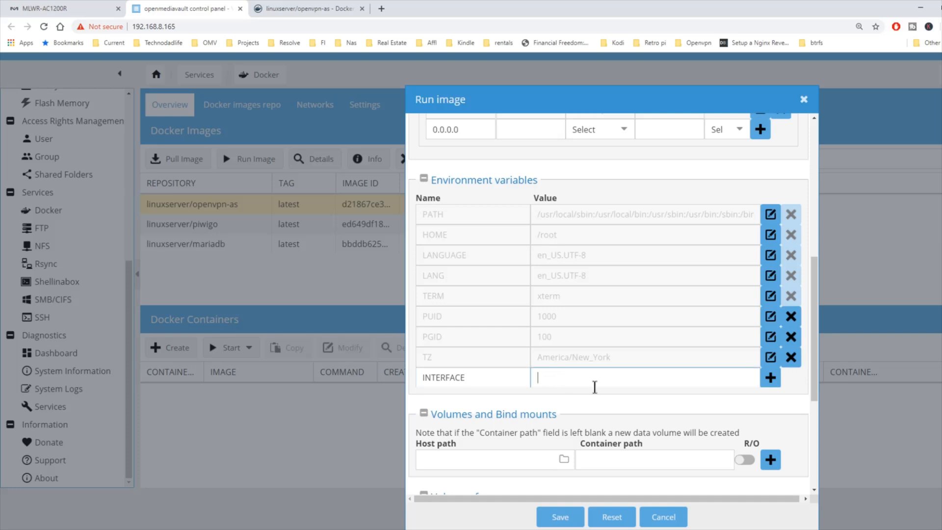
pyautogui.write('etho')
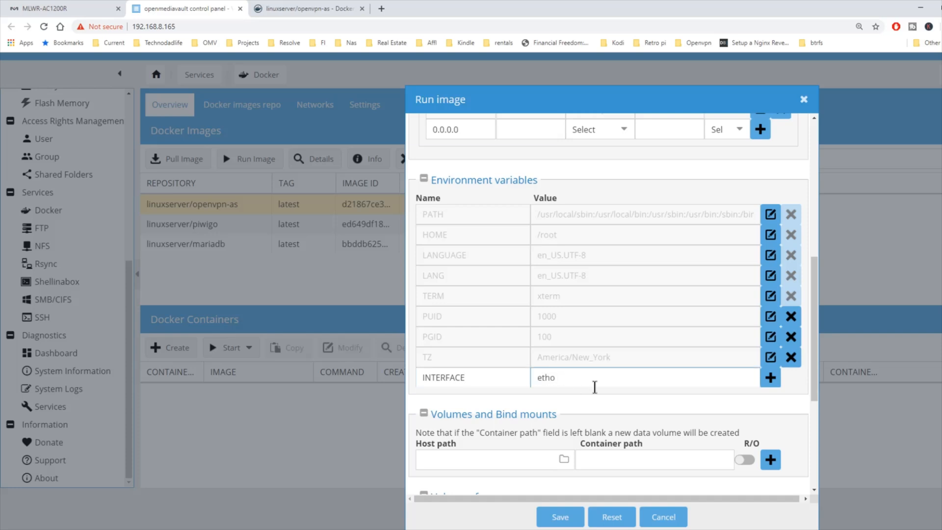
pyautogui.write('eth0')
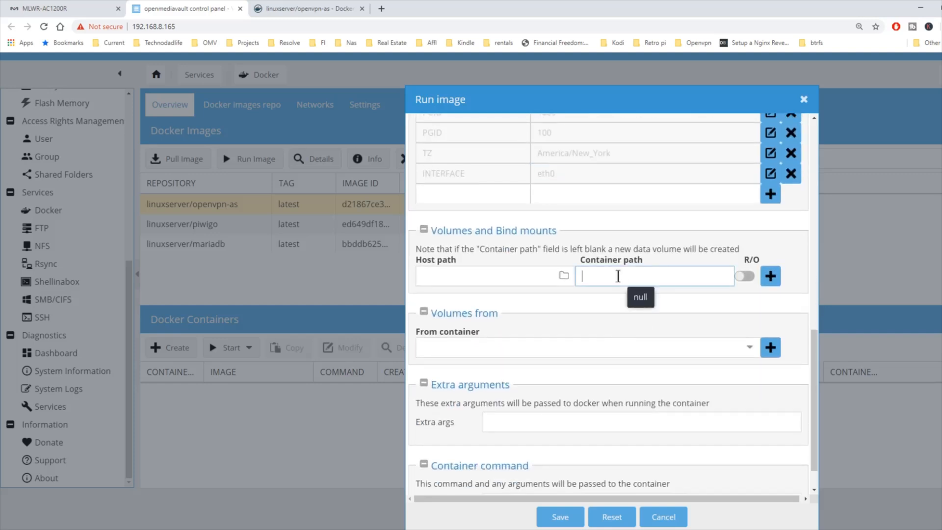
# Map host folder sharedfolders/virtual/appdata/openvpn-as to container path /config
pyautogui.write('/')
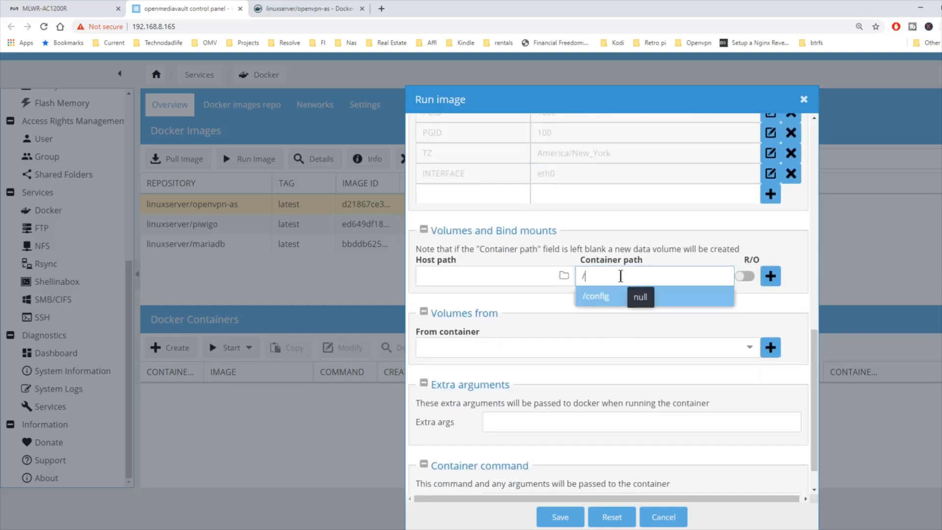
pyautogui.click(596, 296)
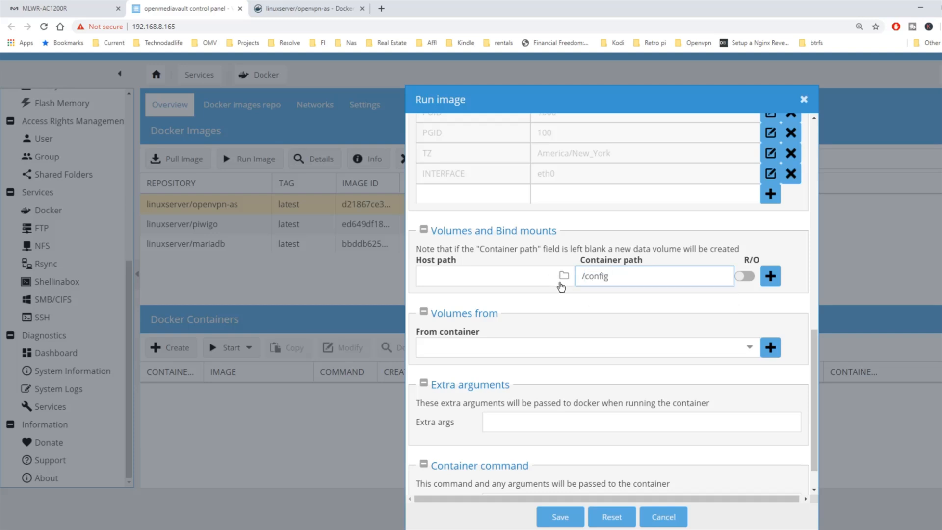
pyautogui.click(564, 276)
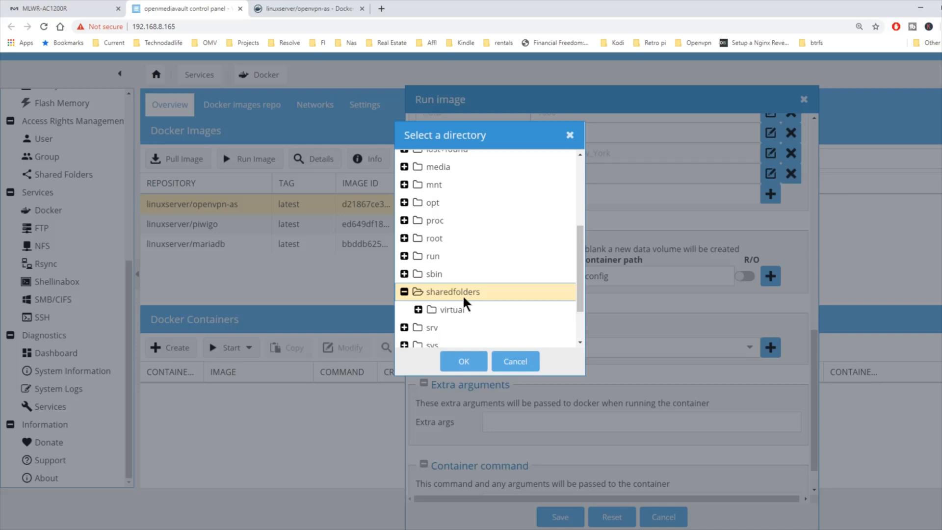
pyautogui.click(417, 309)
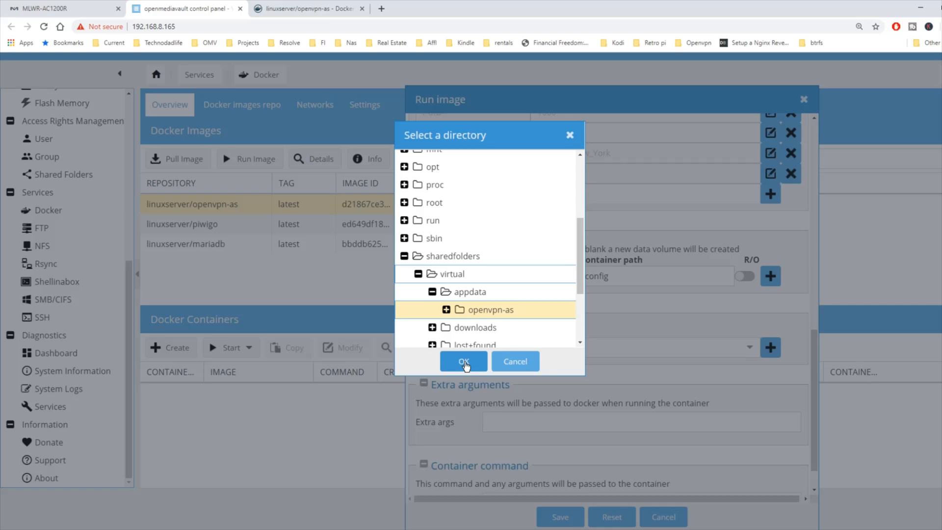
pyautogui.click(463, 361)
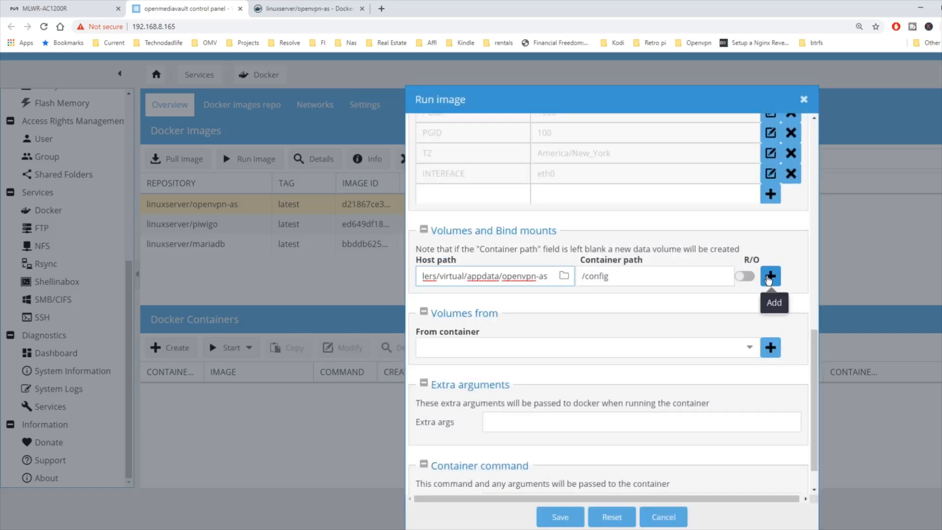
pyautogui.click(770, 276)
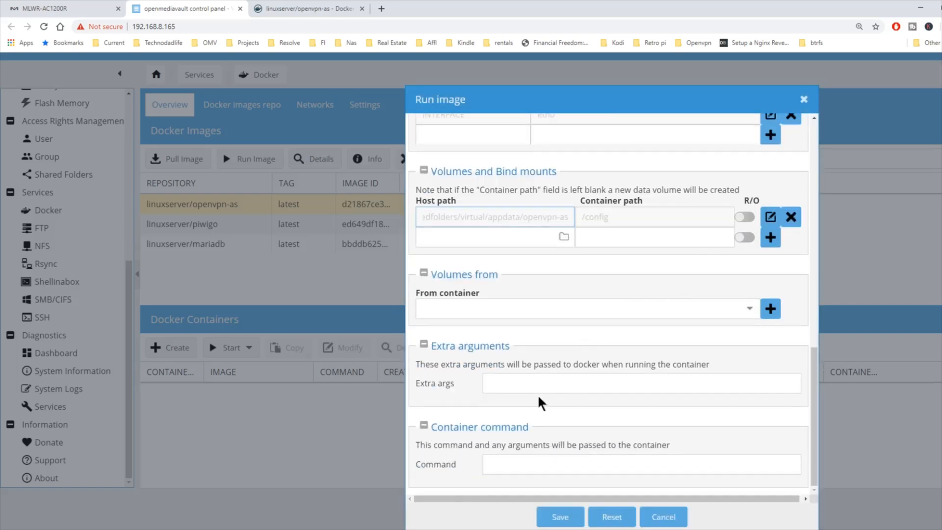
# Enter --cap-add=NET_ADMIN as the container's extra docker arguments
pyautogui.click(641, 383)
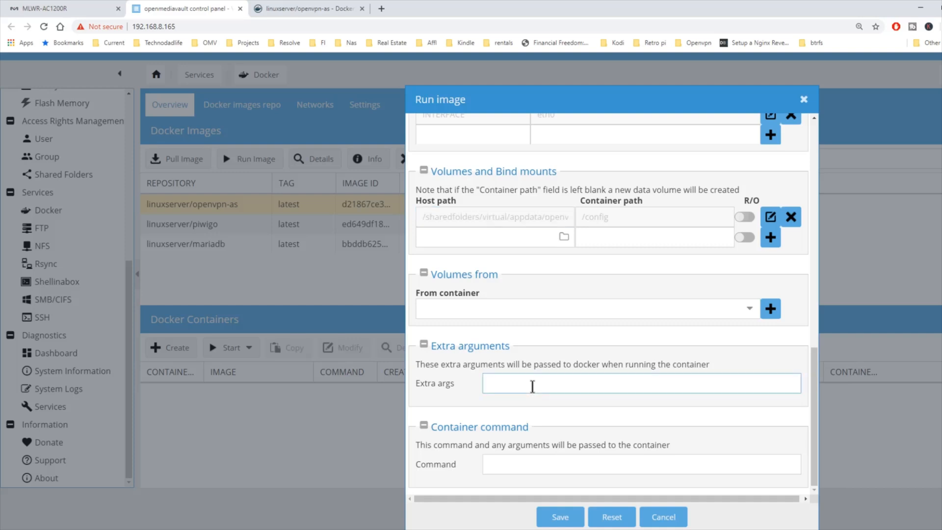
pyautogui.write('--cap-add=NET_ADMIN')
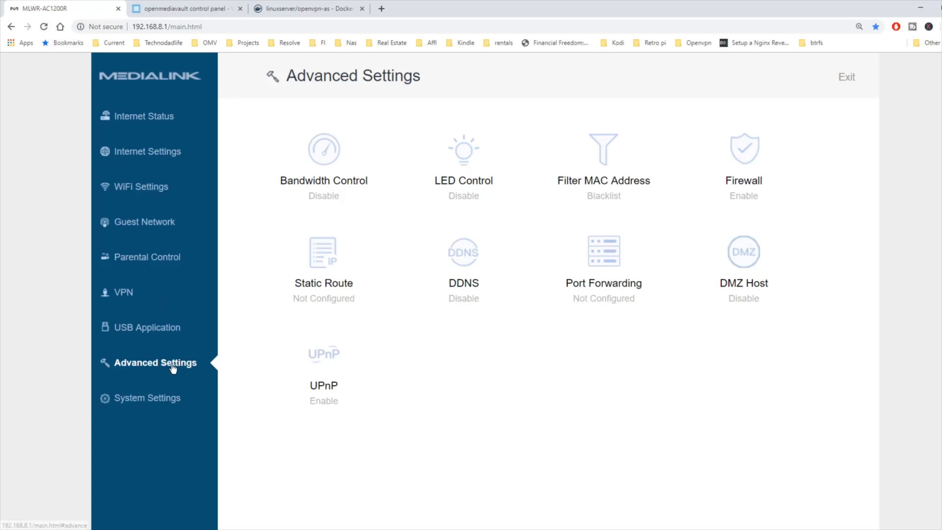
pyautogui.moveTo(609, 265)
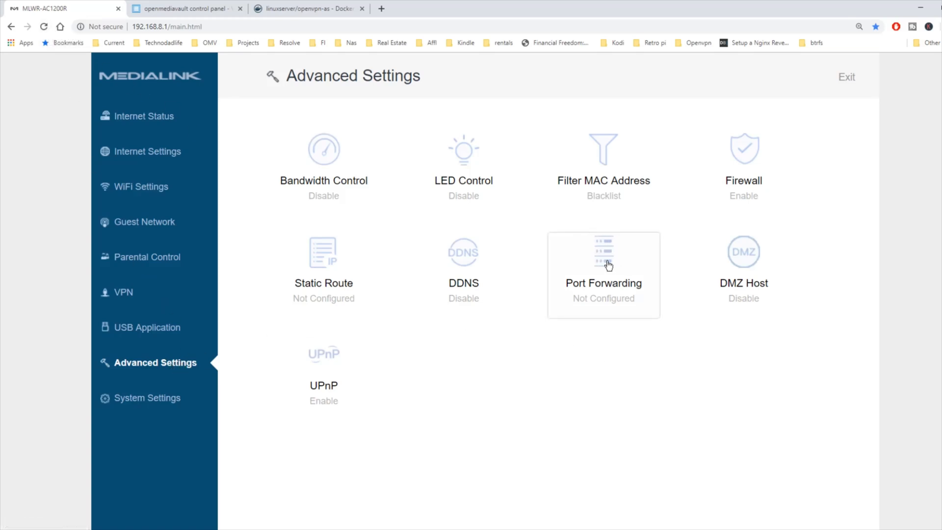
# Open the router's Port Forwarding settings with 192.168.8.165 as internal IP
pyautogui.click(604, 264)
pyautogui.write('192.168.8.165')
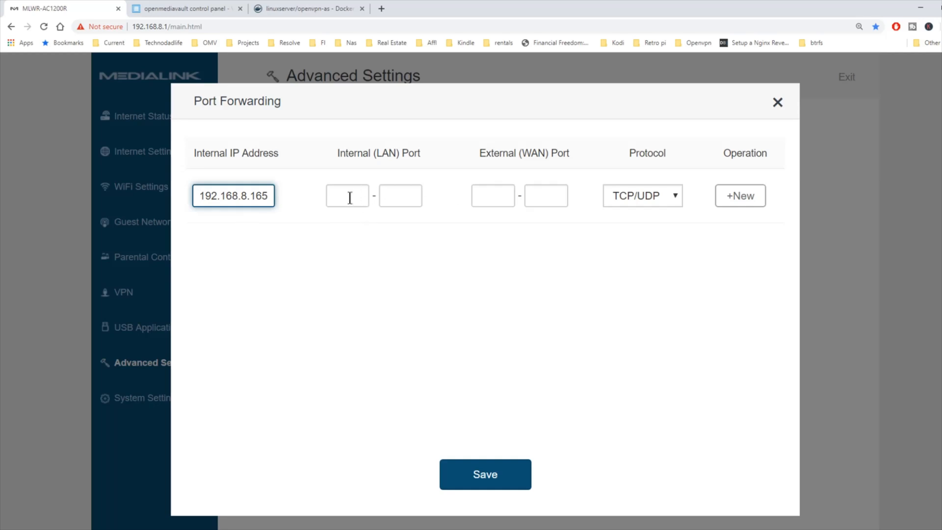
# Save a router rule forwarding UDP port 1194 to 192.168.8.165
pyautogui.click(346, 195)
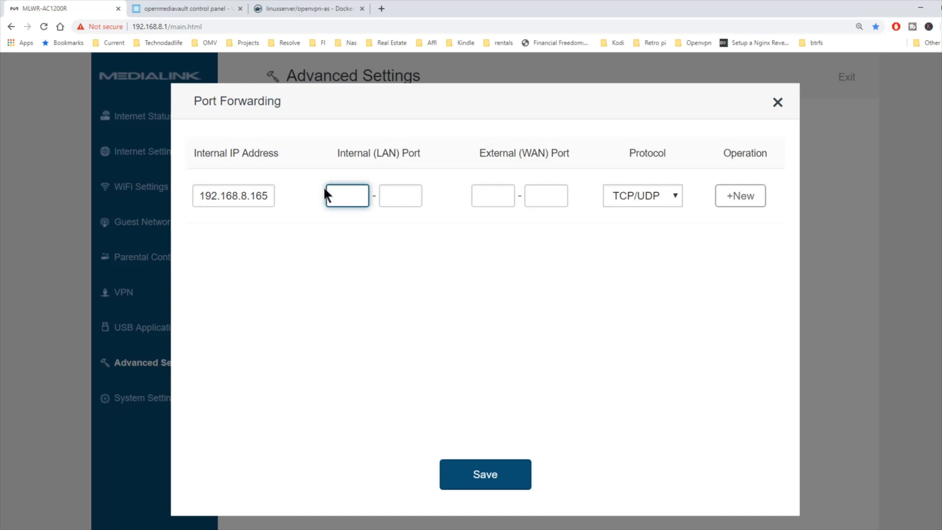
pyautogui.write('1194')
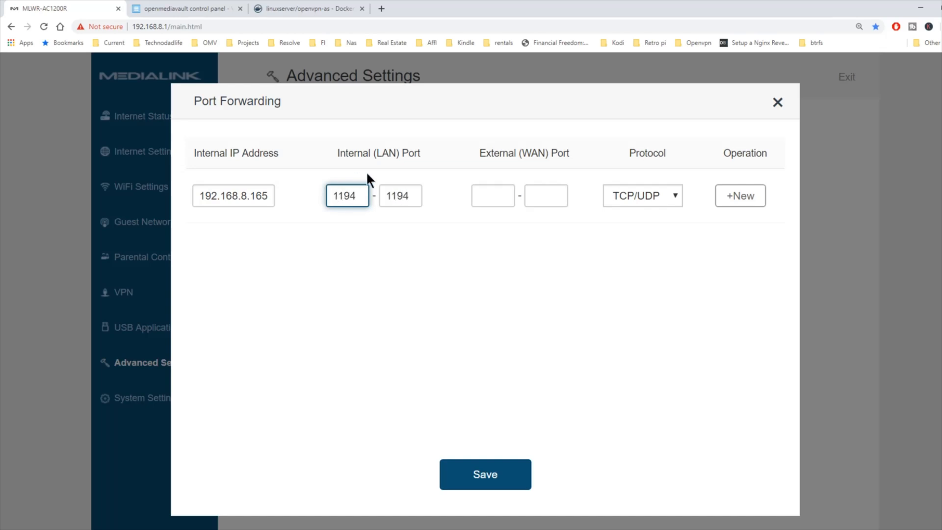
pyautogui.write('1194')
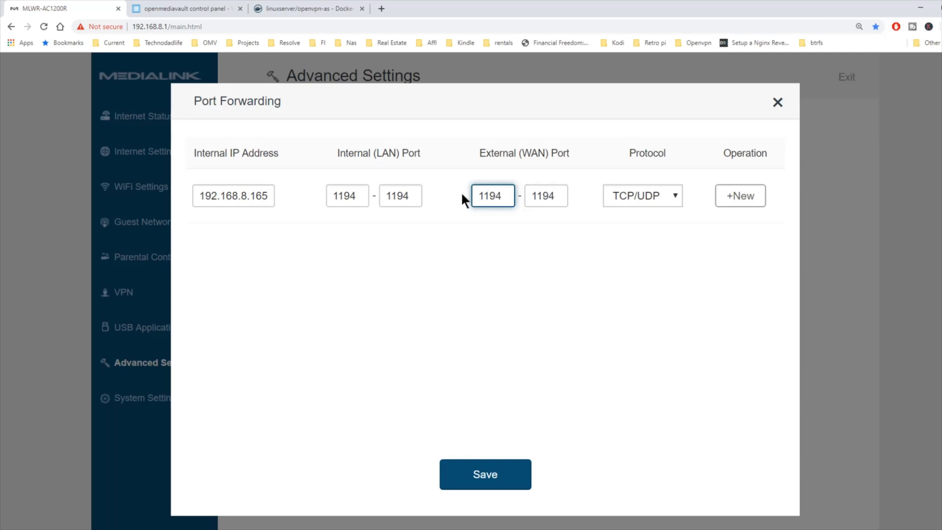
pyautogui.click(643, 195)
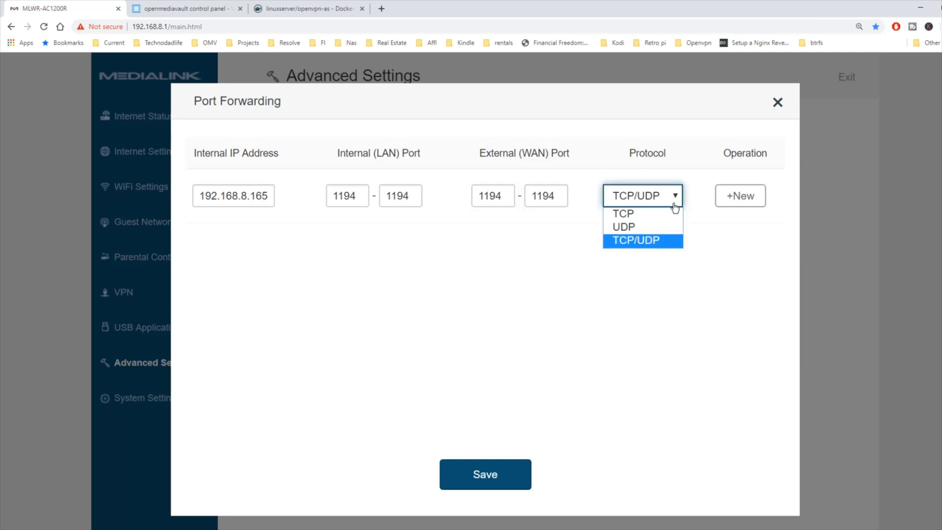
pyautogui.click(623, 226)
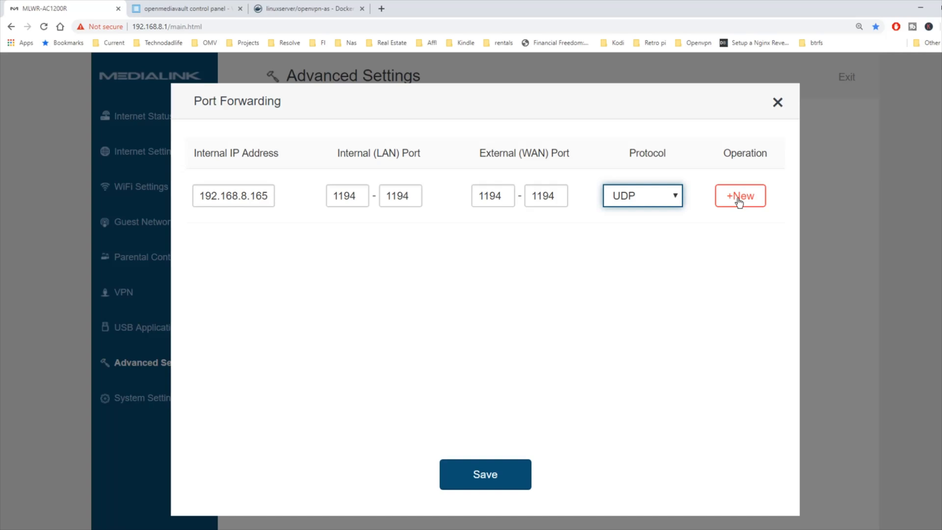
pyautogui.click(740, 195)
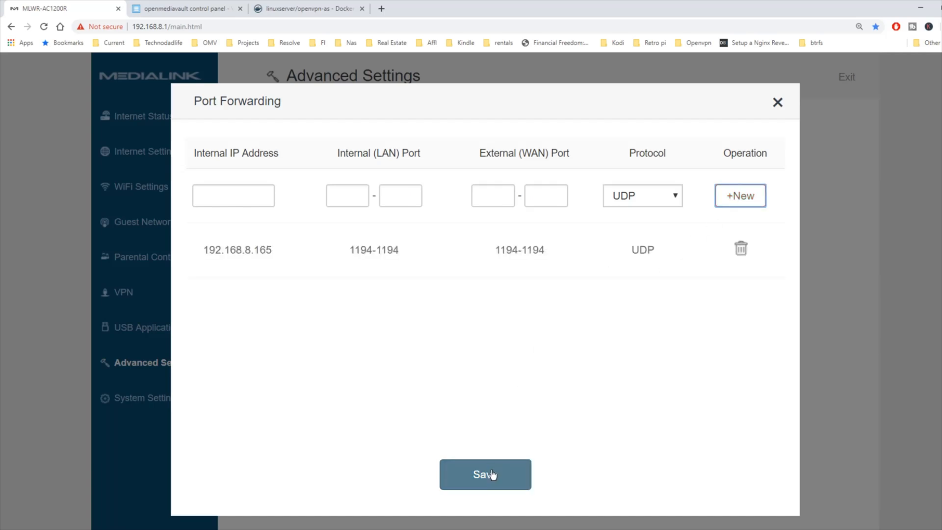
pyautogui.click(191, 9)
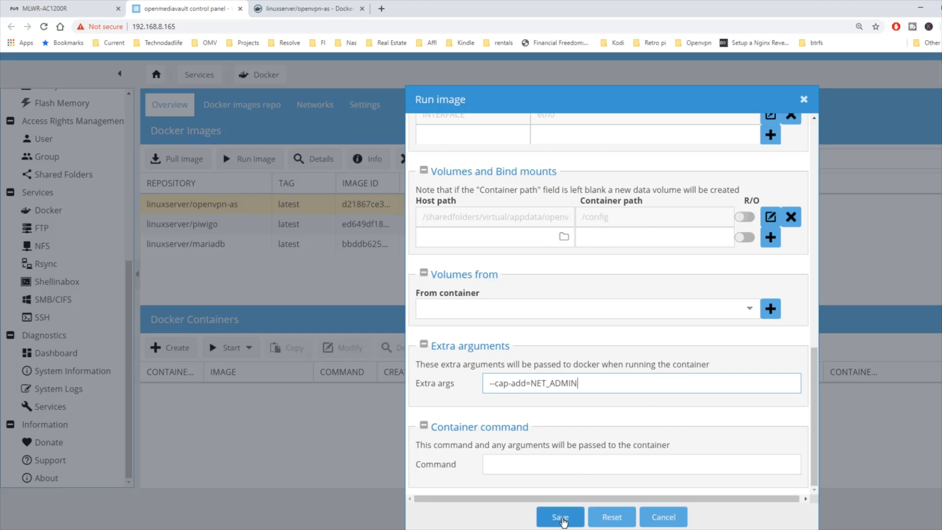
# Save the Run image dialog to start the openvpn-as container
pyautogui.click(559, 516)
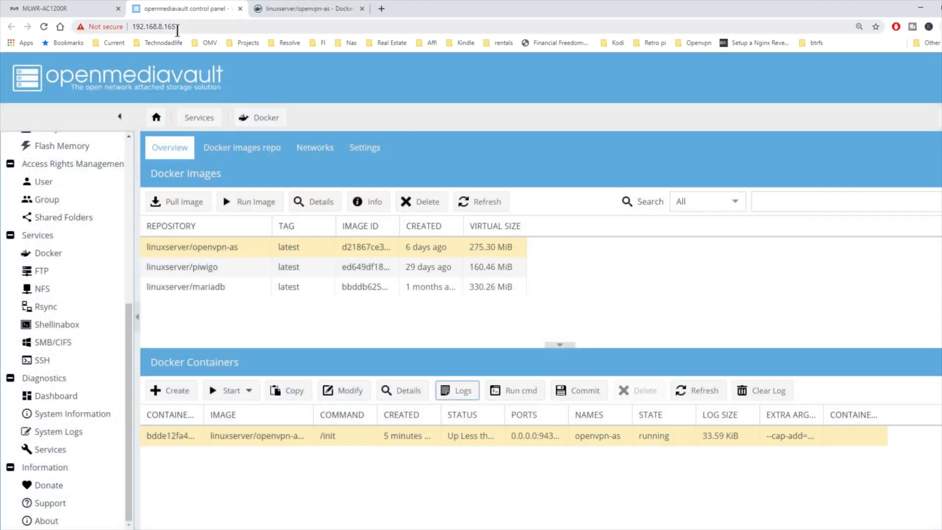
pyautogui.click(157, 27)
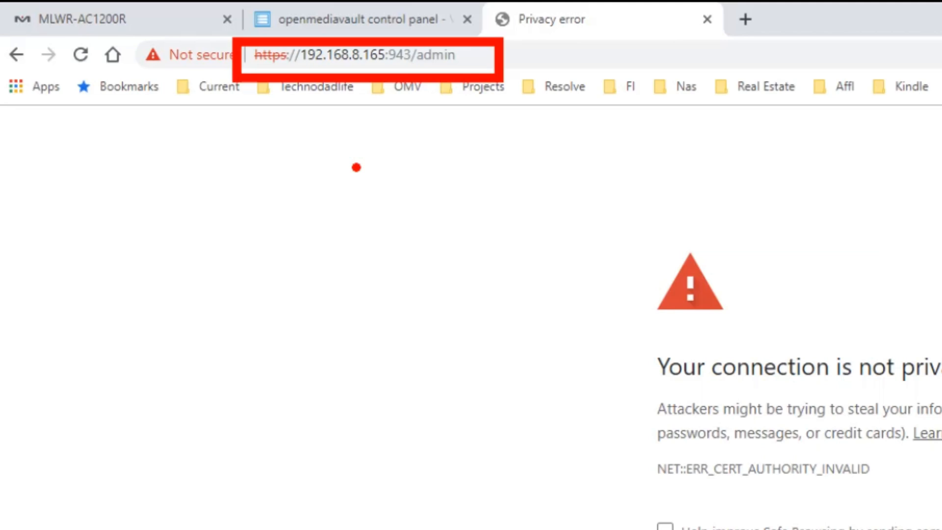
pyautogui.moveTo(333, 110)
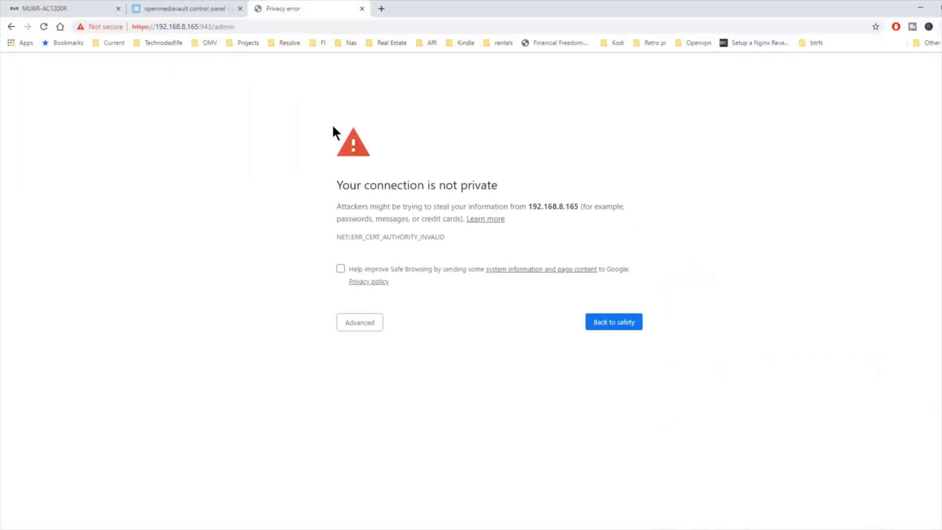
pyautogui.moveTo(400, 287)
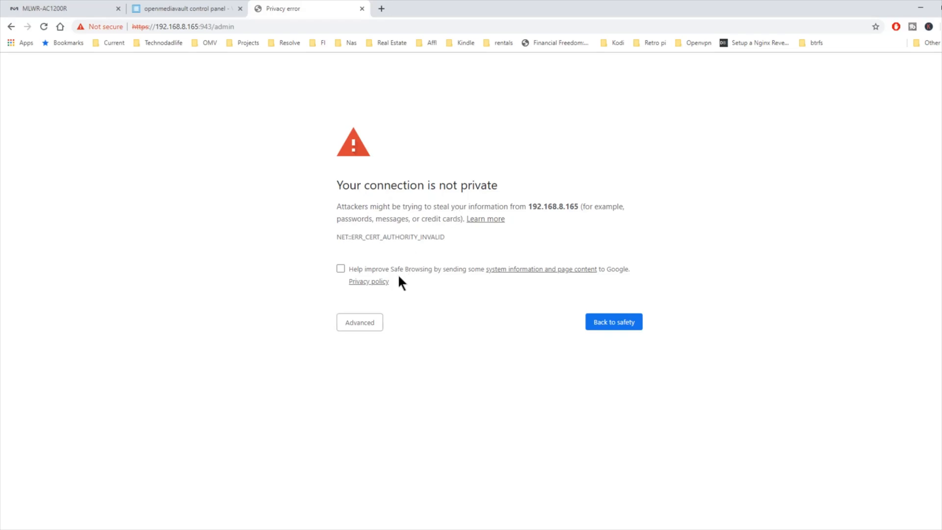
pyautogui.click(359, 322)
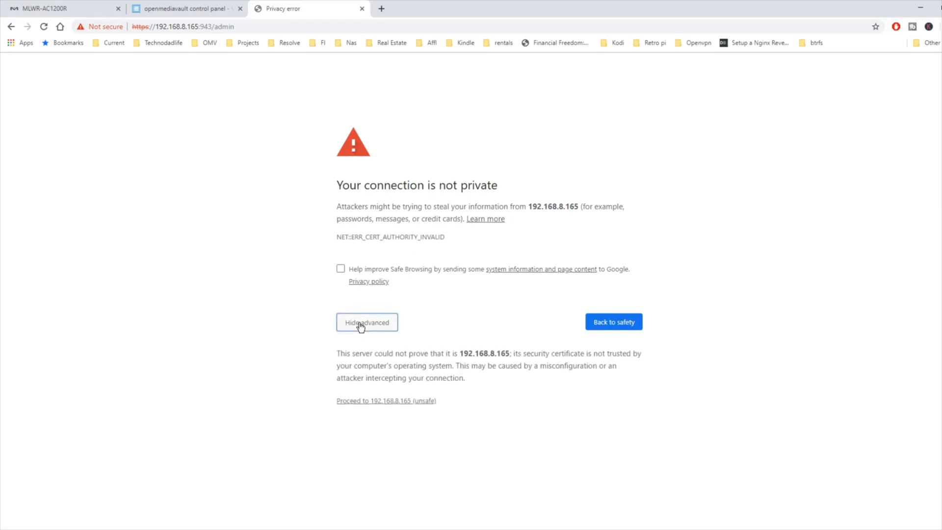
pyautogui.click(385, 400)
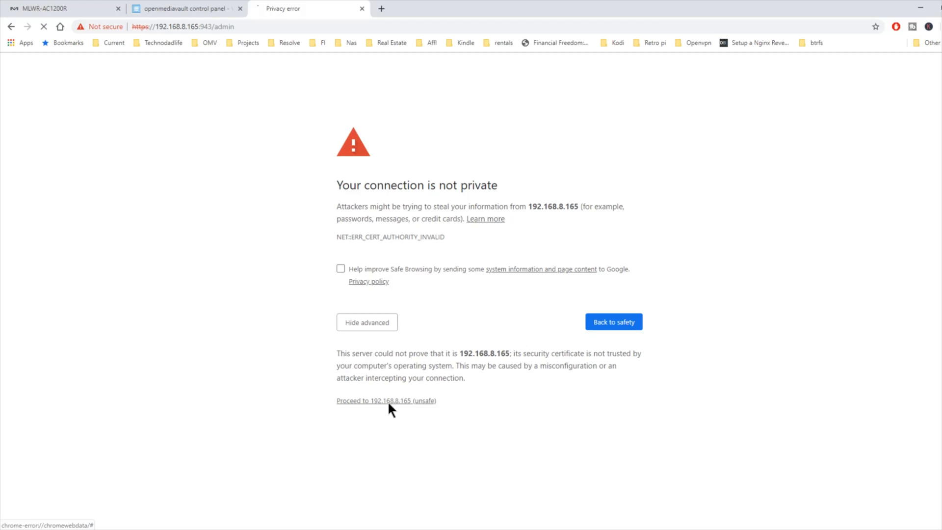
pyautogui.click(386, 400)
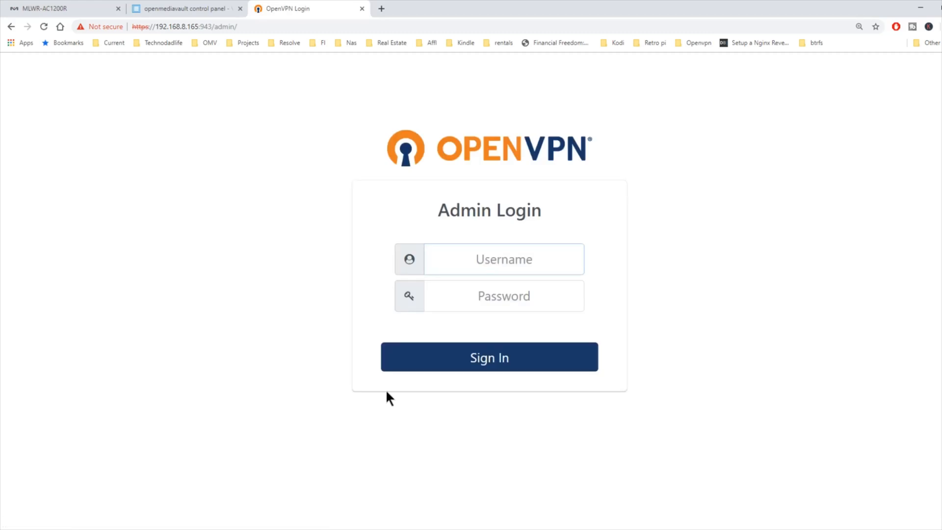
# Sign in as admin, agree to the license and highlight the port values on Status Overview
pyautogui.click(503, 259)
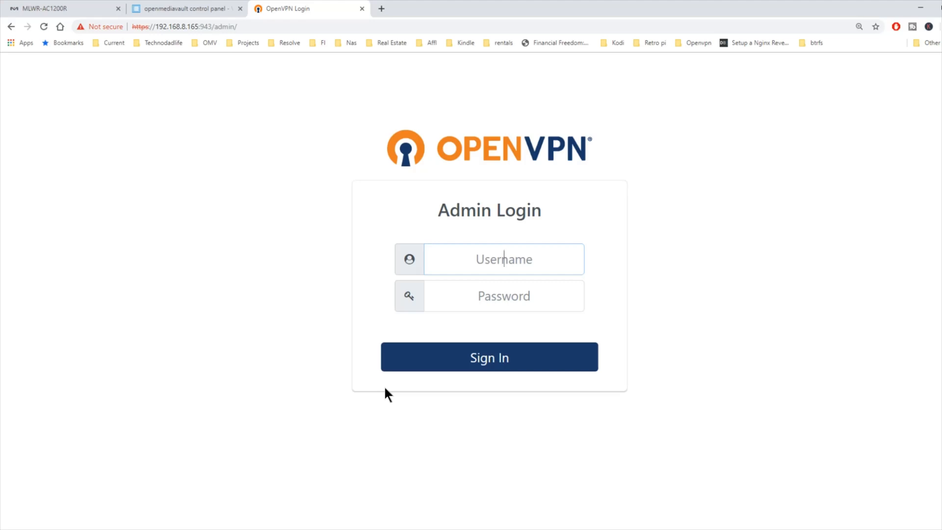
pyautogui.write('admin')
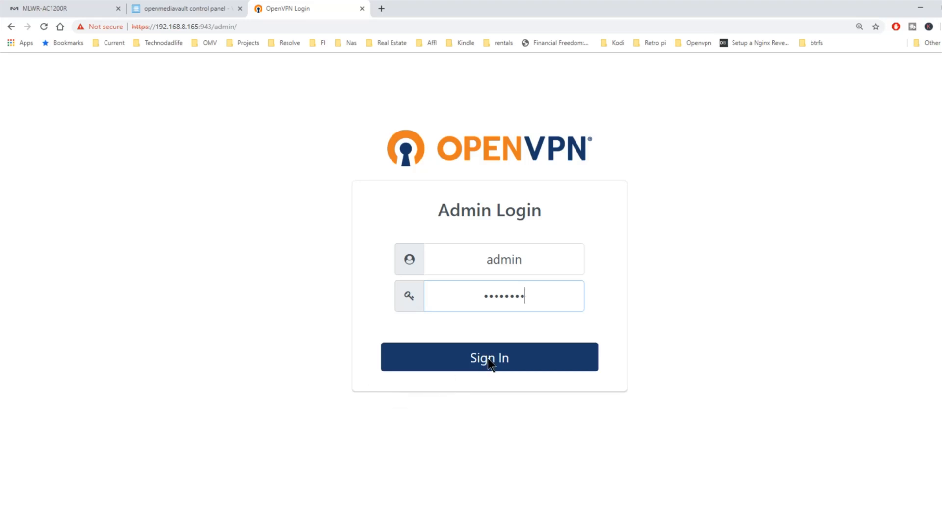
pyautogui.click(488, 357)
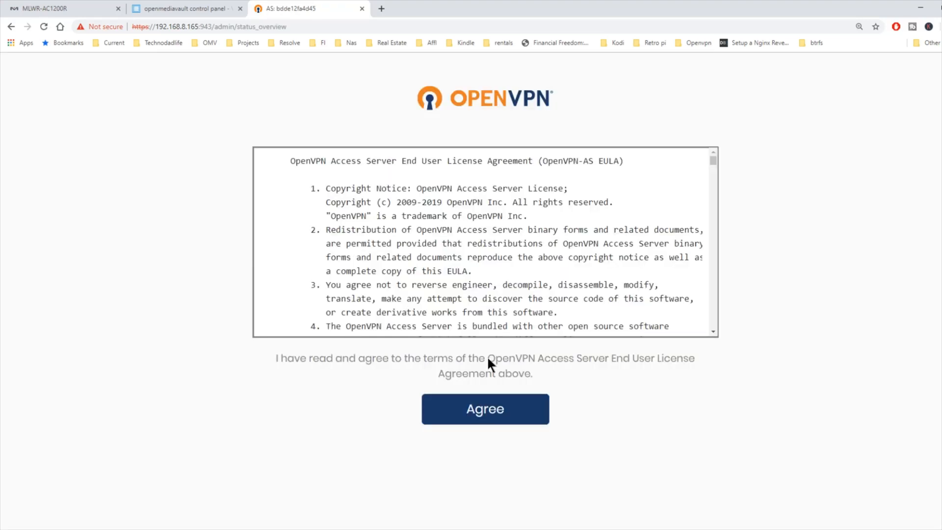
pyautogui.click(485, 408)
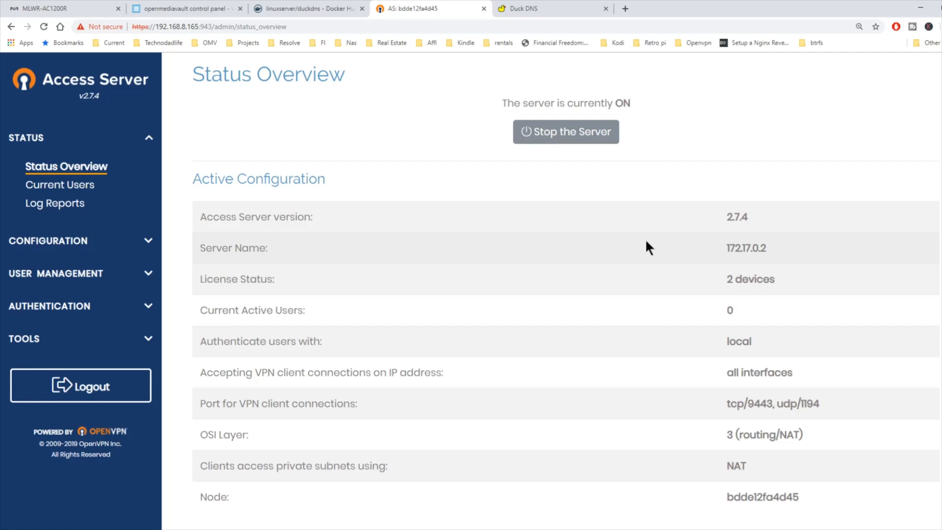
pyautogui.moveTo(675, 261)
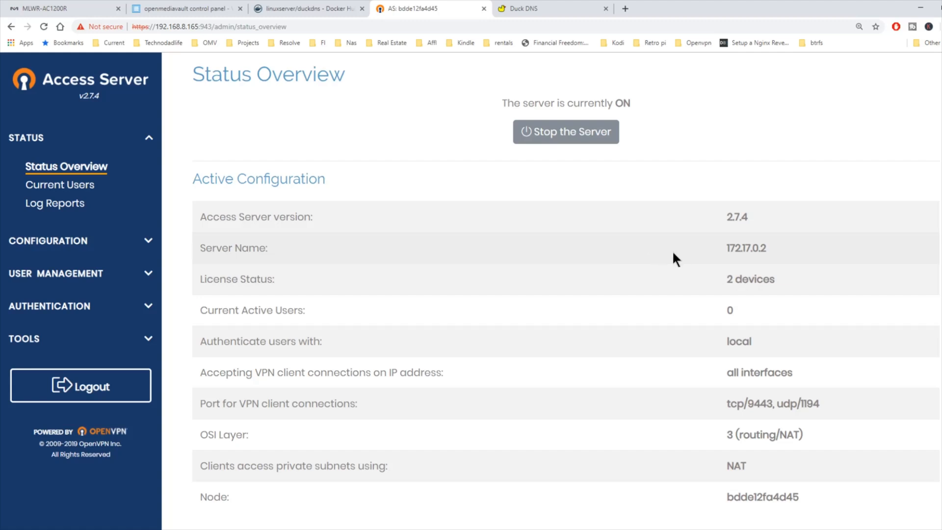
pyautogui.moveTo(721, 259)
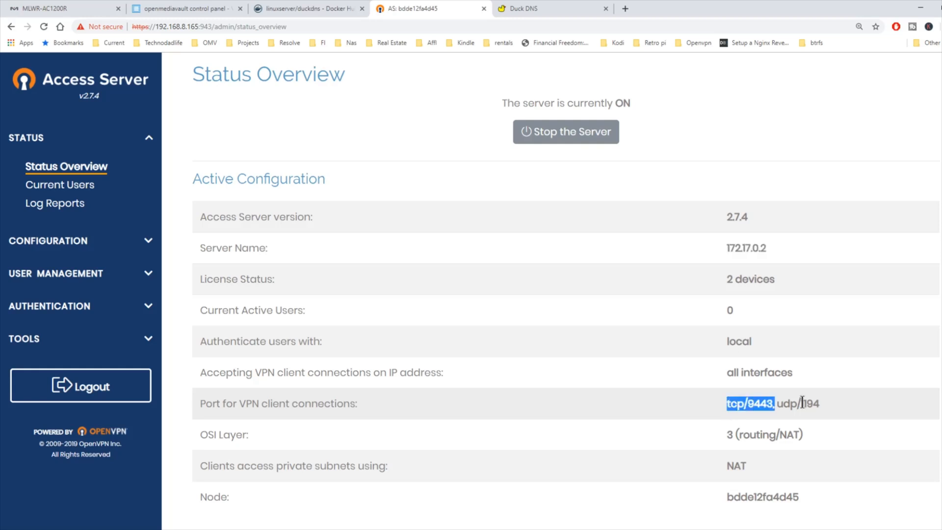
pyautogui.moveTo(726, 403); pyautogui.dragTo(818, 403)
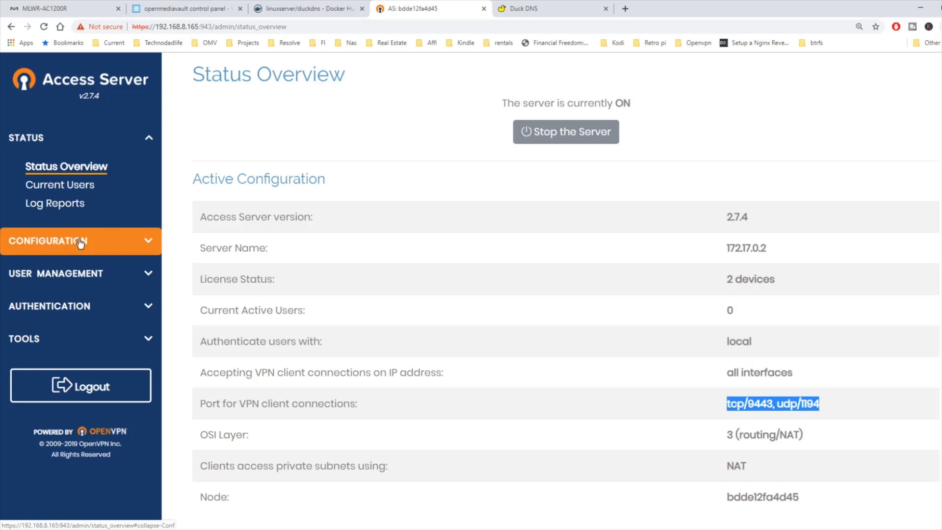
# In Network Settings, set the hostname to tdllife.duckdns.org
pyautogui.click(80, 241)
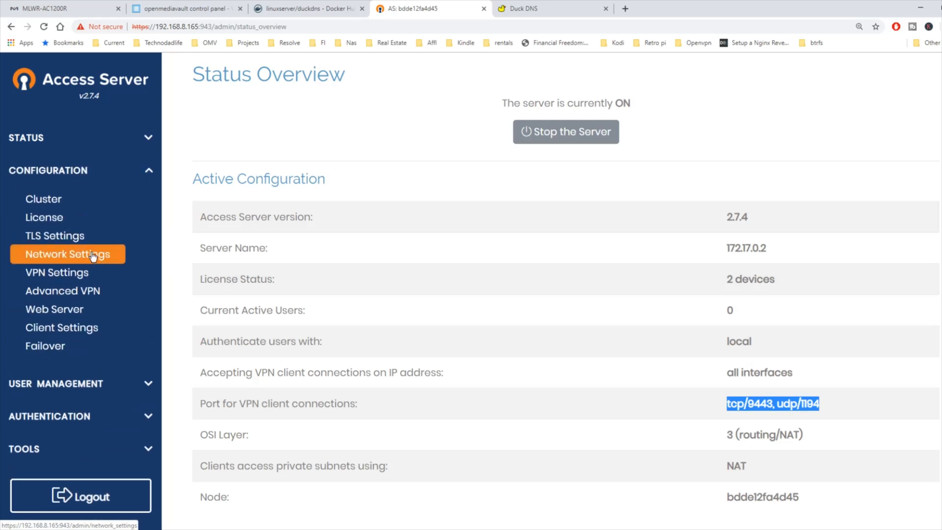
pyautogui.click(67, 254)
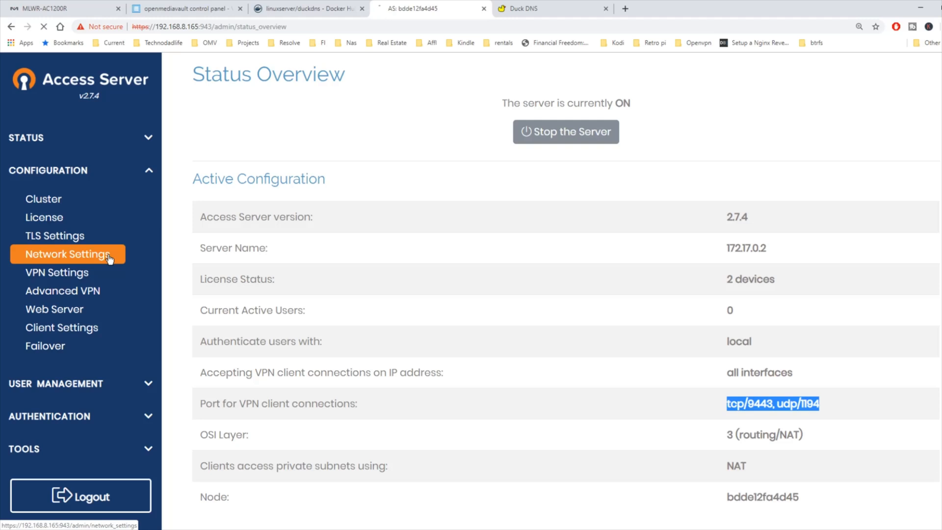
pyautogui.click(67, 254)
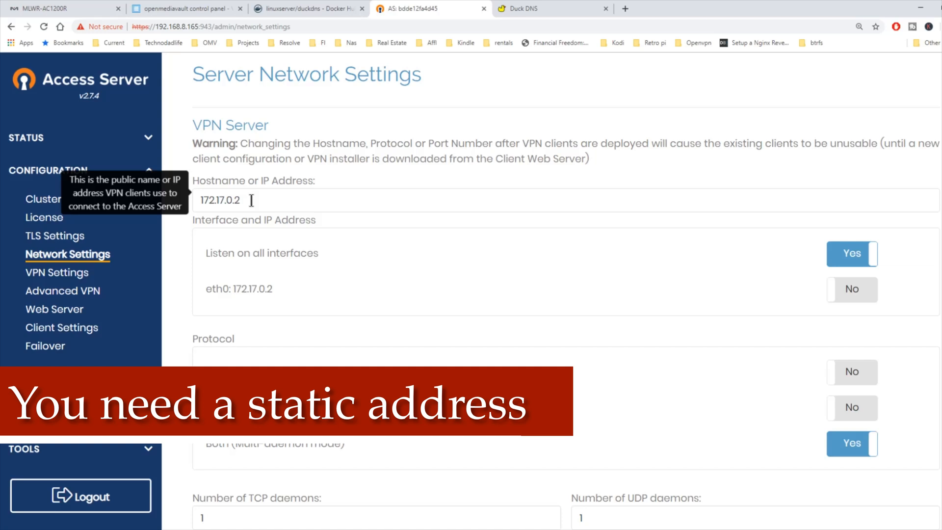
pyautogui.doubleClick(219, 200)
pyautogui.write('tdllife.duckdns.o')
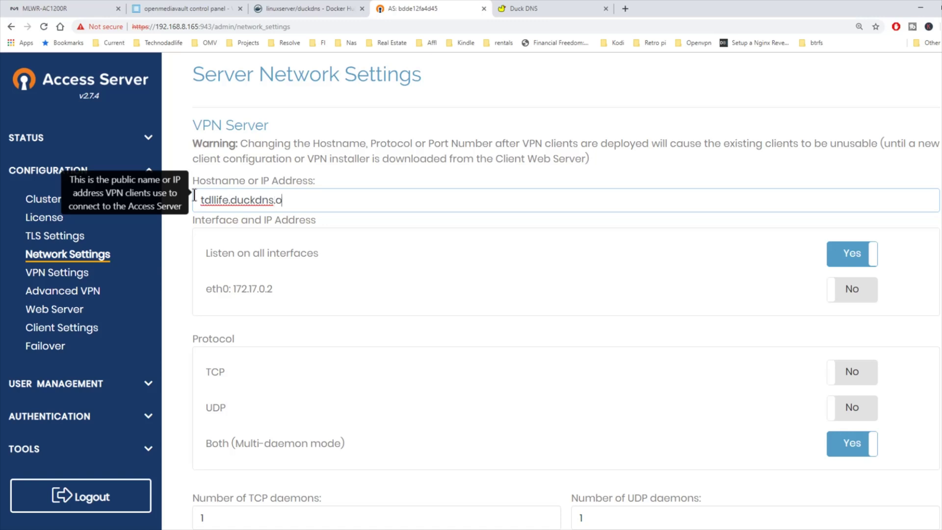
pyautogui.write('rg')
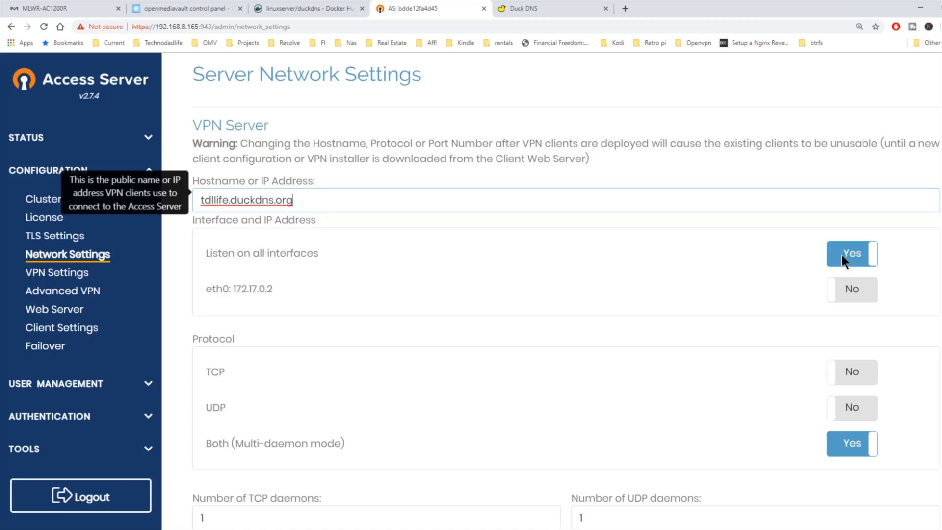
# Set the protocol to UDP only on port 1194 and save the settings
pyautogui.scroll(-3)
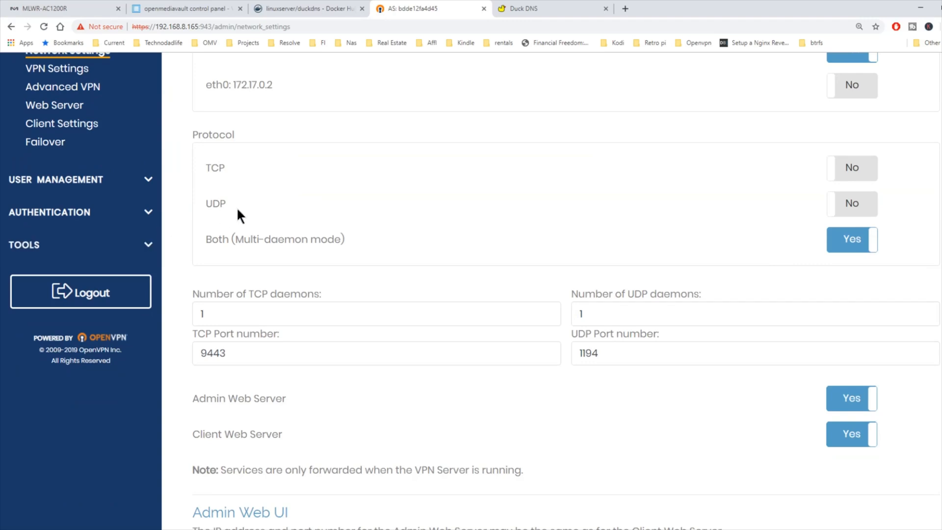
pyautogui.moveTo(885, 224)
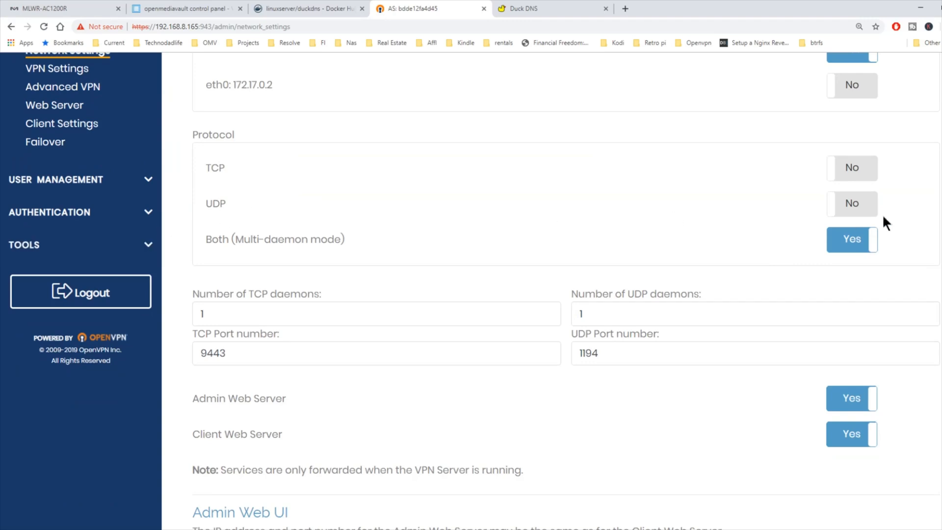
pyautogui.click(851, 204)
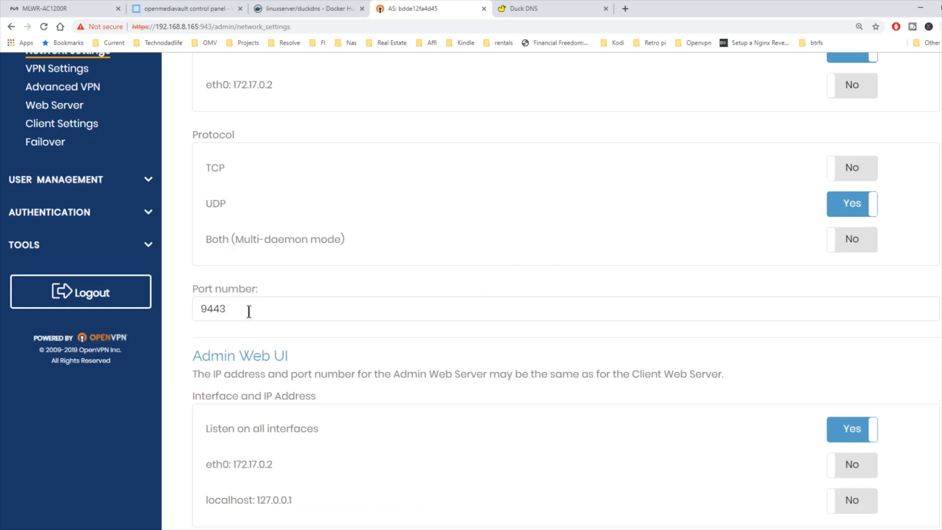
pyautogui.write('11')
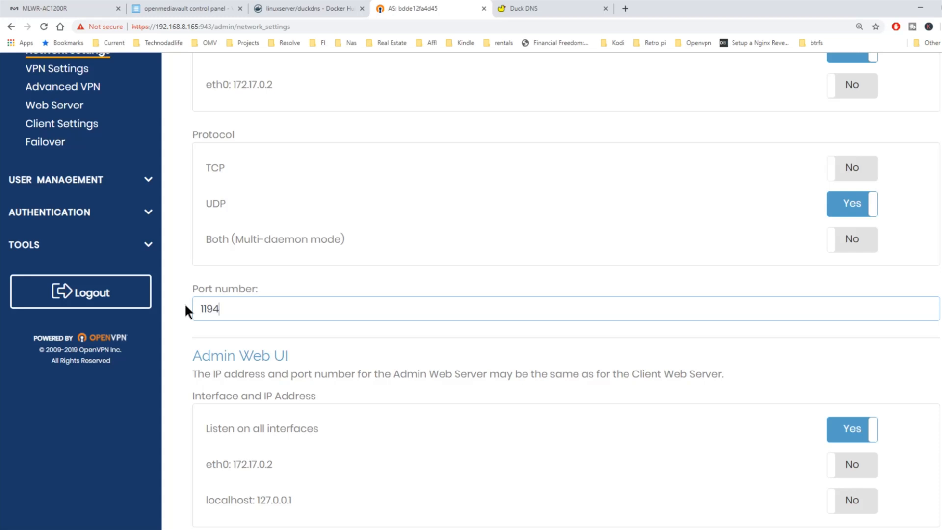
pyautogui.moveTo(663, 311)
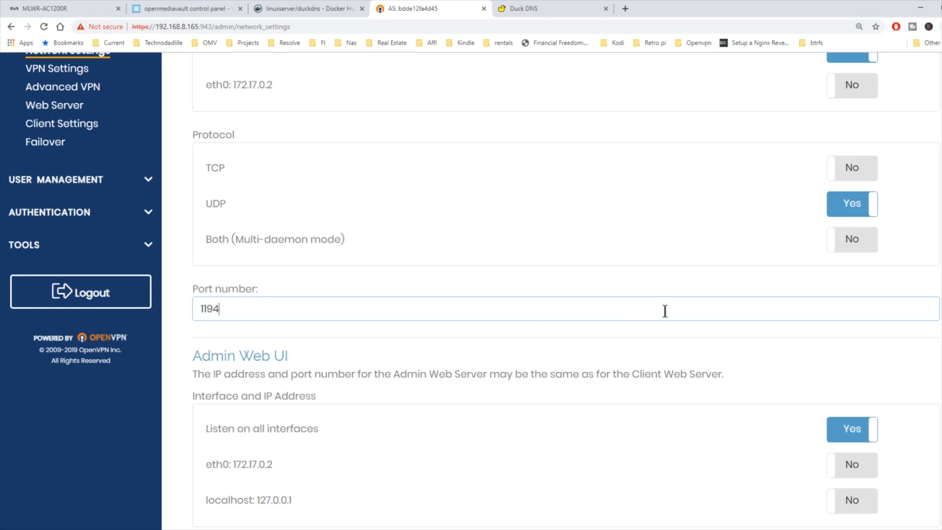
pyautogui.scroll(-3)
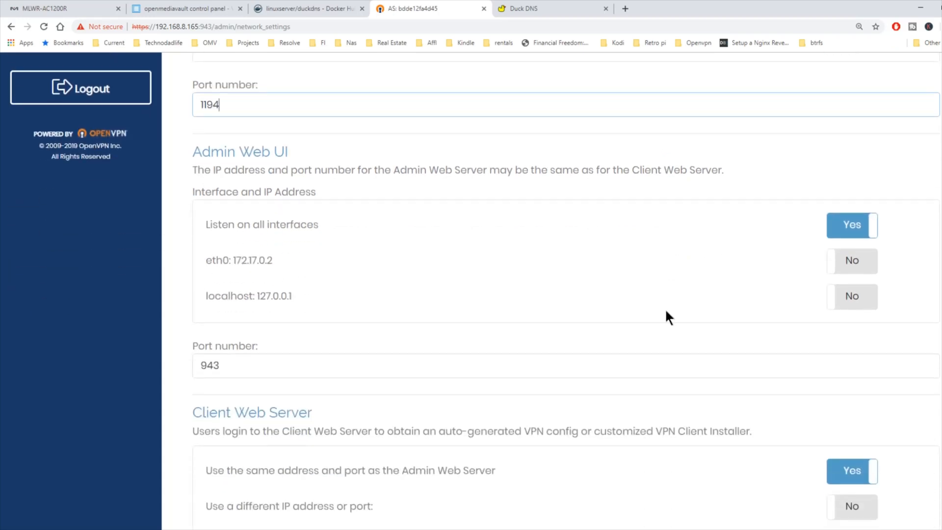
pyautogui.scroll(-3)
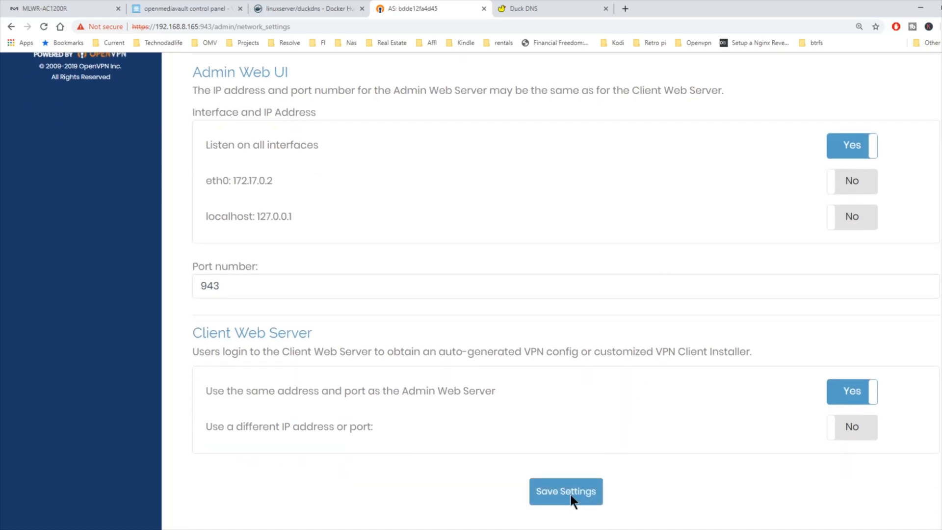
pyautogui.click(566, 492)
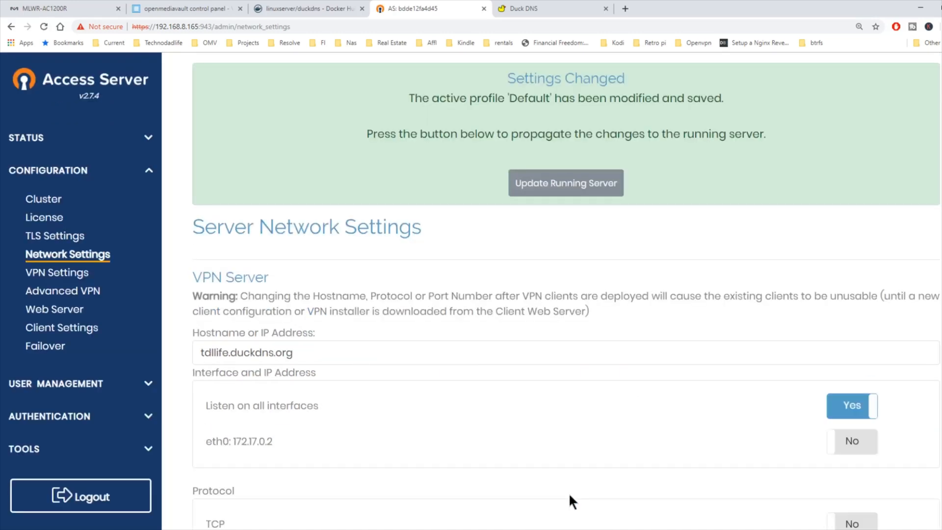
# Update the running server, reload and sign back in as admin to verify udp/1194
pyautogui.click(567, 183)
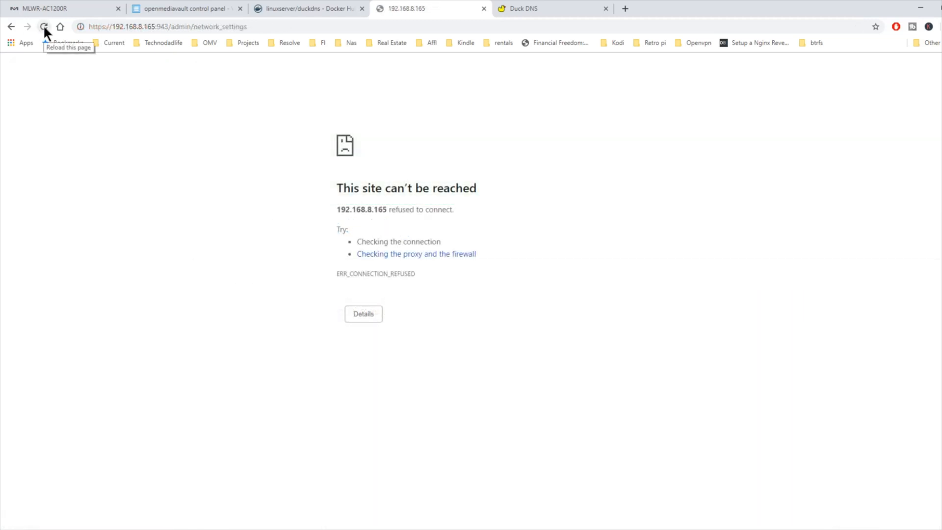
pyautogui.click(43, 26)
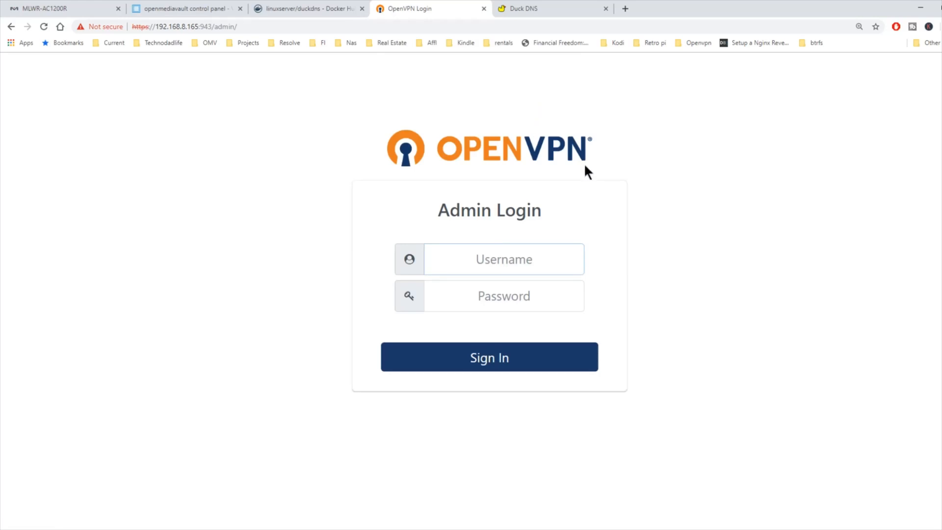
pyautogui.write('admin')
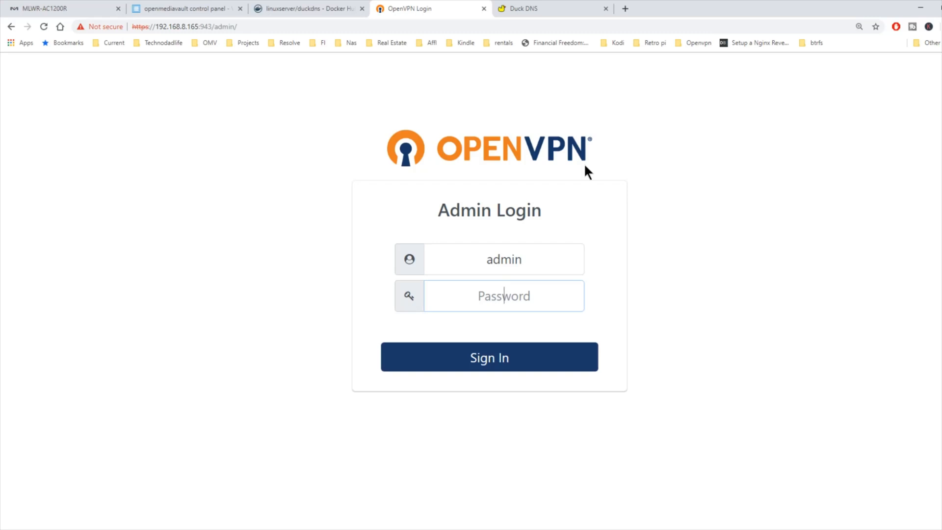
pyautogui.click(489, 357)
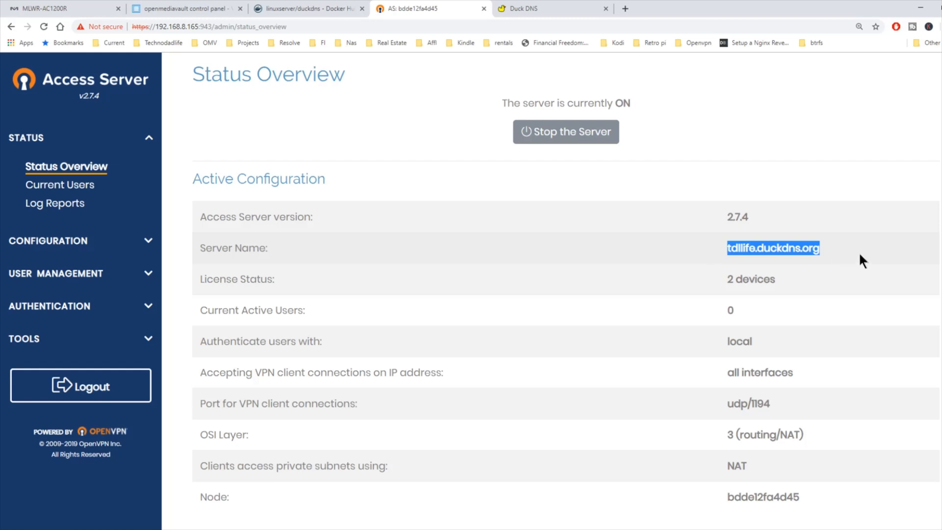
pyautogui.moveTo(818, 408)
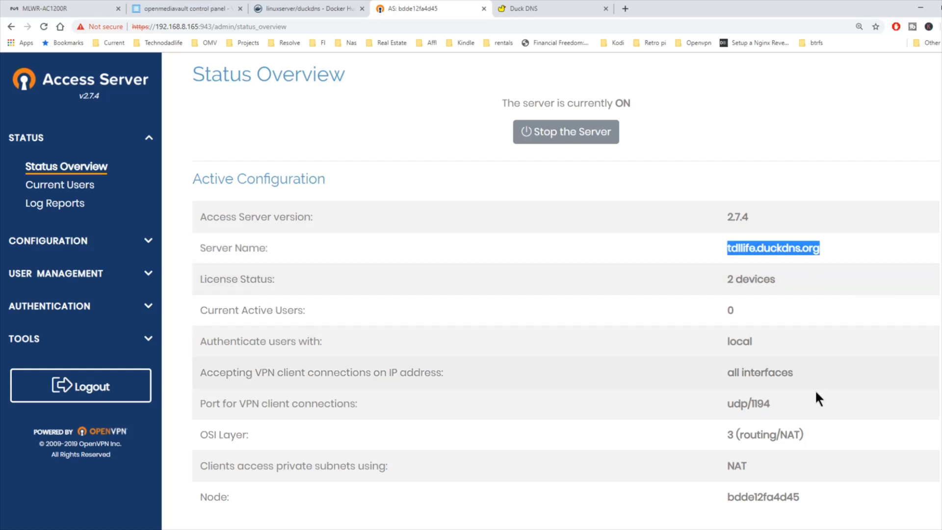
pyautogui.moveTo(726, 405)
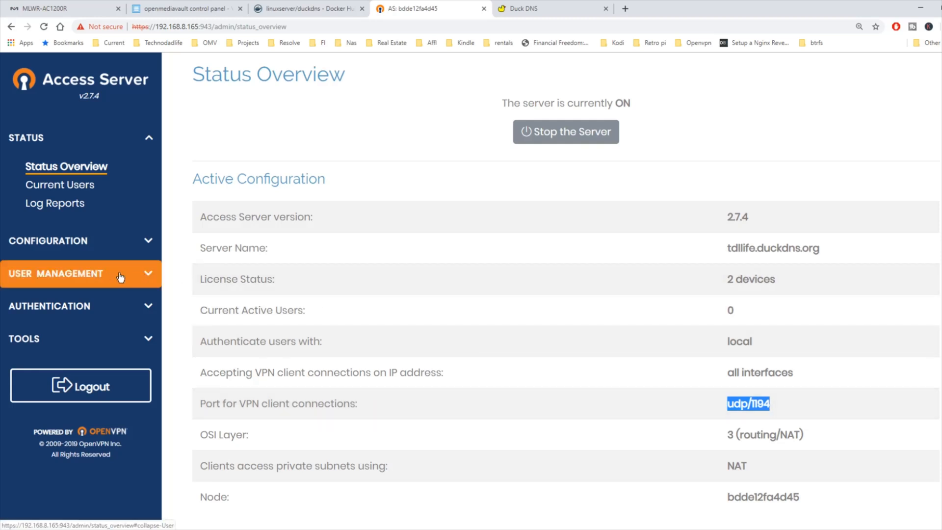
# Add user jeff in User Permissions with Admin and Allow Auto-login ticked
pyautogui.click(78, 273)
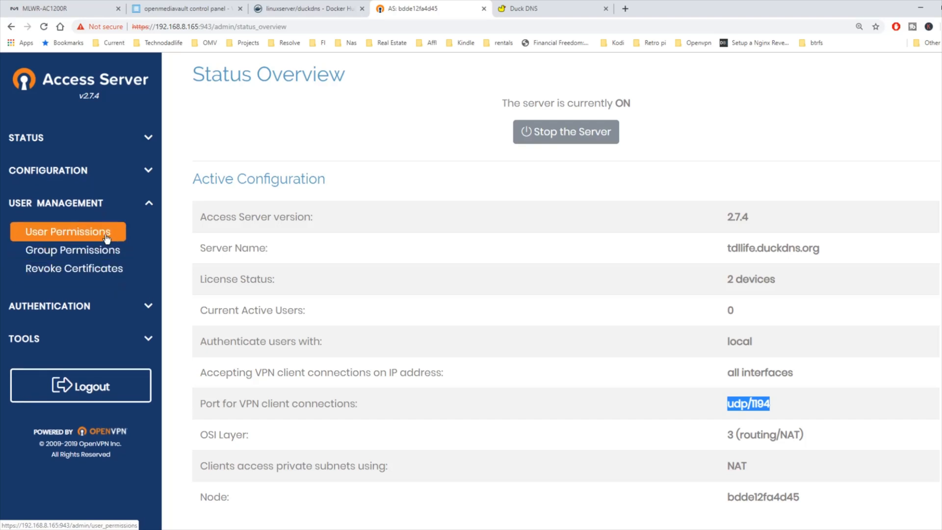
pyautogui.click(68, 231)
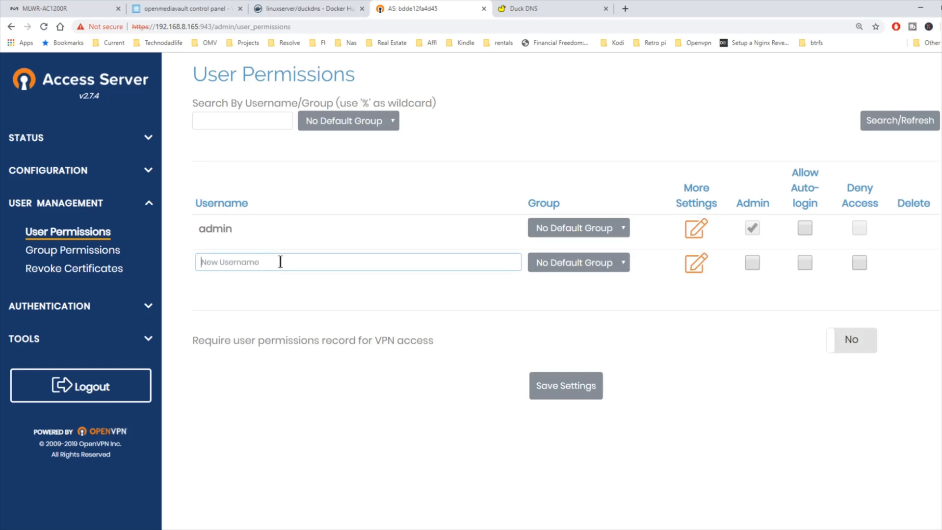
pyautogui.write('joff')
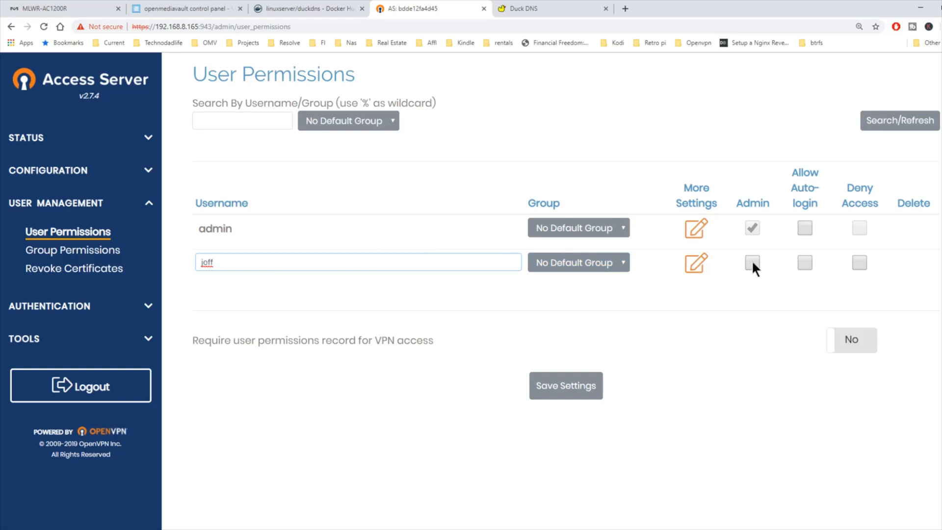
pyautogui.click(752, 263)
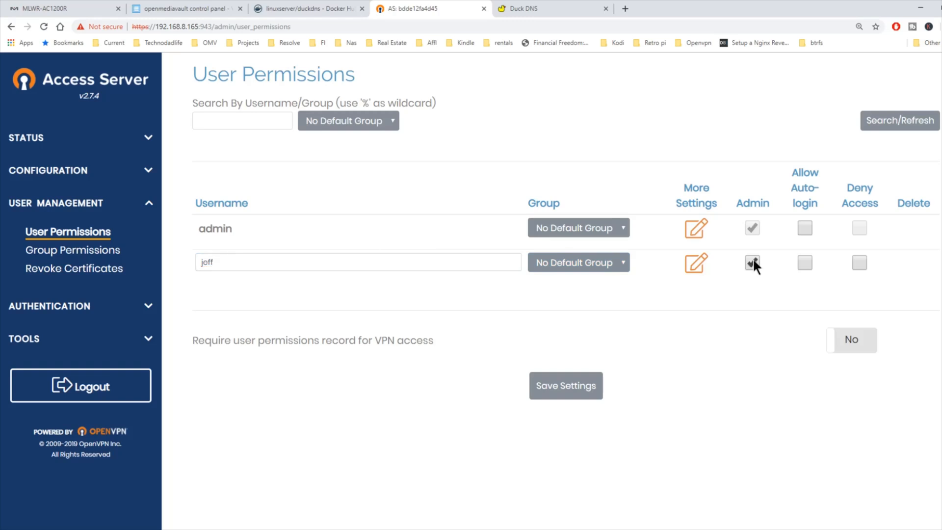
pyautogui.click(751, 263)
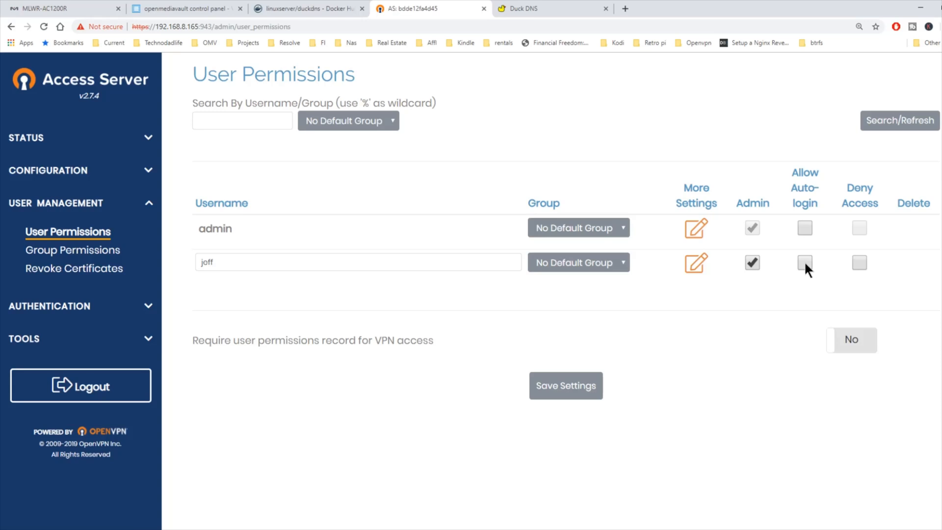
pyautogui.click(805, 263)
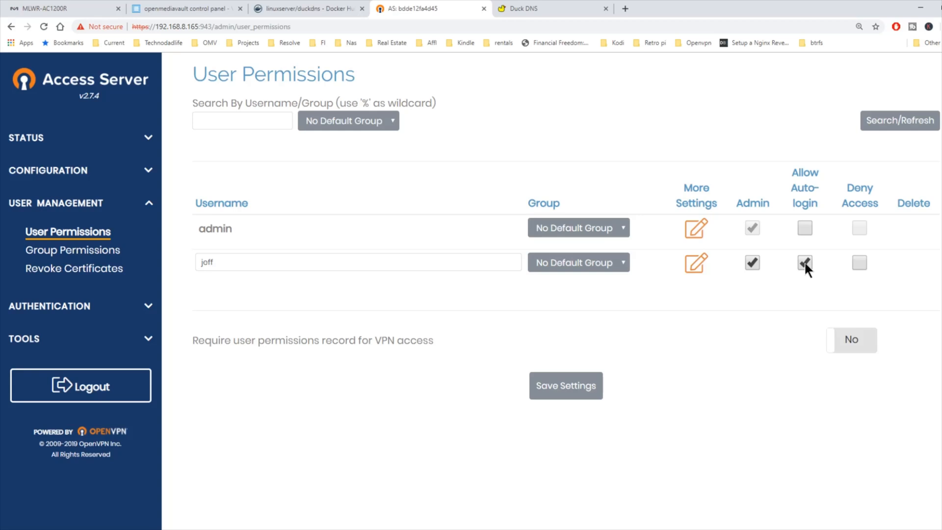
pyautogui.click(804, 263)
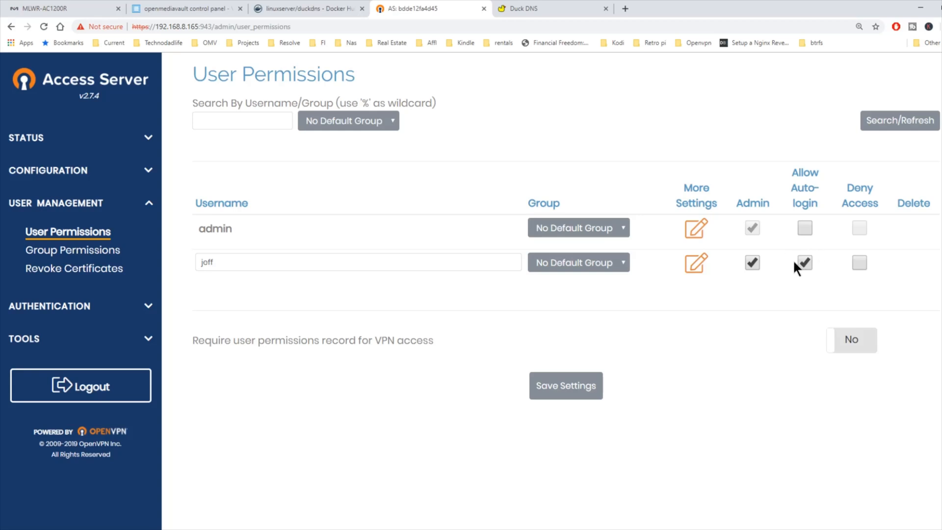
pyautogui.moveTo(798, 275)
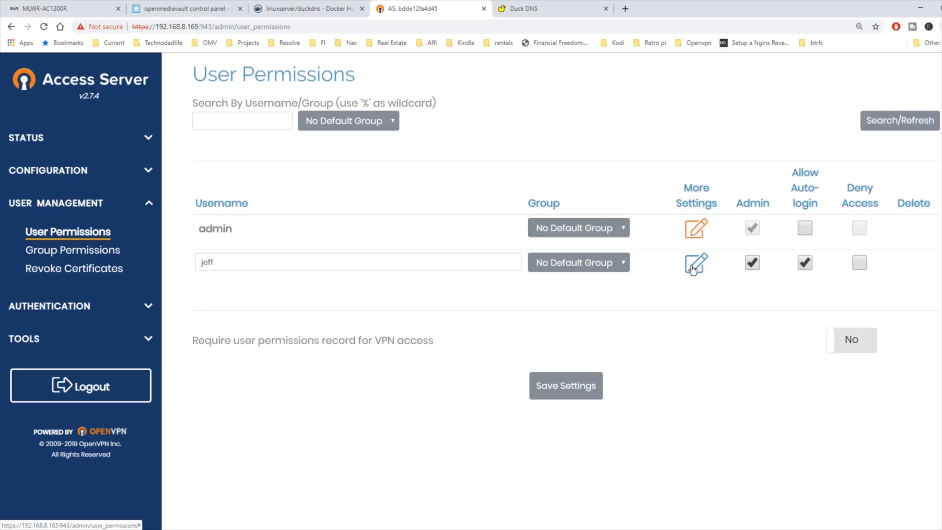
# Set a local password under More Settings, save, and update the running server
pyautogui.click(696, 262)
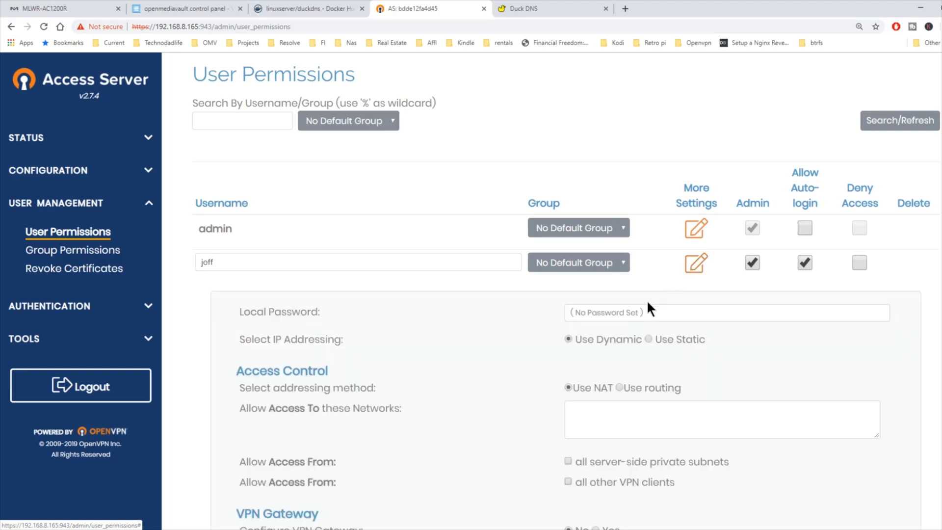
pyautogui.click(616, 313)
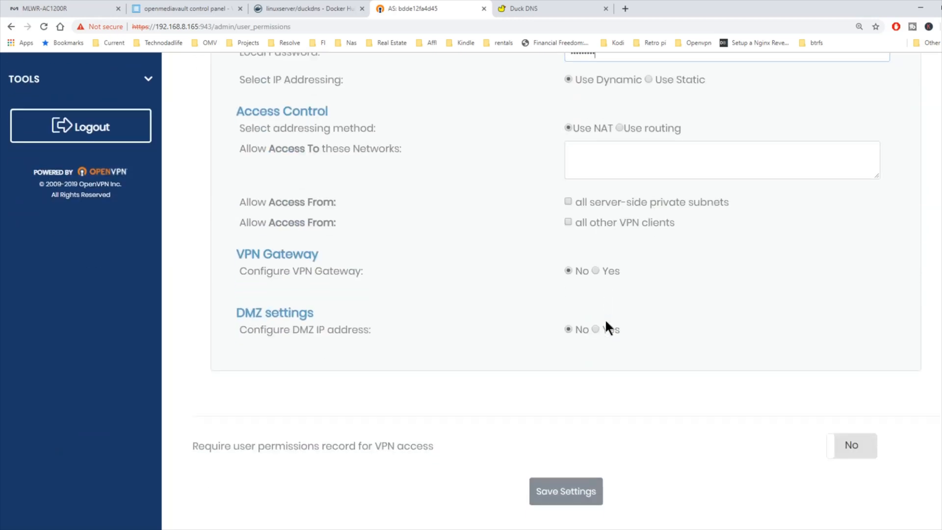
pyautogui.click(565, 491)
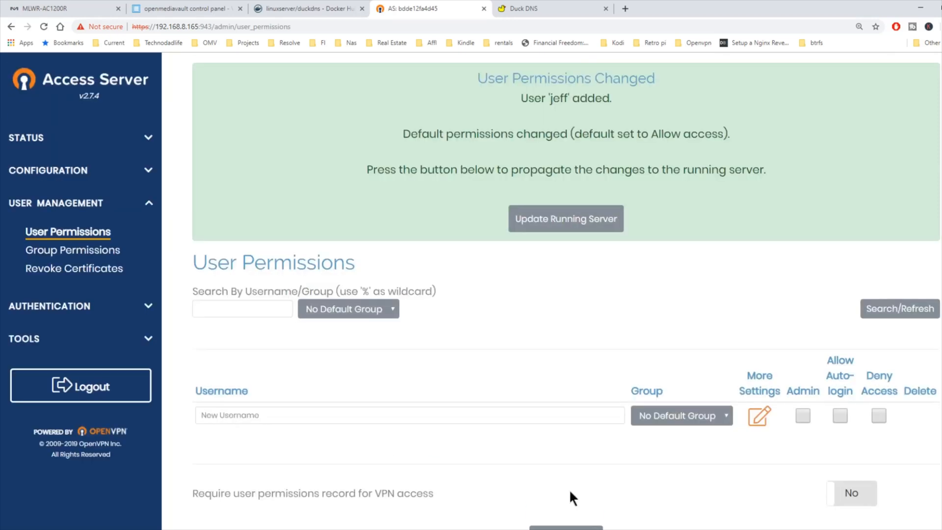
pyautogui.click(565, 218)
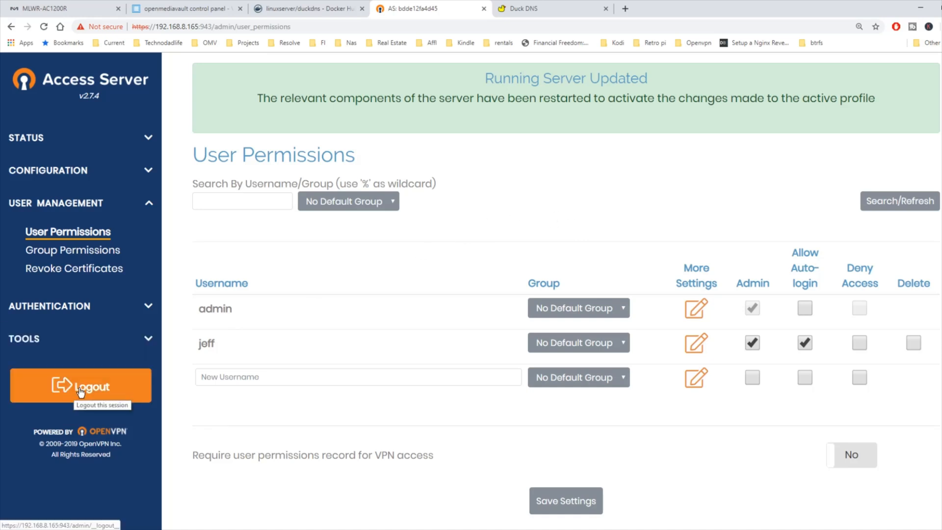
# Log out of admin and sign in to the client portal as jeff
pyautogui.click(81, 386)
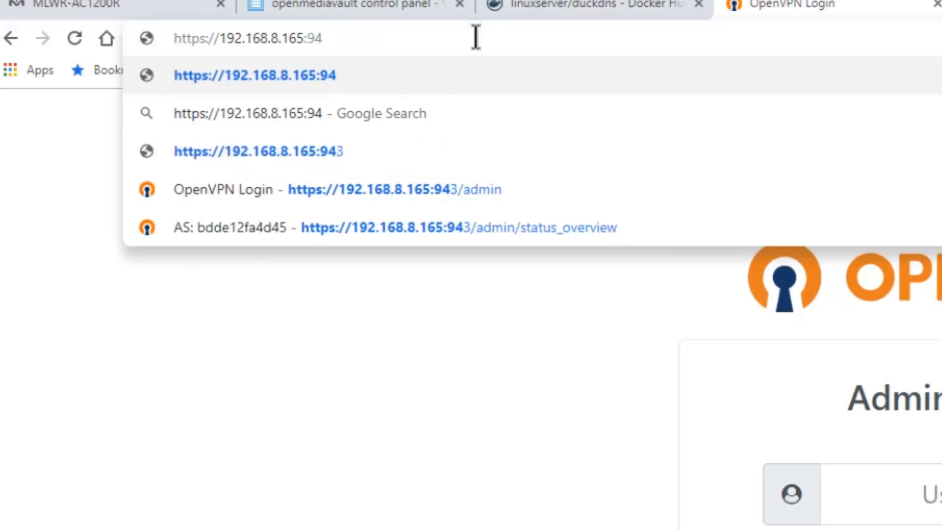
pyautogui.write('3/?src=connect')
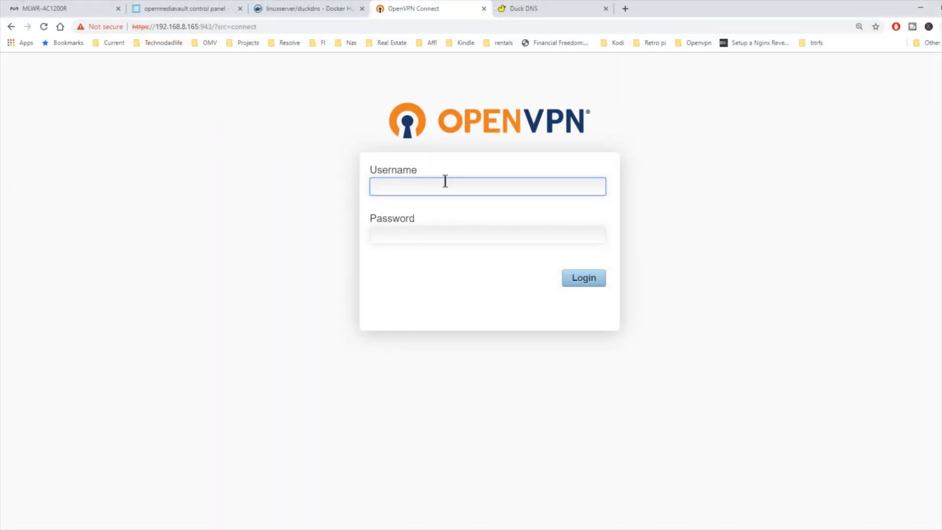
pyautogui.write('jeff')
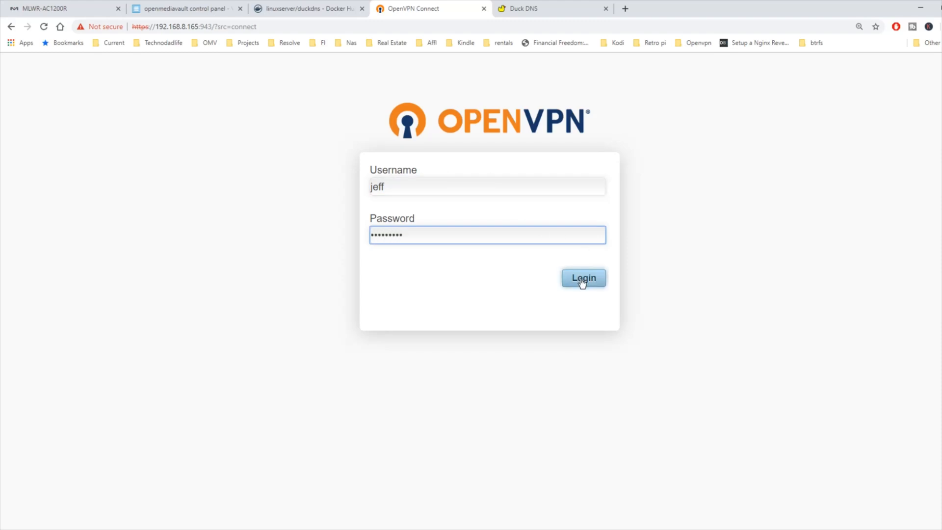
pyautogui.click(583, 278)
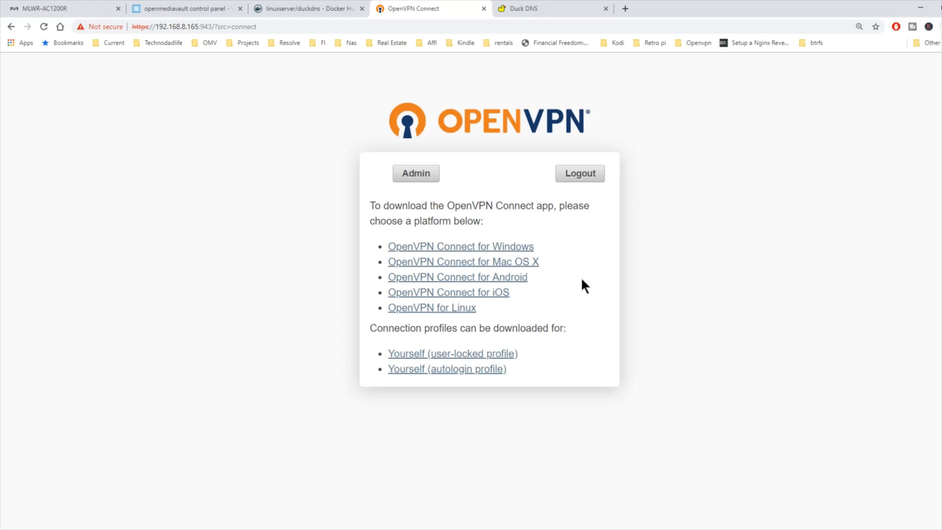
pyautogui.moveTo(498, 302)
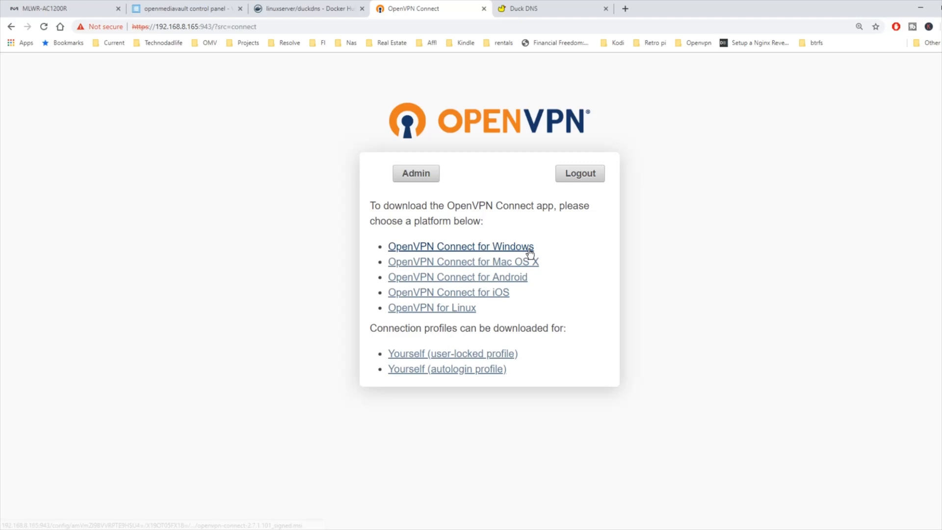
pyautogui.moveTo(538, 270)
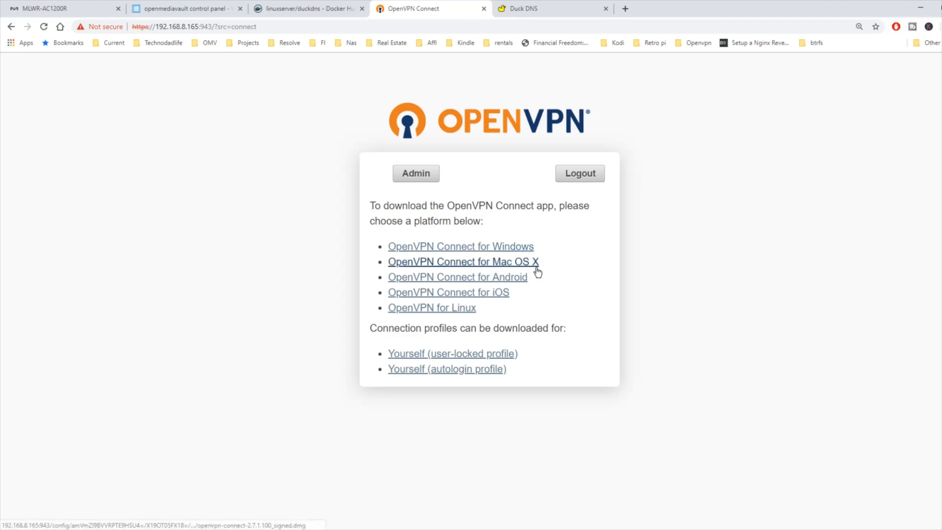
pyautogui.moveTo(537, 267)
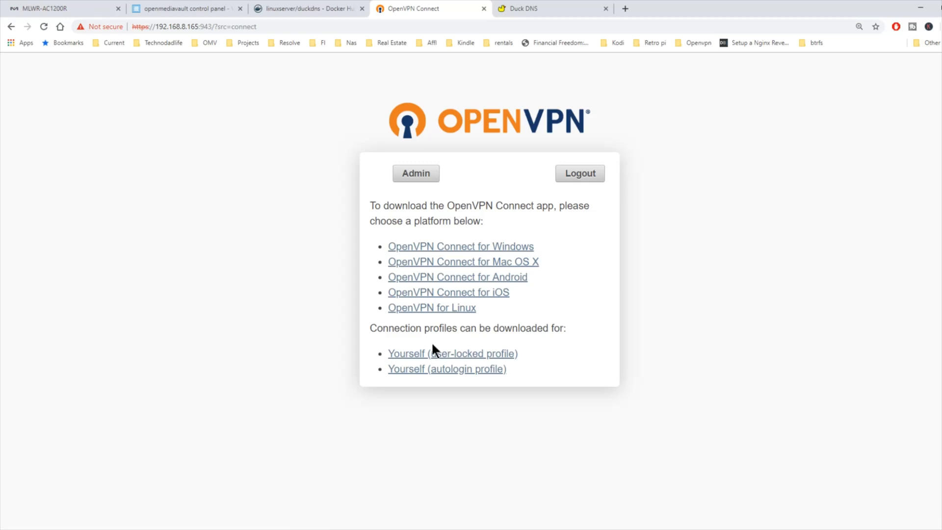
pyautogui.moveTo(473, 347)
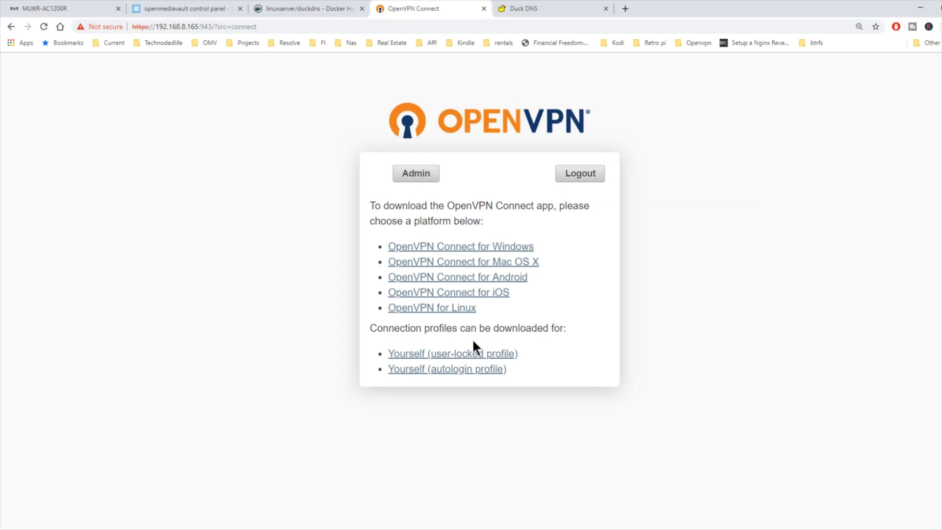
pyautogui.moveTo(850, 87)
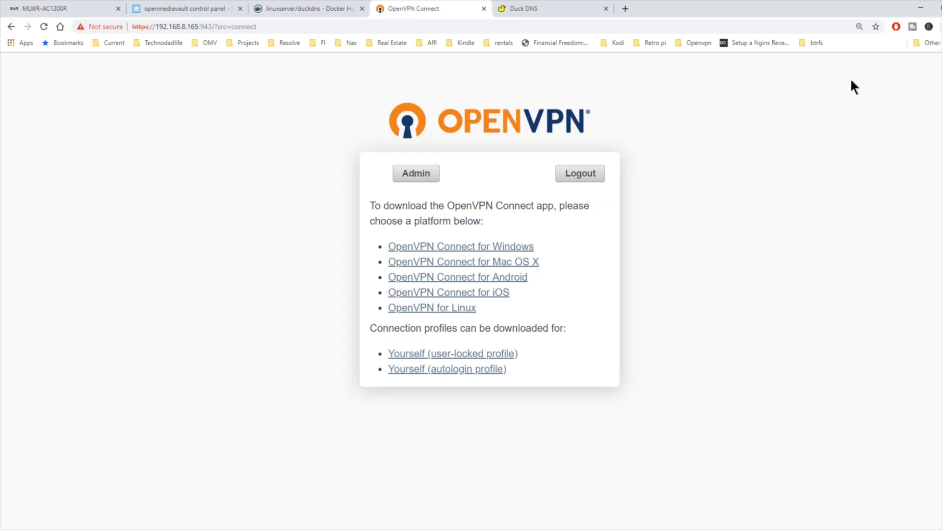
pyautogui.moveTo(634, 228)
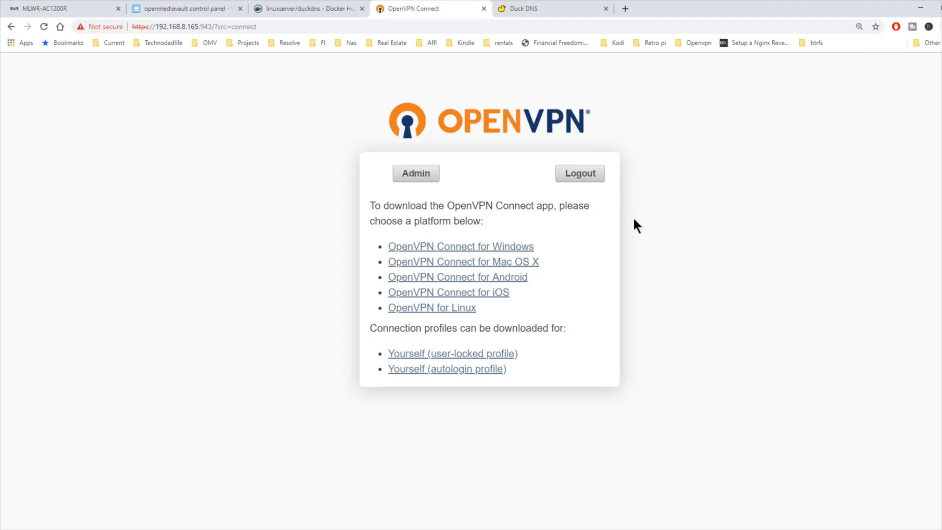
pyautogui.moveTo(460, 251)
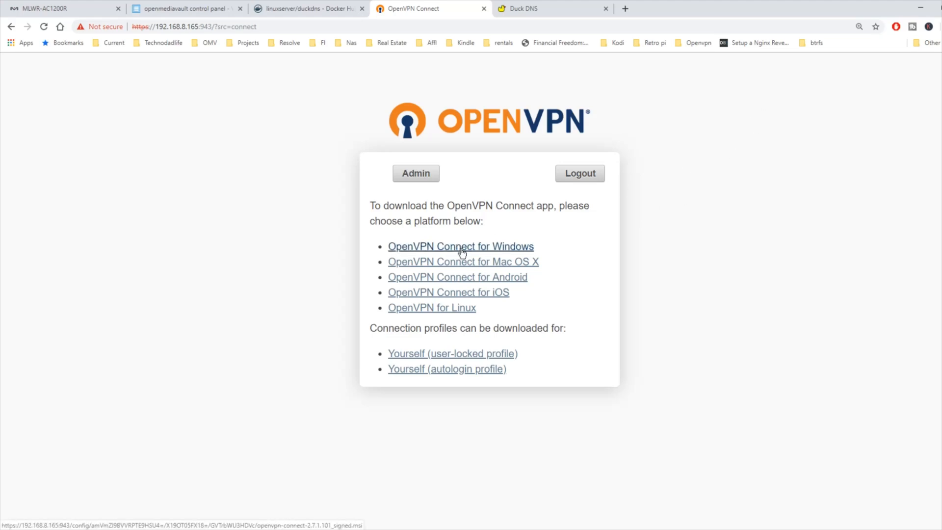
pyautogui.click(460, 246)
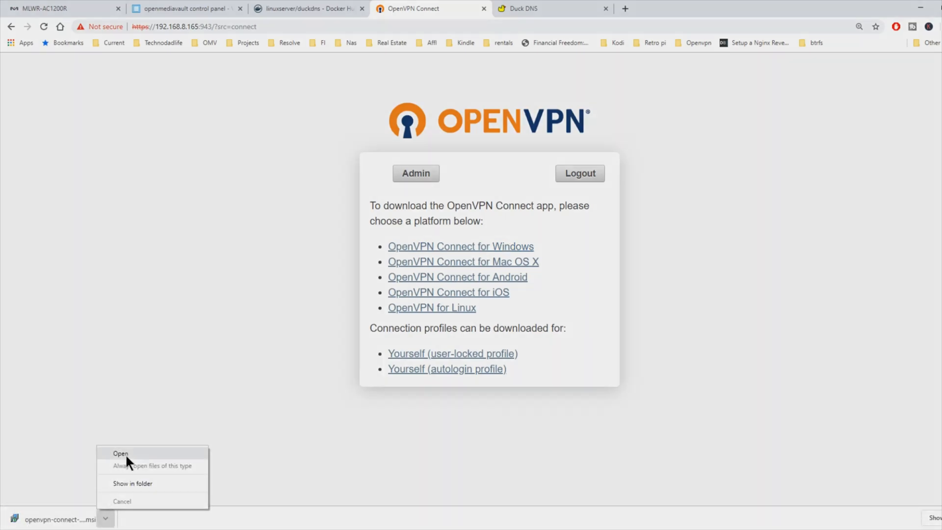
# Install OpenVPN Connect from the .msi, try tdllife.duckdns.org, and close the refused tab
pyautogui.click(121, 453)
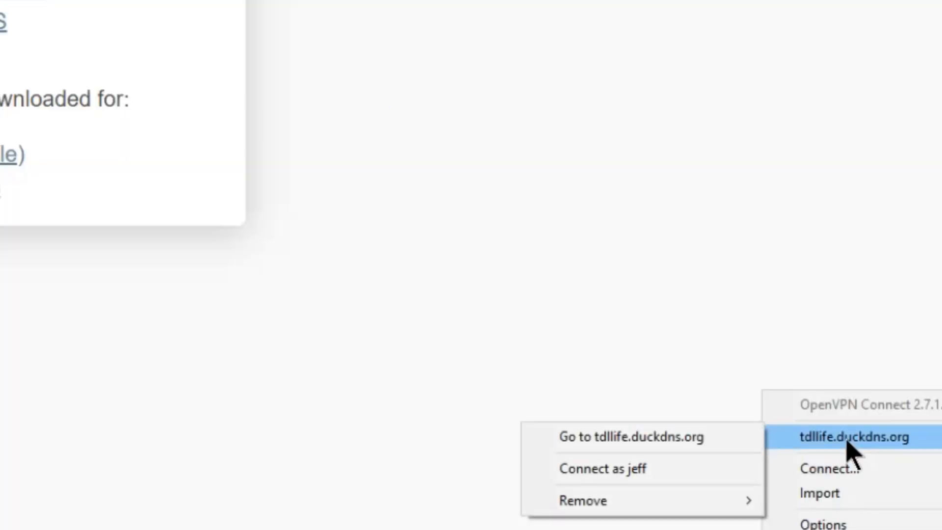
pyautogui.click(630, 437)
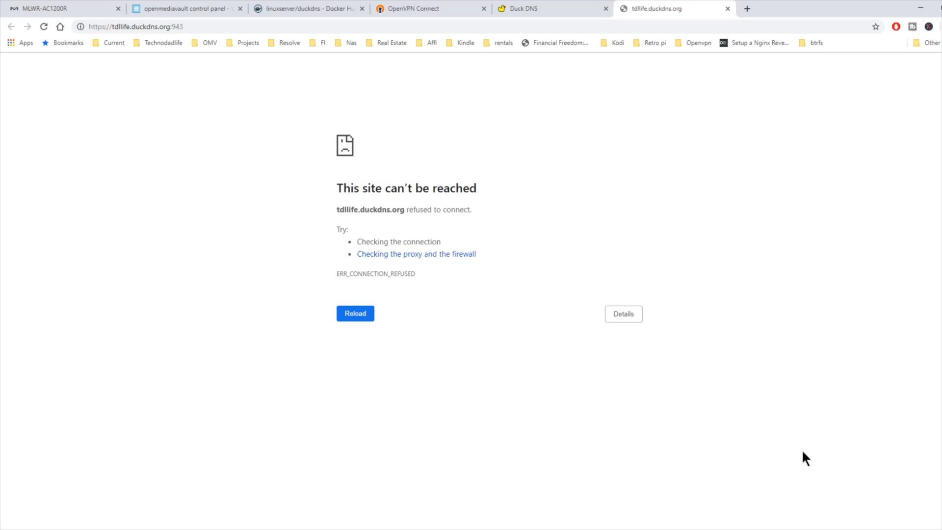
pyautogui.click(425, 9)
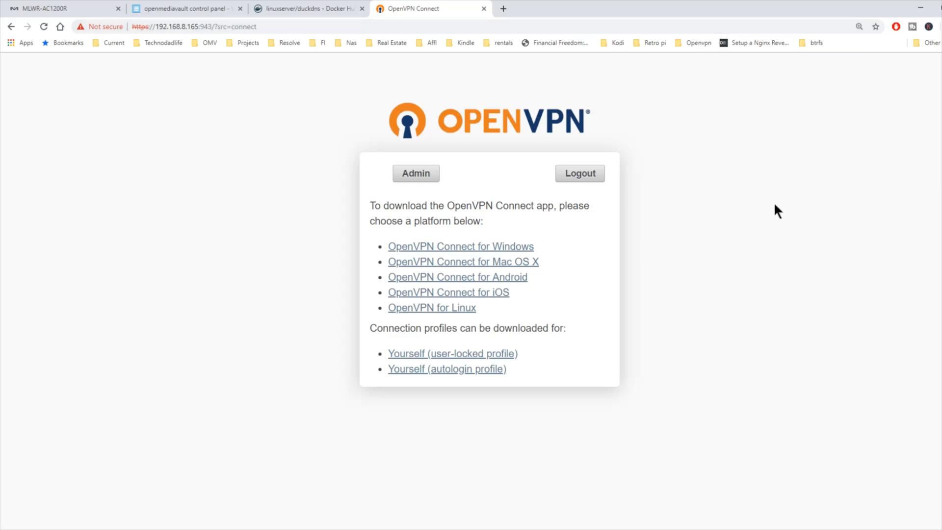
pyautogui.moveTo(879, 334)
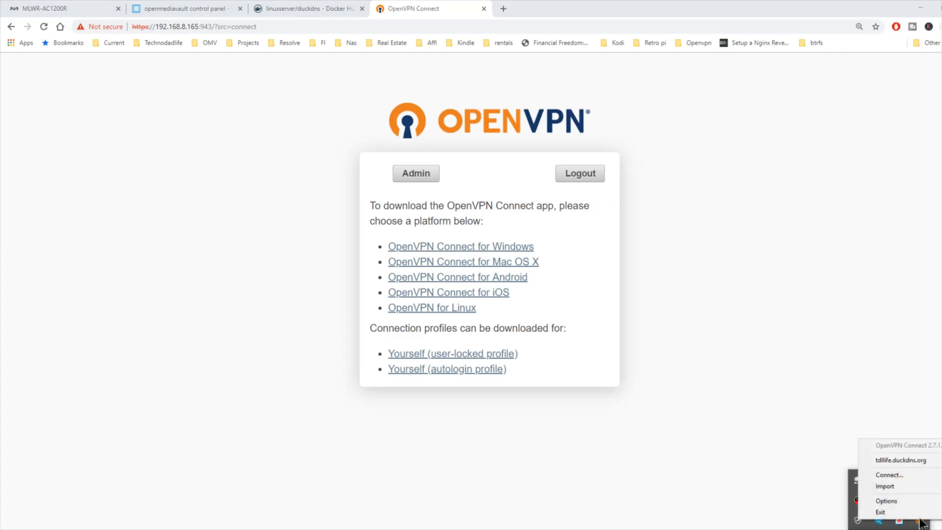
pyautogui.moveTo(909, 491)
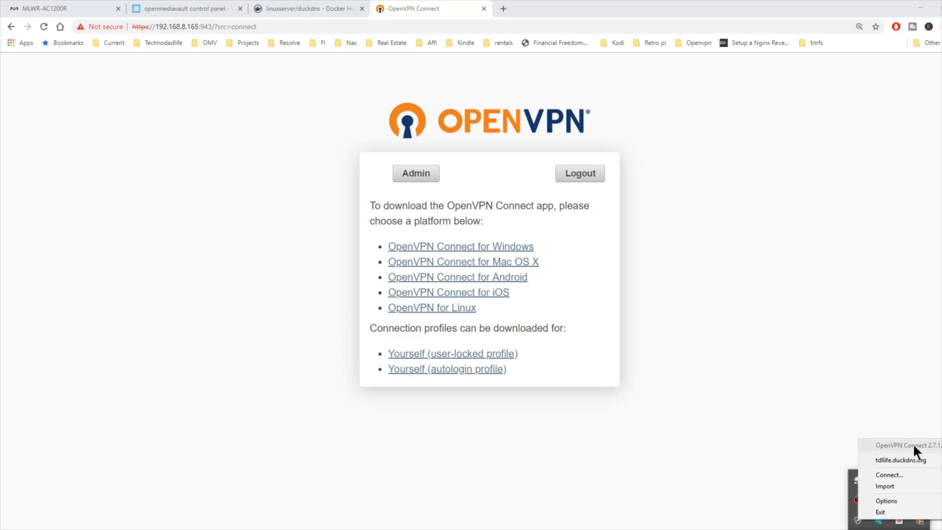
pyautogui.moveTo(907, 460)
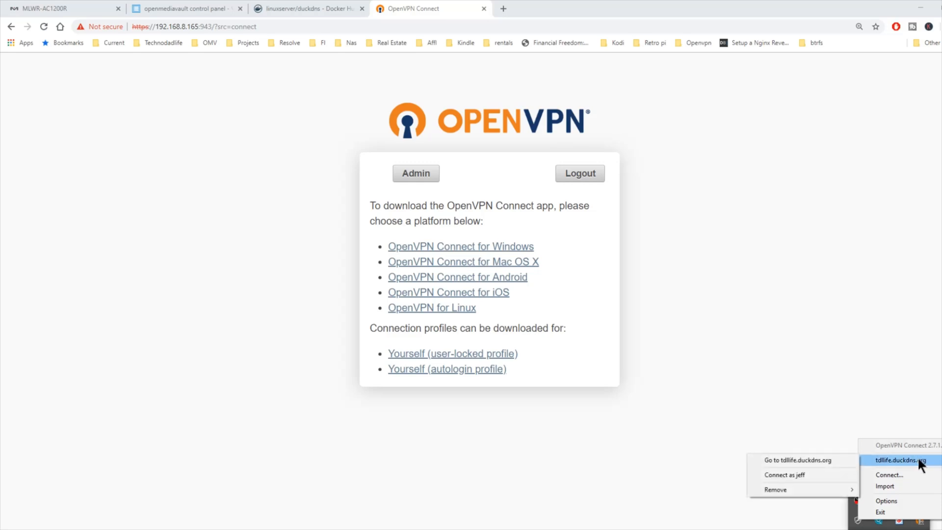
pyautogui.moveTo(832, 433)
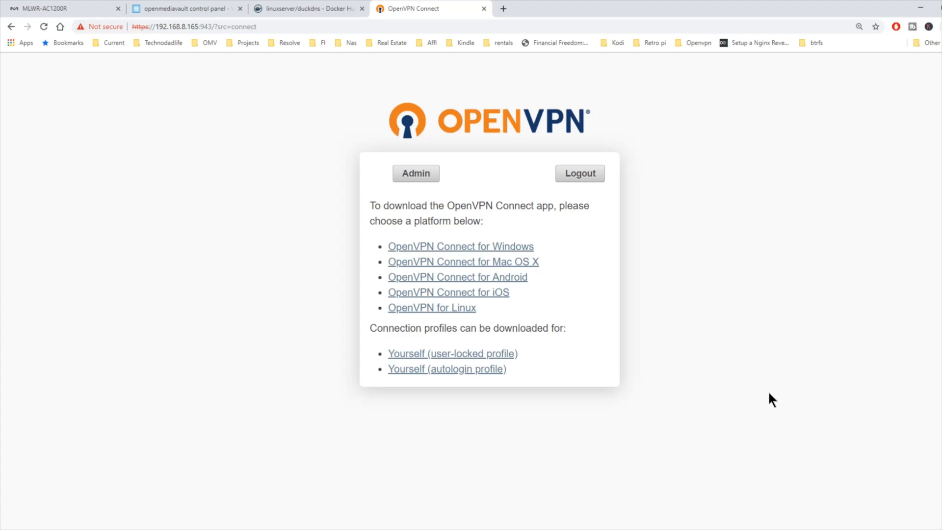
pyautogui.moveTo(771, 390)
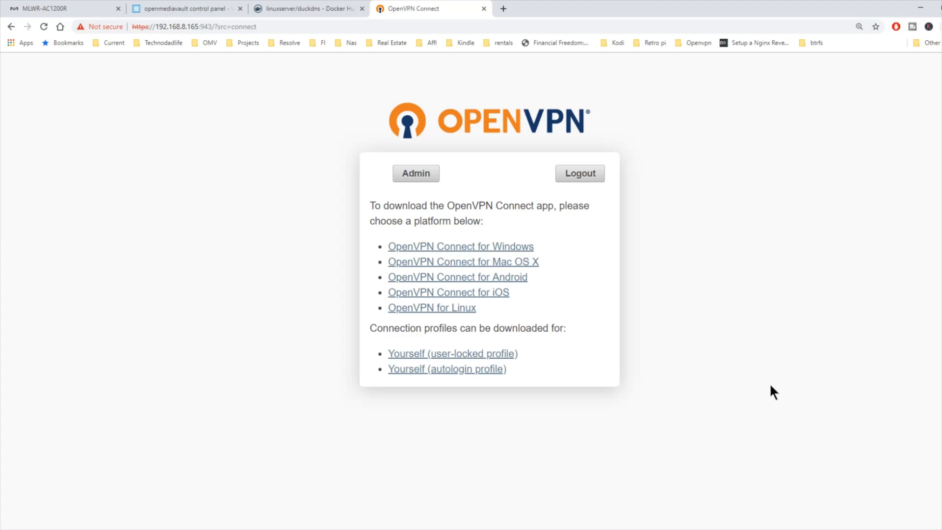
pyautogui.moveTo(761, 379)
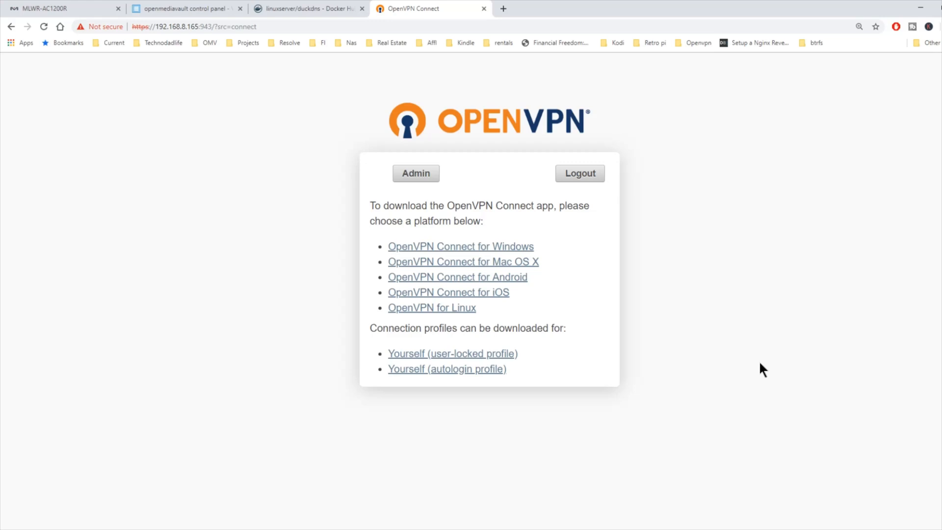
pyautogui.moveTo(581, 347)
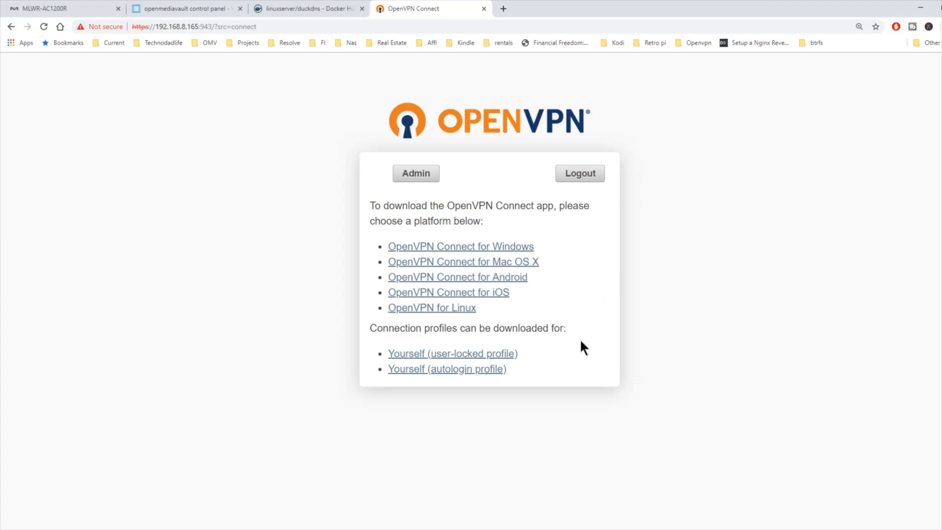
pyautogui.moveTo(405, 363)
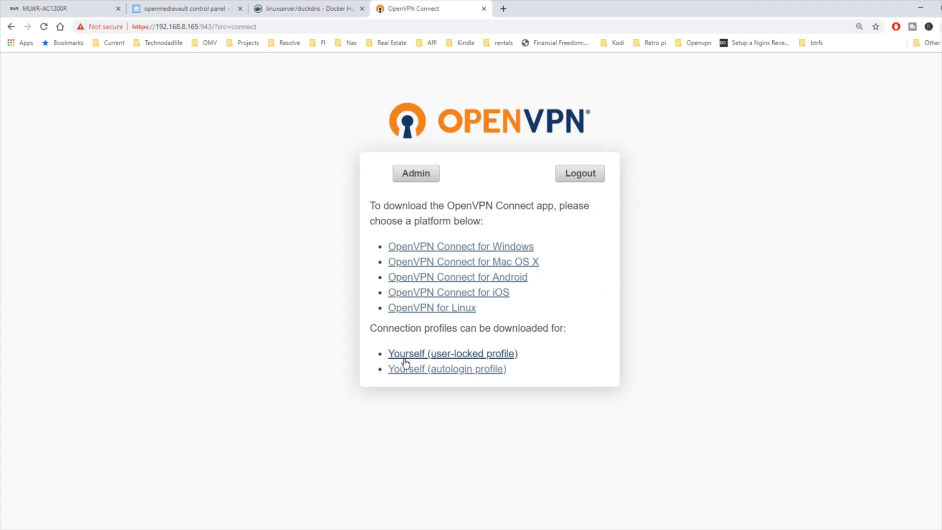
pyautogui.moveTo(524, 391)
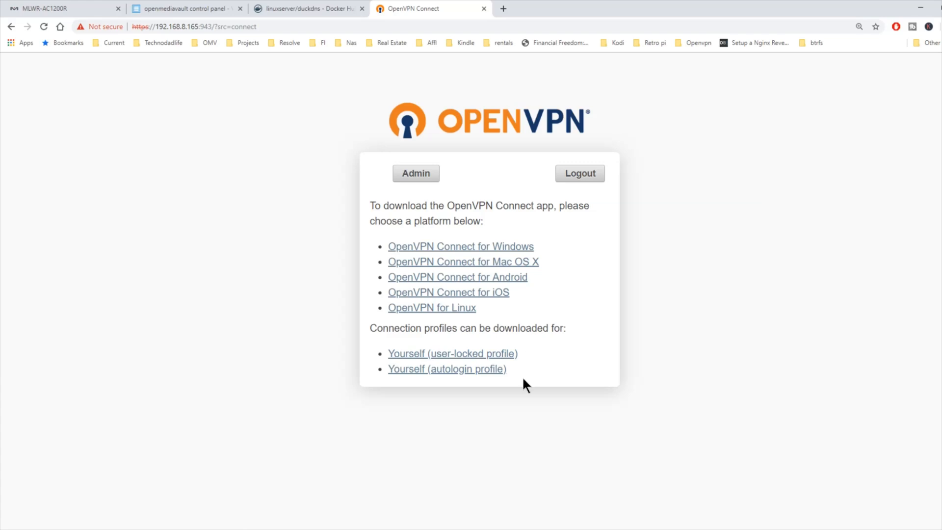
pyautogui.moveTo(396, 344)
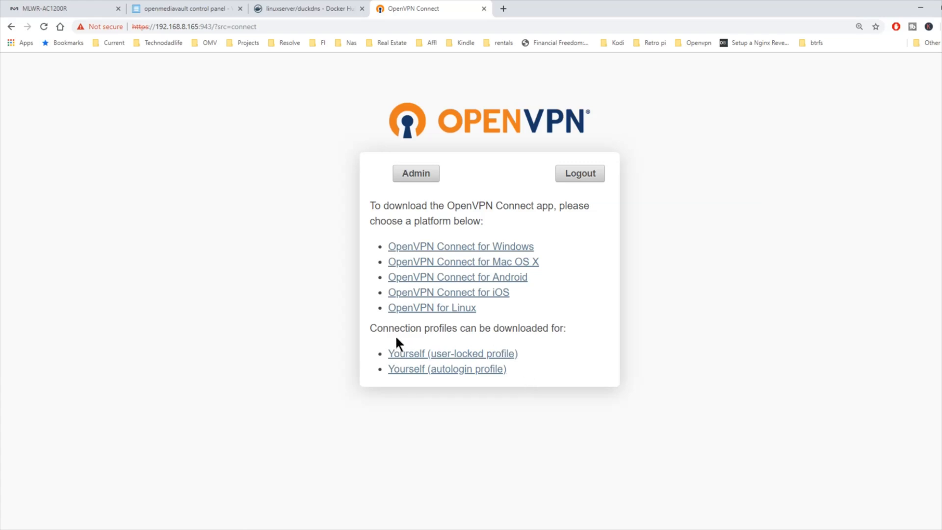
pyautogui.moveTo(550, 345)
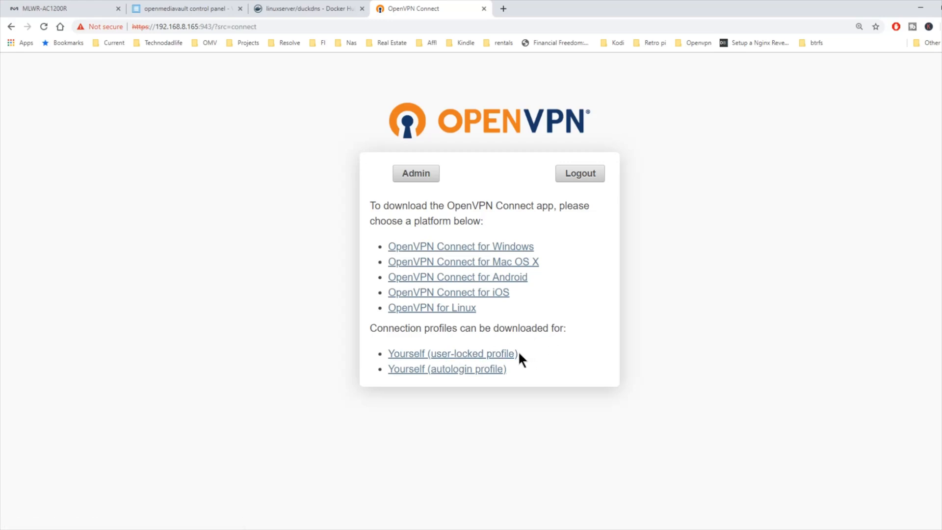
pyautogui.moveTo(469, 375)
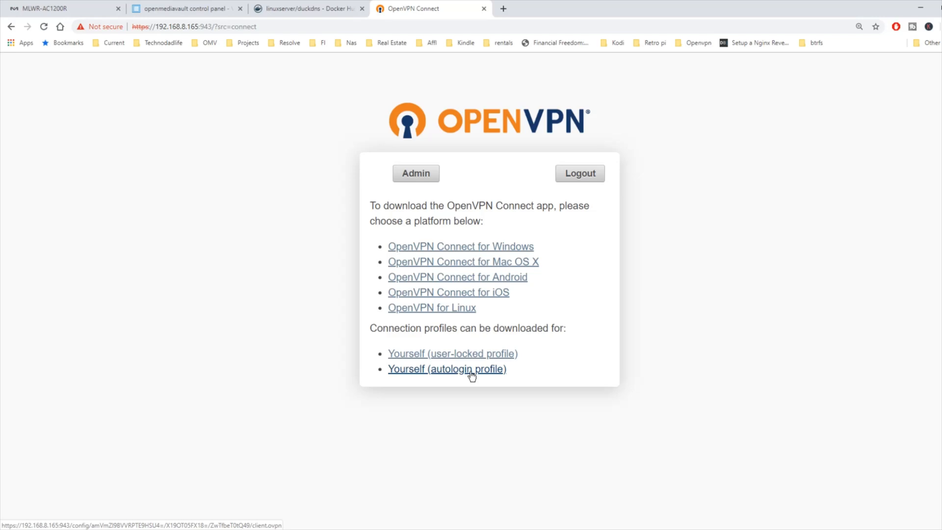
# Download the 'Yourself (autologin profile)' as client.ovpn
pyautogui.click(446, 369)
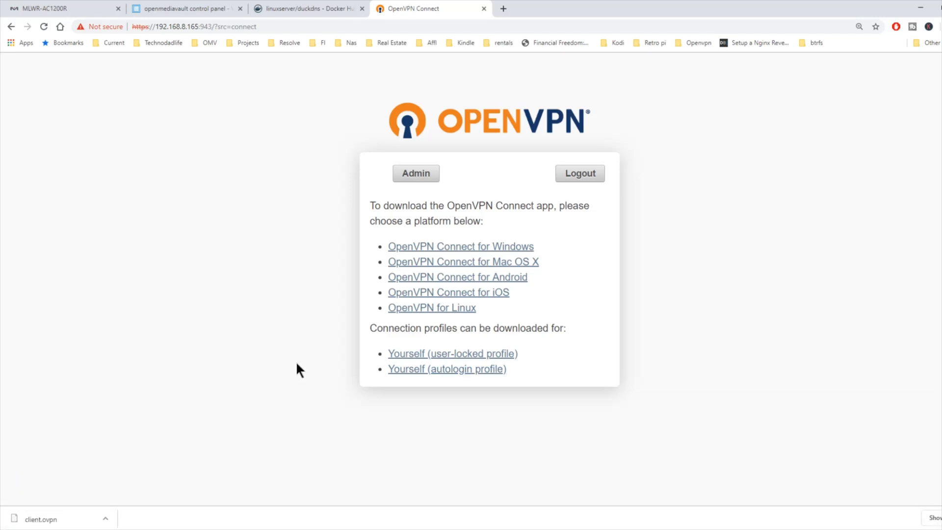
pyautogui.moveTo(301, 386)
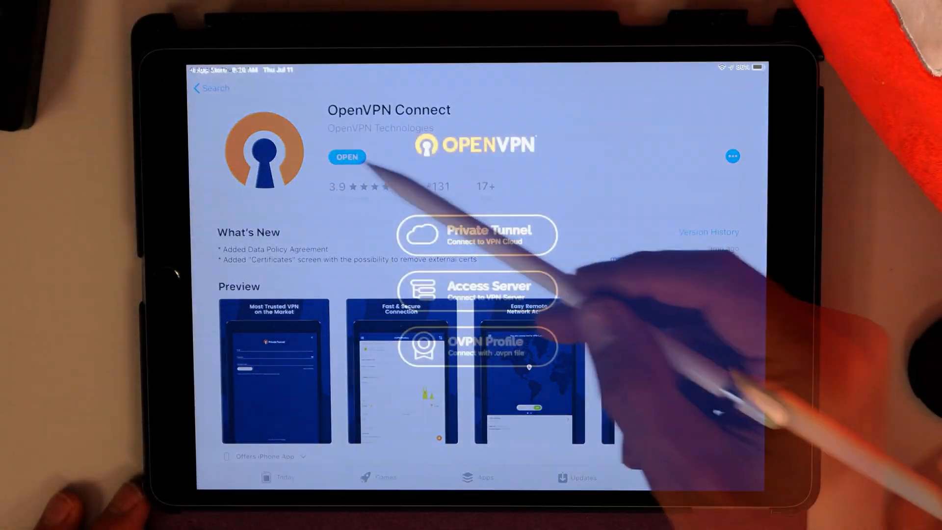
# Launch OpenVPN Connect on the iPad, choose OVPN Profile, and agree to the data policy
pyautogui.click(347, 157)
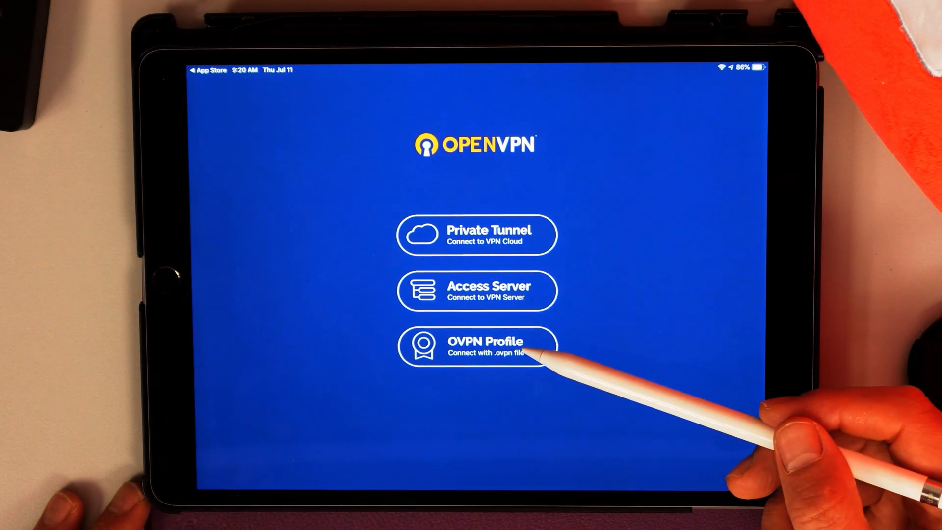
pyautogui.click(478, 347)
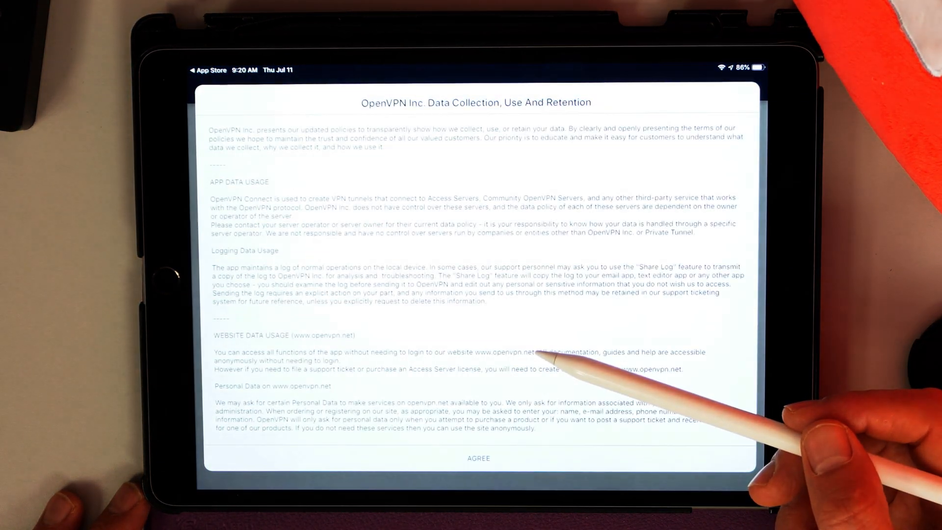
pyautogui.click(479, 459)
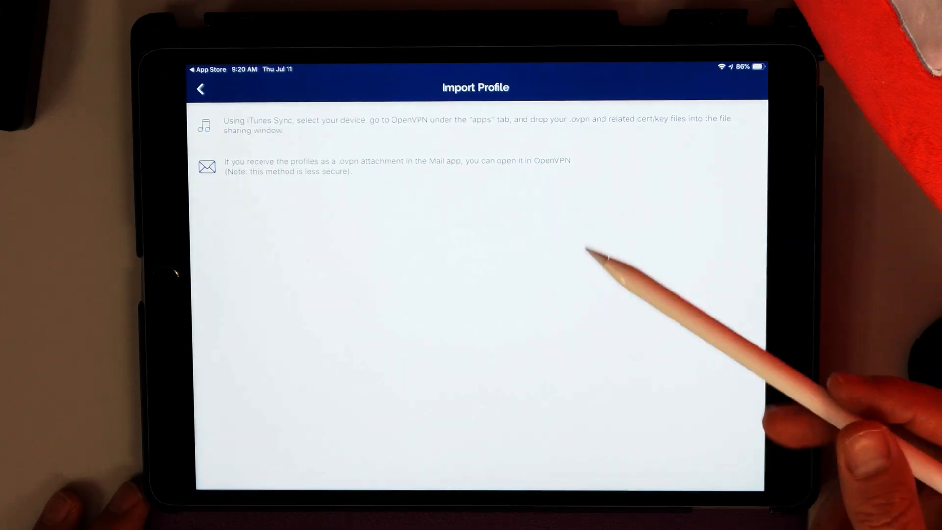